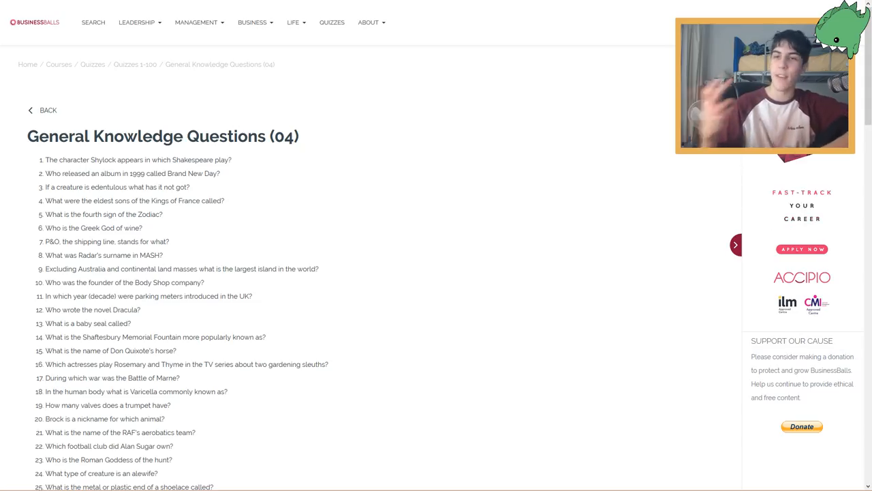
Scroll down and back up through the General Knowledge Questions (04) questions
{"action": "scroll", "scroll_direction": "down", "scroll_amount": 3}
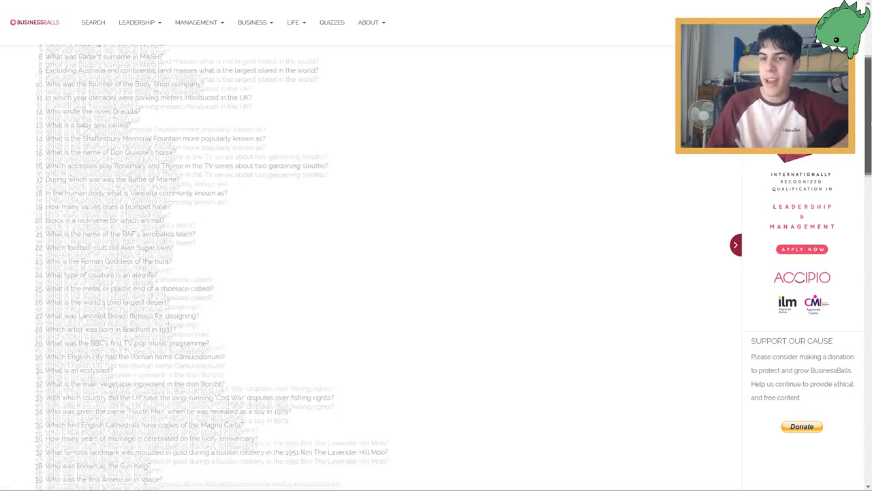
{"action": "scroll", "scroll_direction": "up", "scroll_amount": 3}
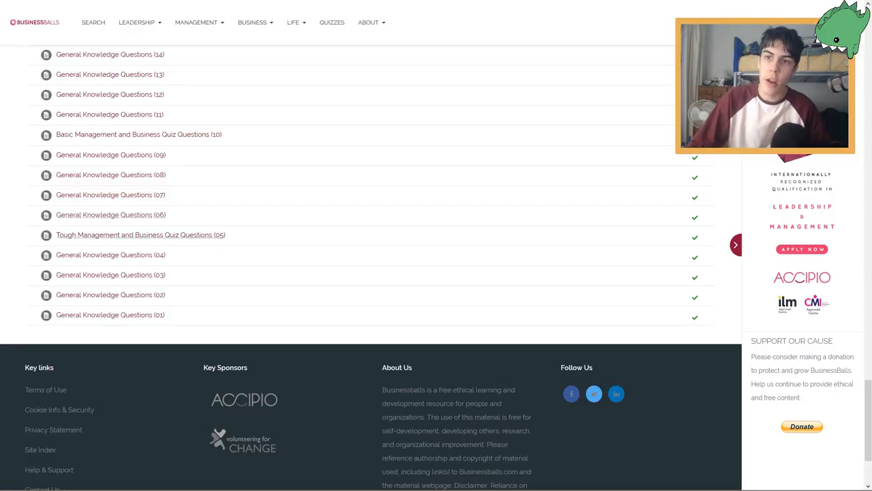
{"action": "mouse_move", "coordinate": [110, 315]}
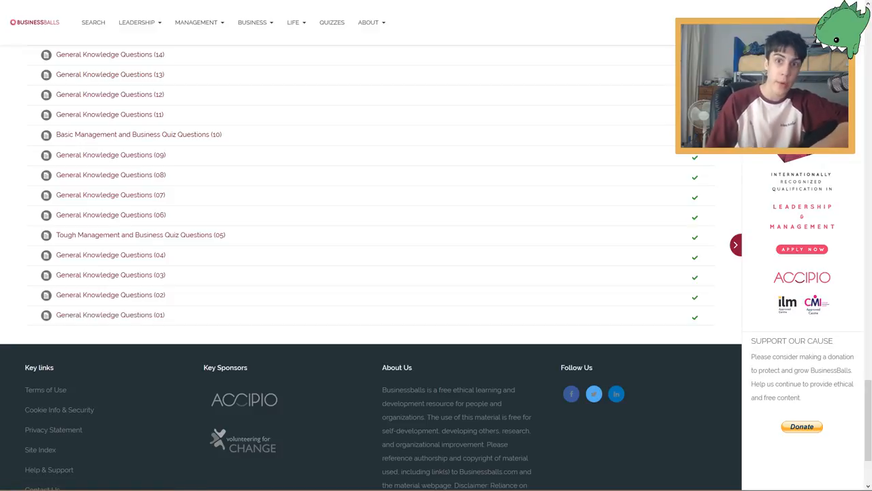
{"action": "mouse_move", "coordinate": [111, 254]}
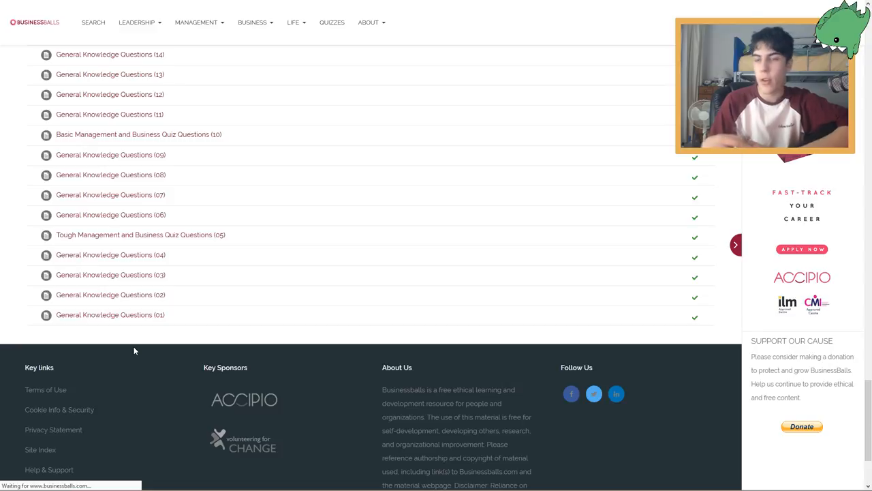
Open the General Knowledge Questions (04) quiz and scroll down to the General Knowledge Answers (04) heading
{"action": "left_click", "coordinate": [110, 254]}
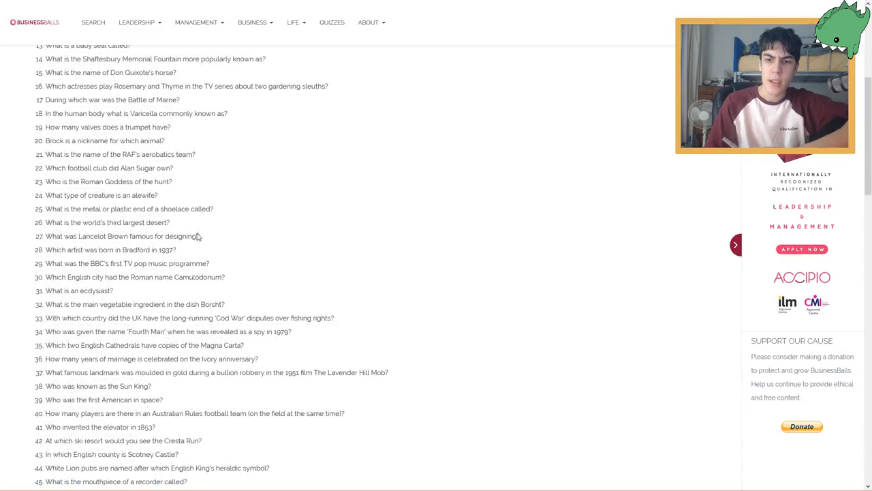
{"action": "scroll", "scroll_direction": "down", "scroll_amount": 3}
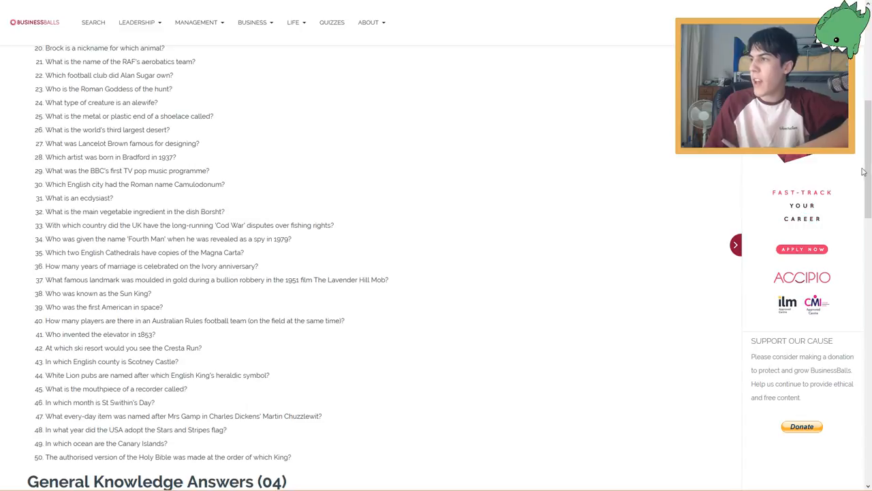
{"action": "scroll", "scroll_direction": "down", "scroll_amount": 3}
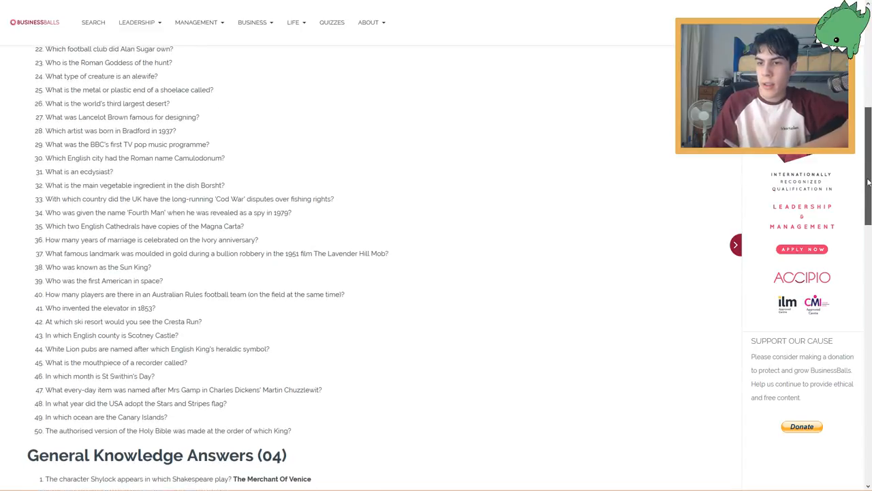
Scroll down to answer 2, Sting, then back to the quiz title
{"action": "scroll", "scroll_direction": "up", "scroll_amount": 3}
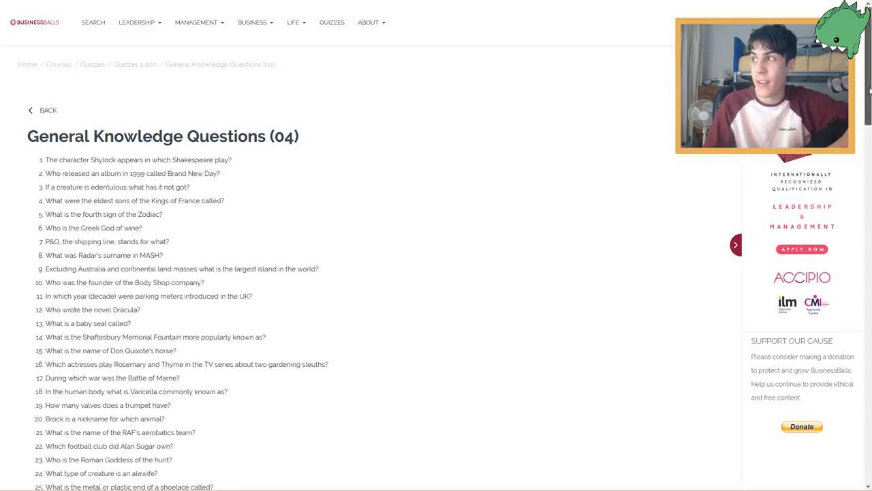
{"action": "scroll", "scroll_direction": "down", "scroll_amount": 3}
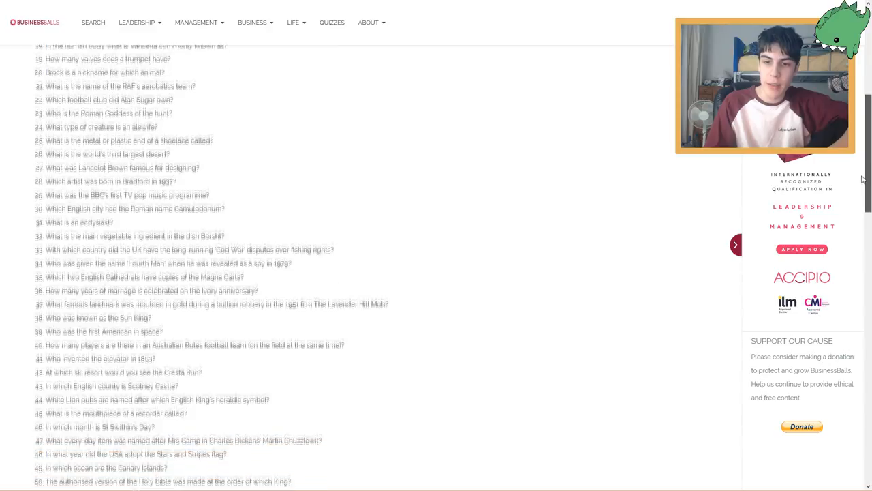
{"action": "scroll", "scroll_direction": "down", "scroll_amount": 3}
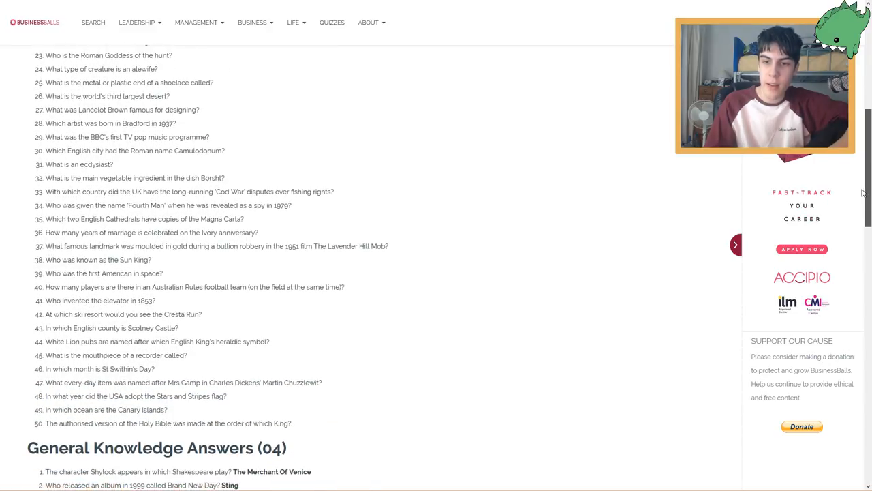
{"action": "scroll", "scroll_direction": "up", "scroll_amount": 3}
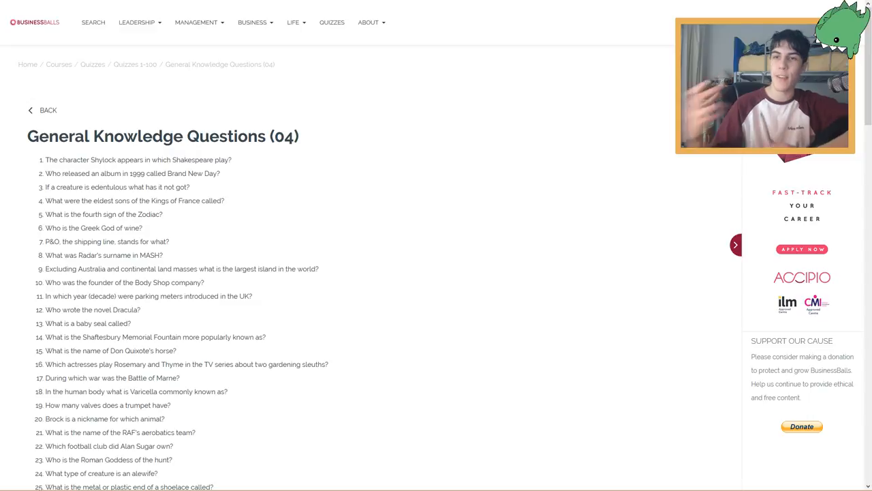
{"action": "scroll", "scroll_direction": "down", "scroll_amount": 3}
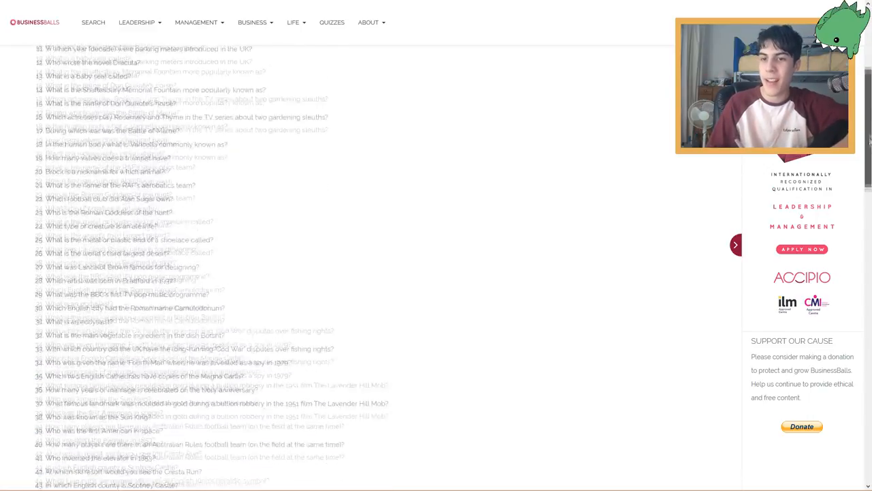
{"action": "scroll", "scroll_direction": "up", "scroll_amount": 3}
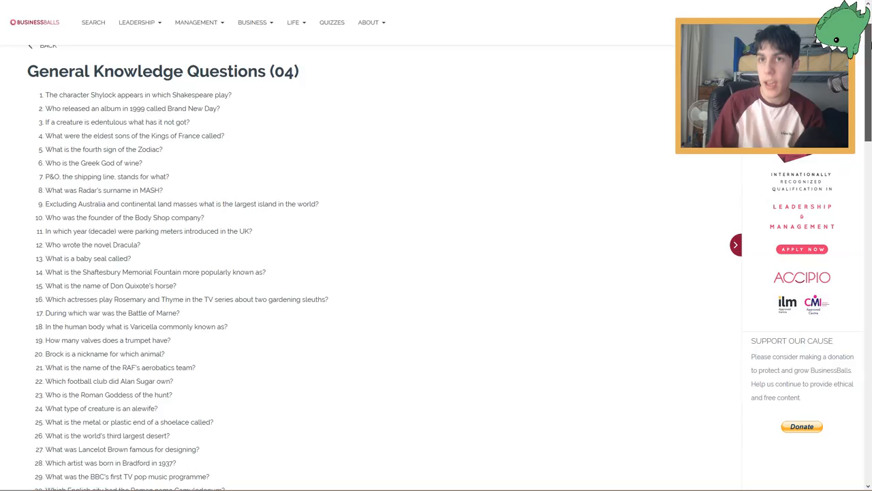
{"action": "scroll", "scroll_direction": "down", "scroll_amount": 3}
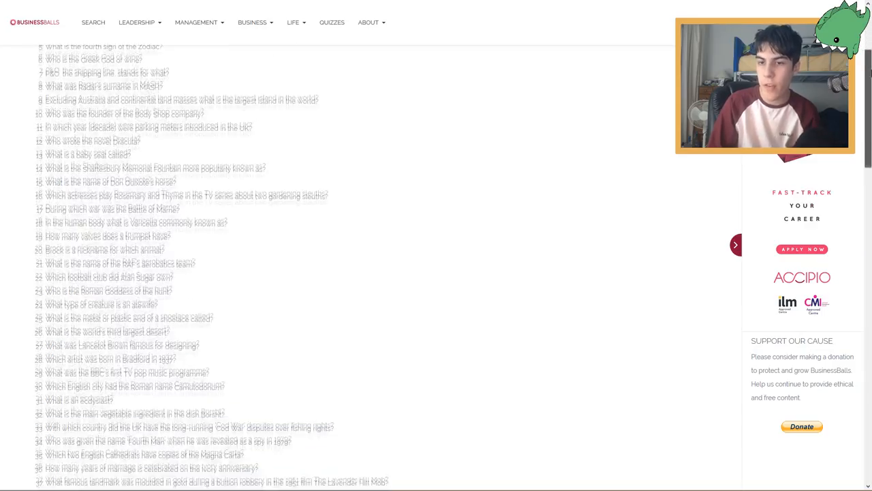
{"action": "scroll", "scroll_direction": "down", "scroll_amount": 3}
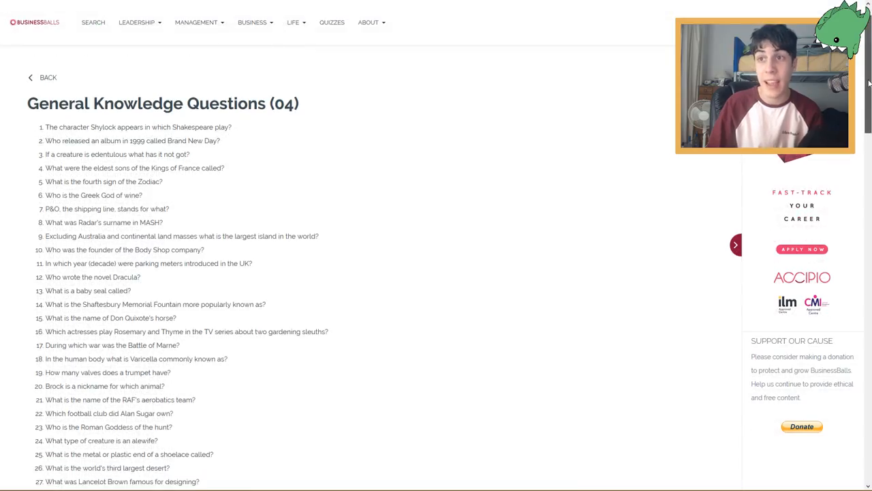
Scroll down through the answers to answer 7, Peninsular and Oriental, then back up
{"action": "scroll", "scroll_direction": "down", "scroll_amount": 3}
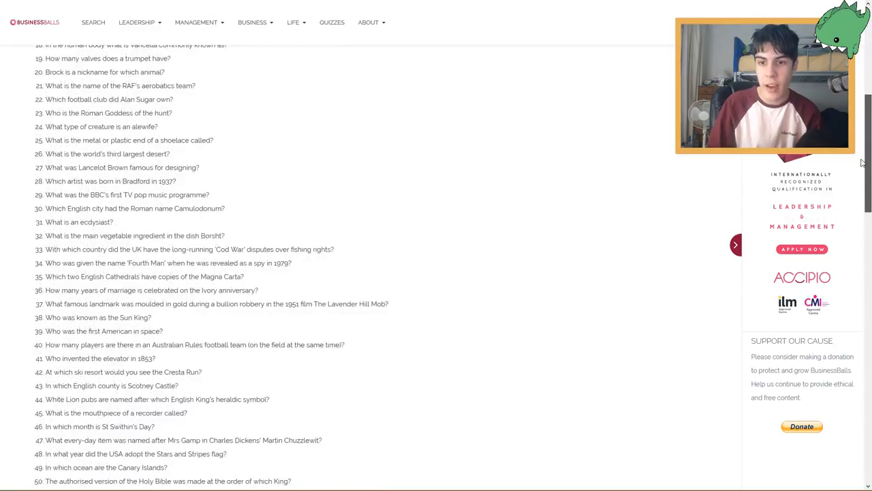
{"action": "scroll", "scroll_direction": "down", "scroll_amount": 3}
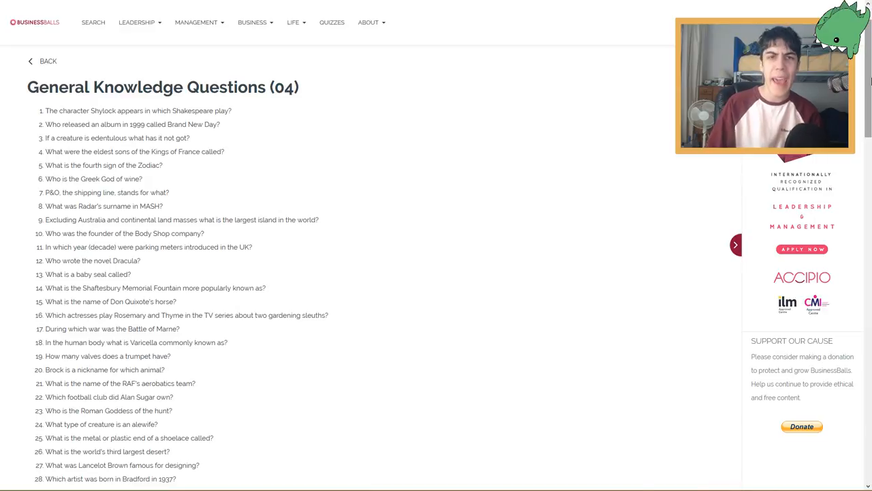
{"action": "scroll", "scroll_direction": "down", "scroll_amount": 3}
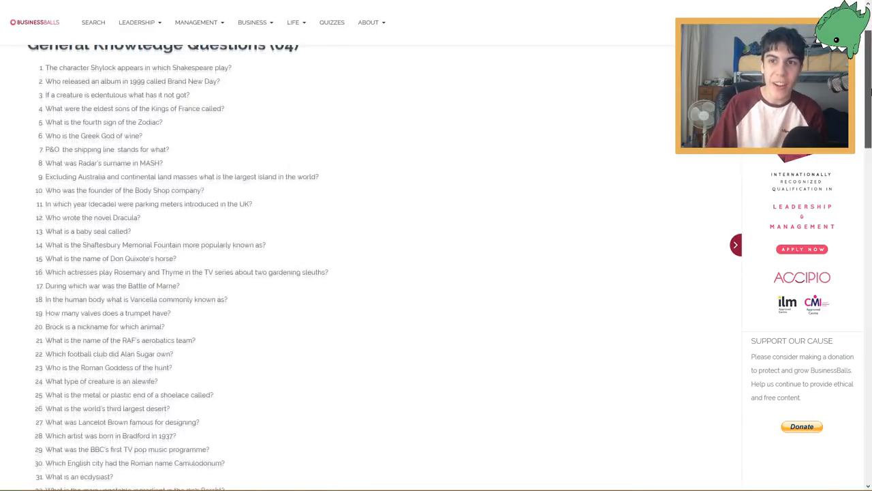
{"action": "scroll", "scroll_direction": "down", "scroll_amount": 3}
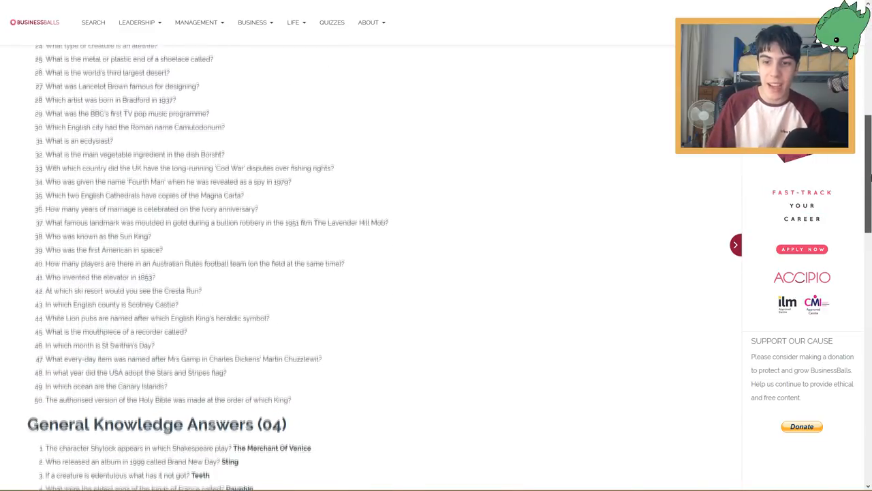
{"action": "scroll", "scroll_direction": "down", "scroll_amount": 3}
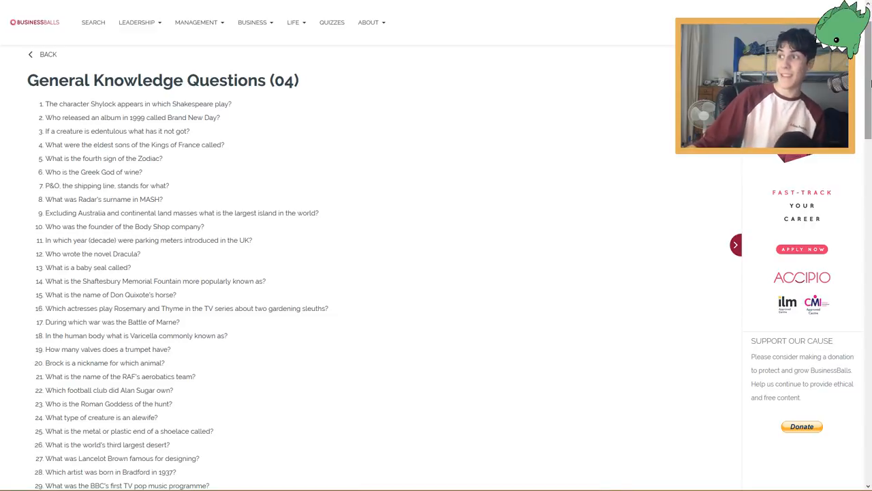
{"action": "scroll", "scroll_direction": "down", "scroll_amount": 3}
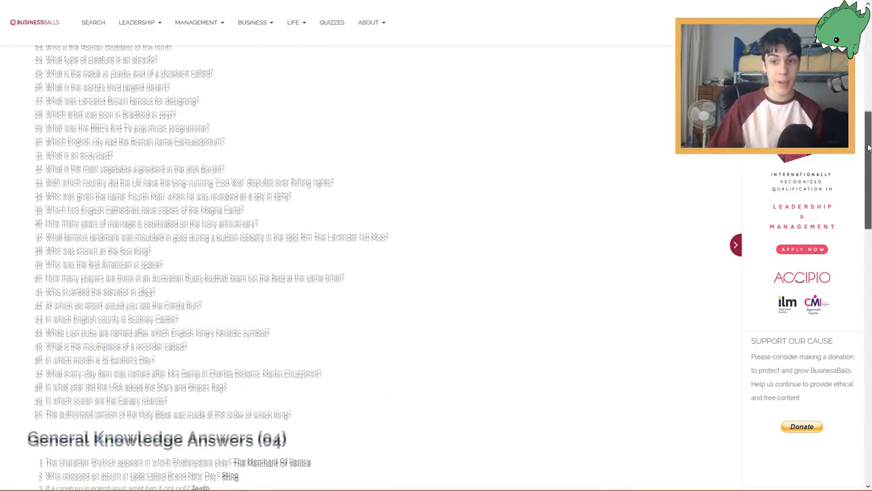
{"action": "scroll", "scroll_direction": "down", "scroll_amount": 3}
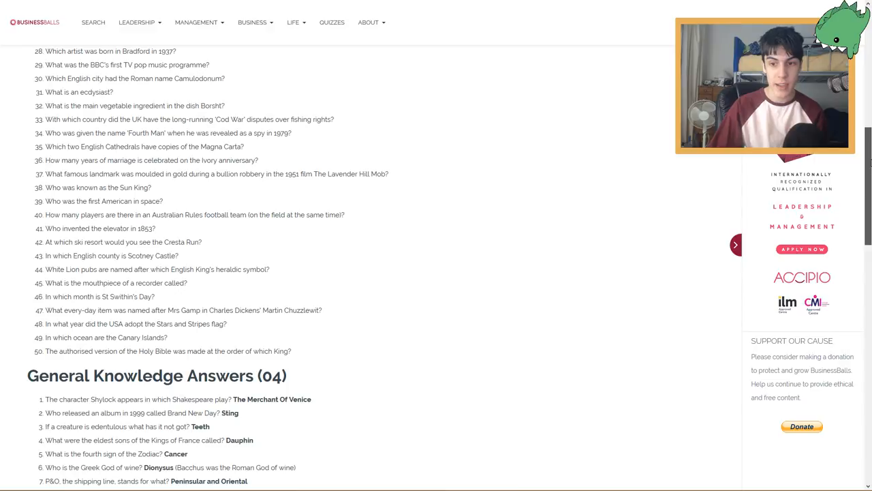
{"action": "scroll", "scroll_direction": "up", "scroll_amount": 3}
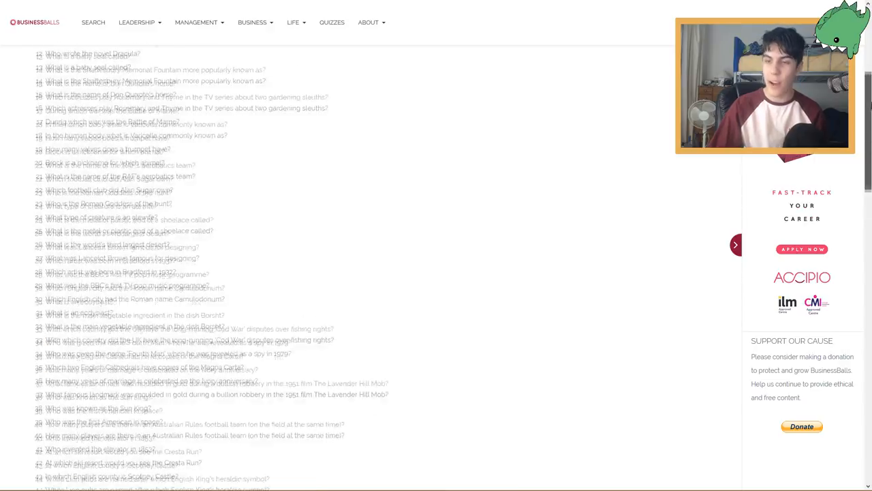
{"action": "scroll", "scroll_direction": "up", "scroll_amount": 3}
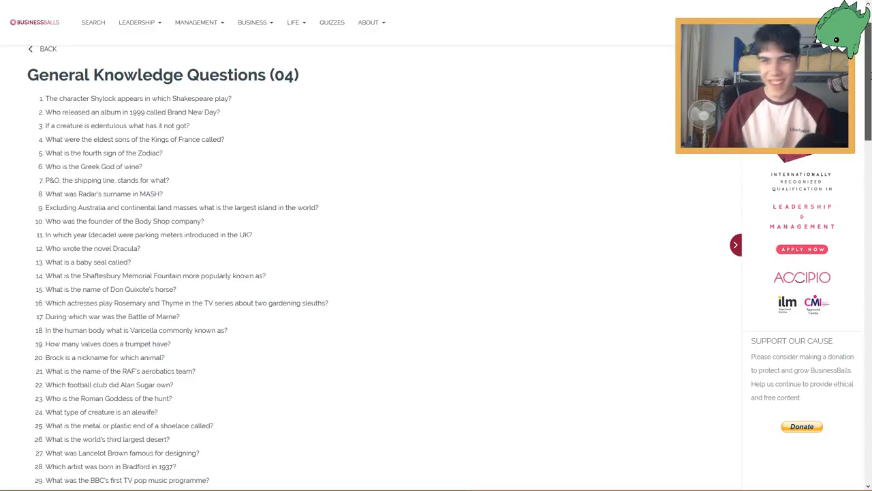
Scroll past question 50 to read answers through Greenland and Anita Roddick
{"action": "scroll", "scroll_direction": "down", "scroll_amount": 3}
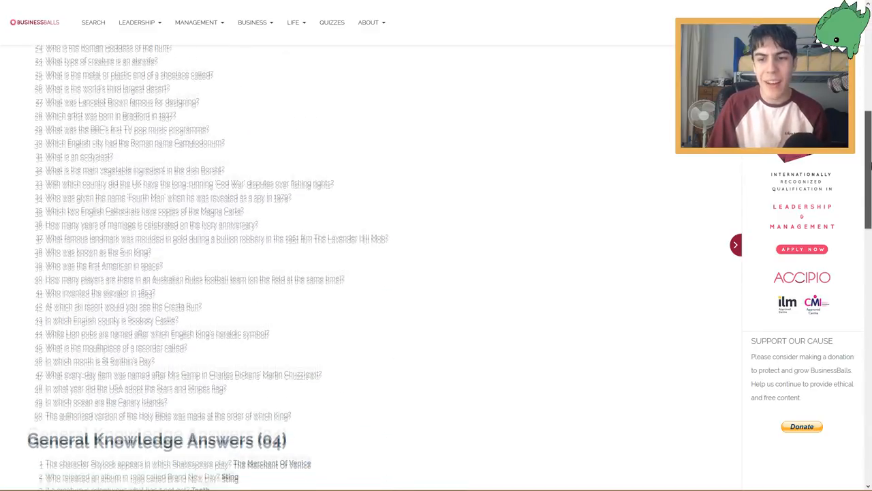
{"action": "scroll", "scroll_direction": "down", "scroll_amount": 3}
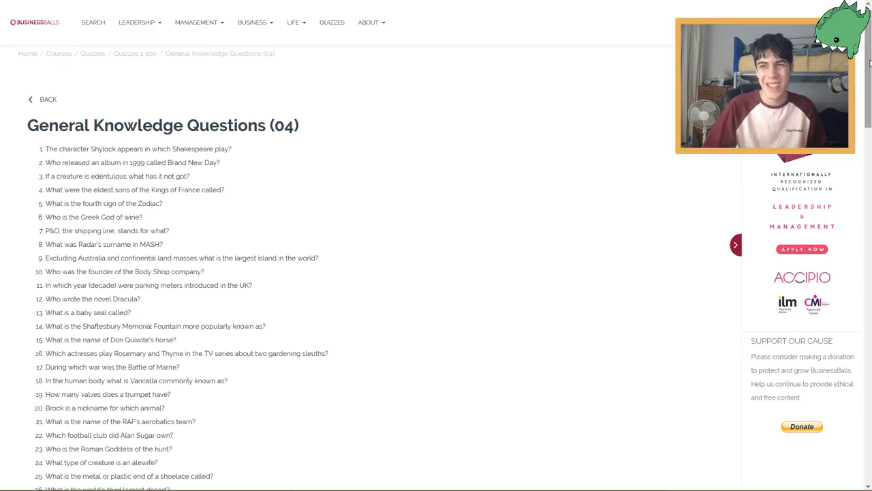
{"action": "scroll", "scroll_direction": "down", "scroll_amount": 3}
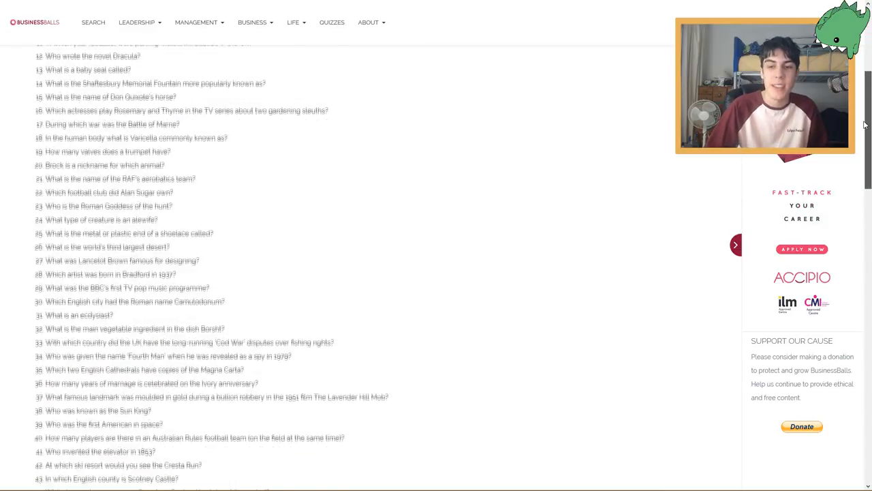
{"action": "scroll", "scroll_direction": "down", "scroll_amount": 3}
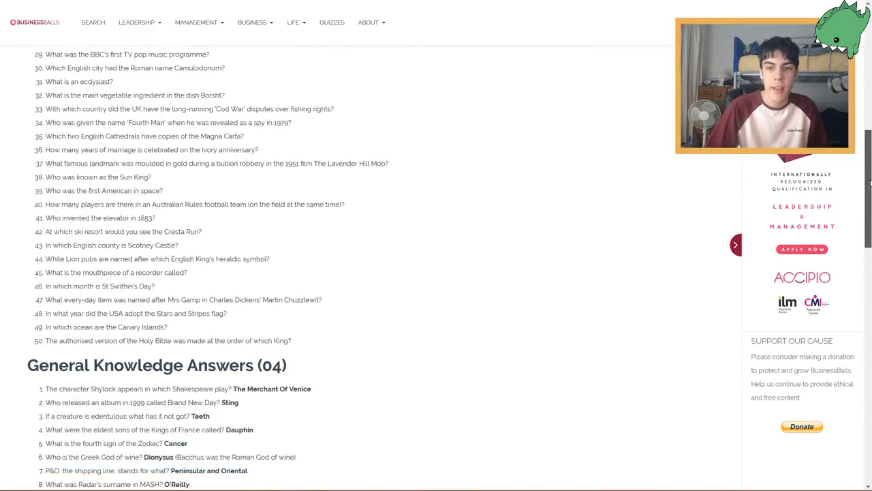
{"action": "scroll", "scroll_direction": "down", "scroll_amount": 3}
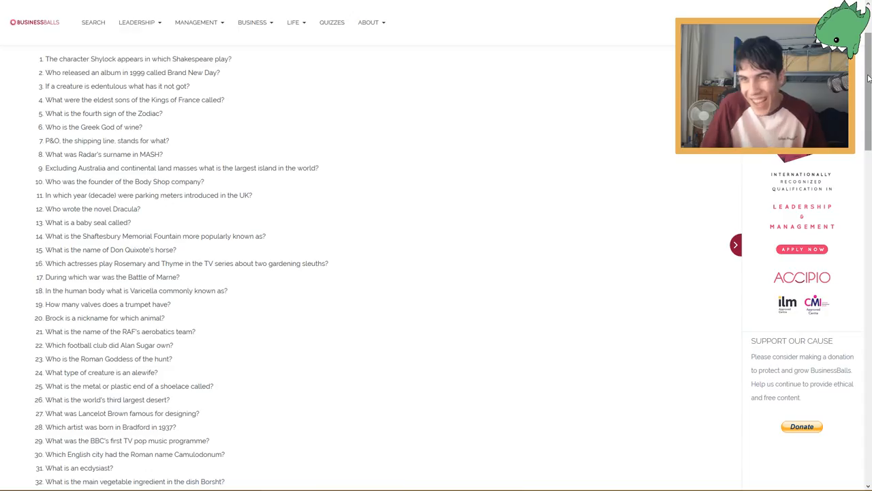
{"action": "scroll", "scroll_direction": "down", "scroll_amount": 3}
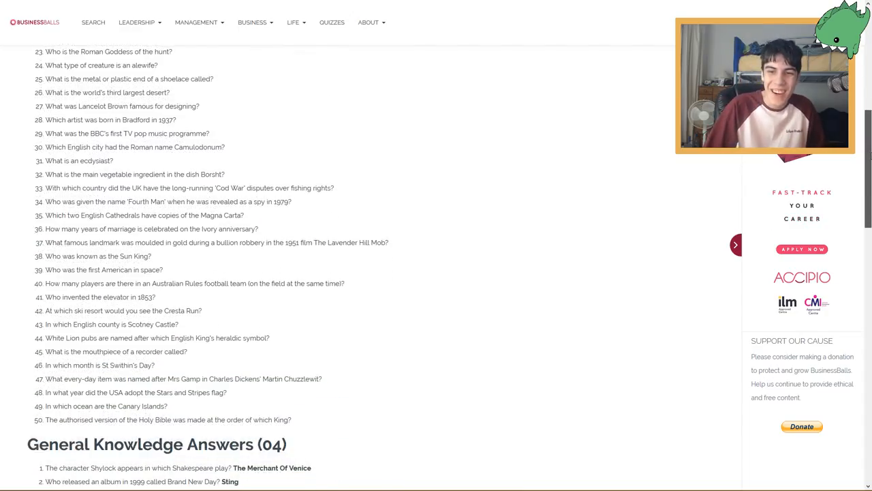
{"action": "scroll", "scroll_direction": "down", "scroll_amount": 3}
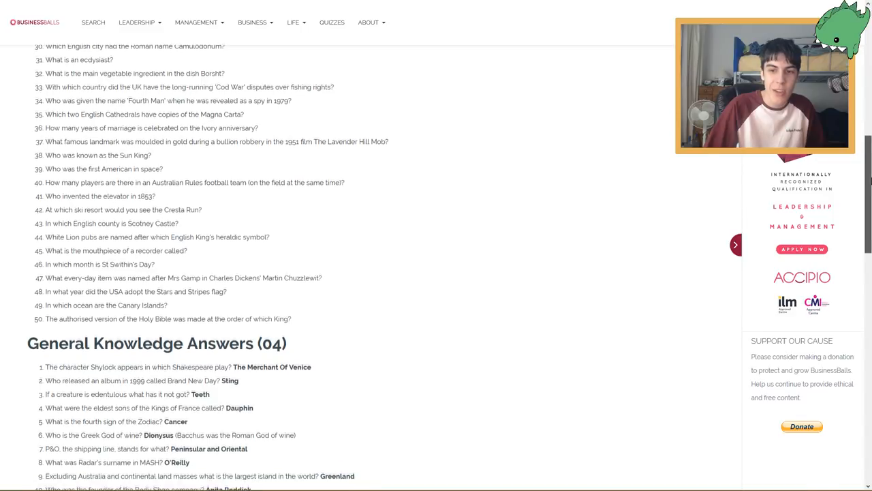
{"action": "scroll", "scroll_direction": "up", "scroll_amount": 3}
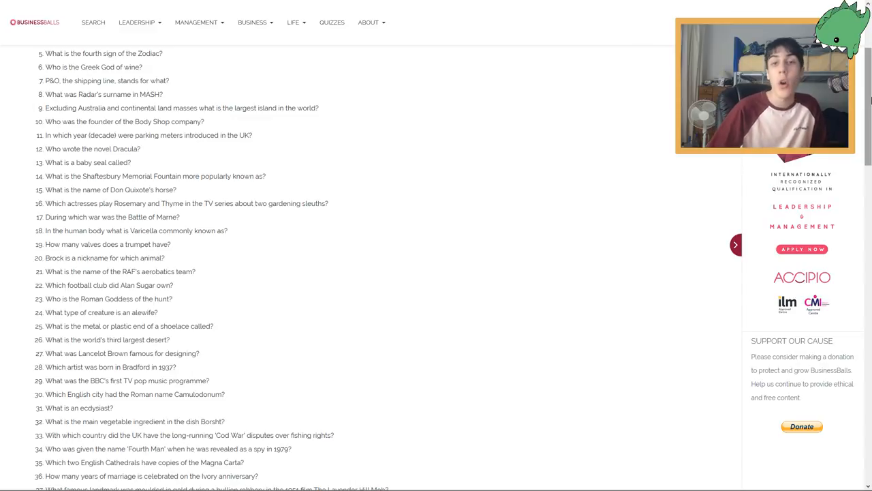
Scroll the quiz page to the questions following question 10
{"action": "scroll", "scroll_direction": "down", "scroll_amount": 3}
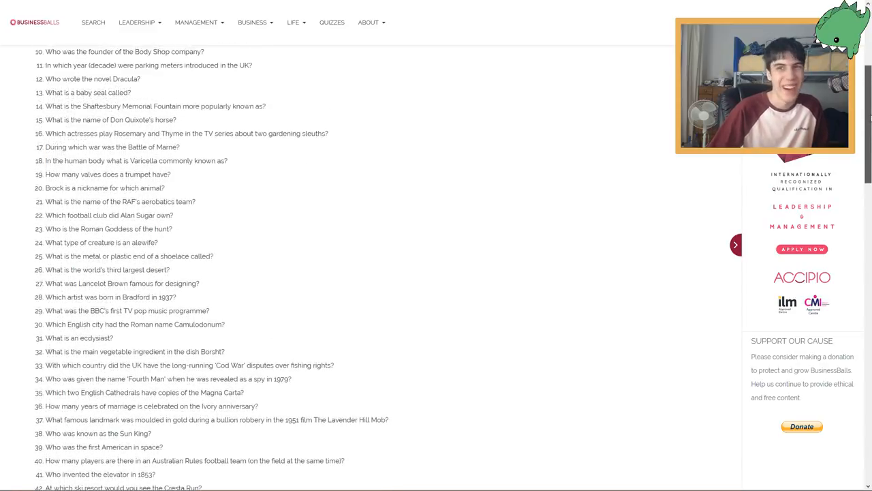
{"action": "scroll", "scroll_direction": "down", "scroll_amount": 3}
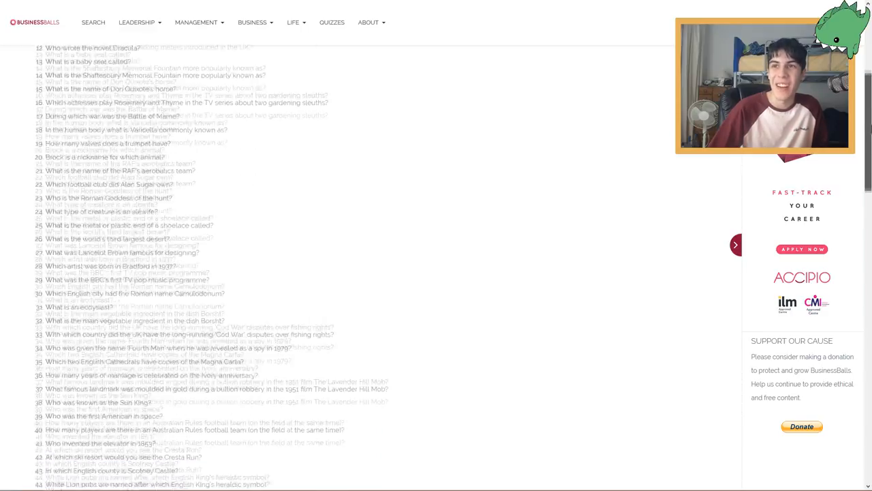
{"action": "scroll", "scroll_direction": "down", "scroll_amount": 3}
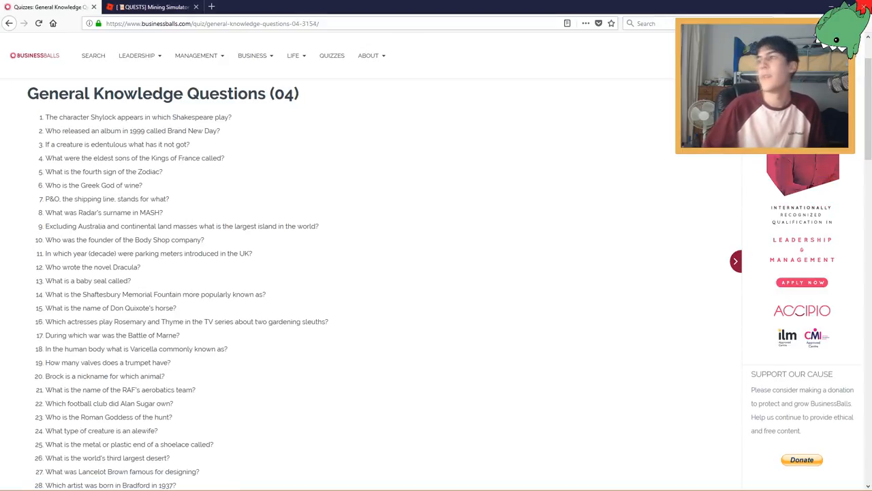
Scroll to answers 11 and 12, 1958 and Bram Stoker, then back up
{"action": "scroll", "scroll_direction": "down", "scroll_amount": 3}
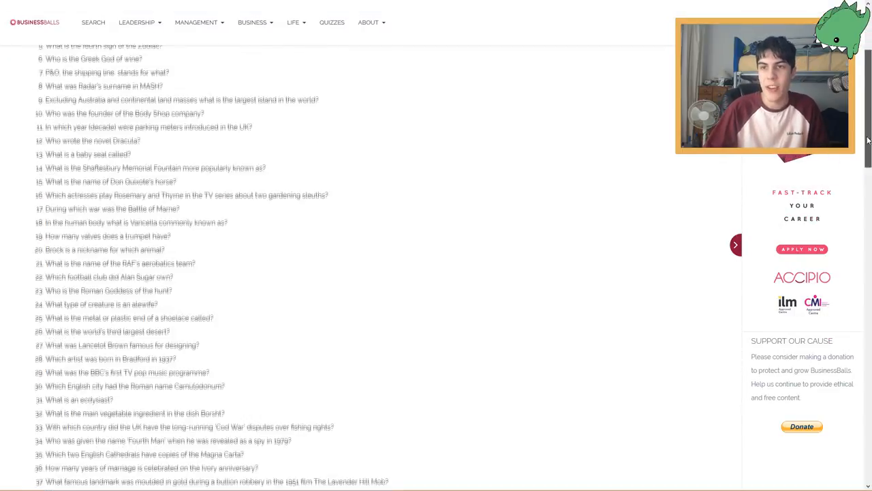
{"action": "scroll", "scroll_direction": "down", "scroll_amount": 3}
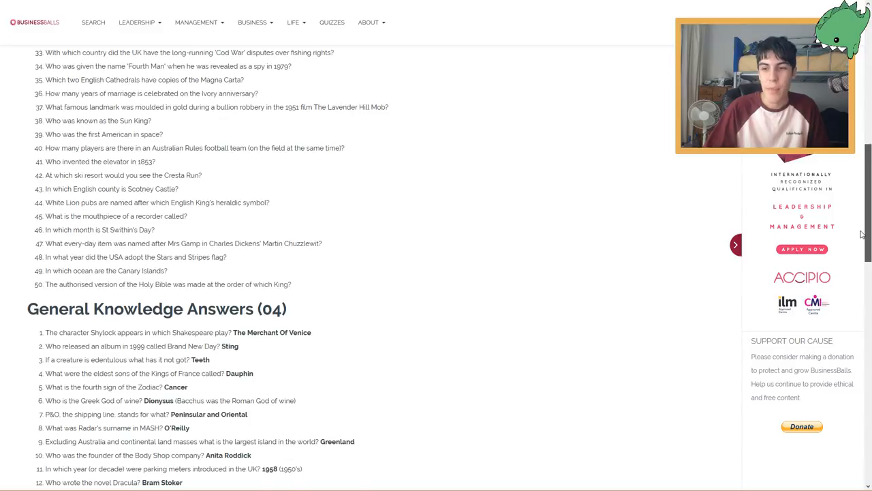
{"action": "scroll", "scroll_direction": "up", "scroll_amount": 3}
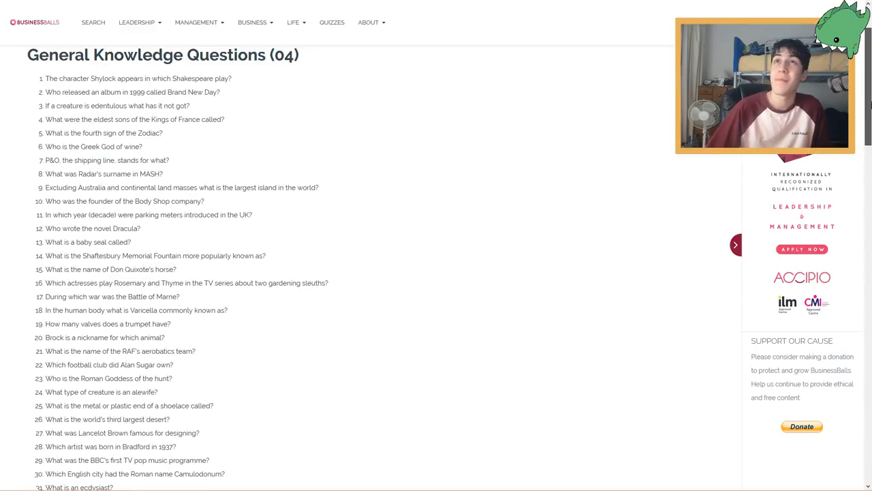
Alternate between questions and answers 13–16, ending with Felicity Kendal and Pam Ferris
{"action": "scroll", "scroll_direction": "down", "scroll_amount": 3}
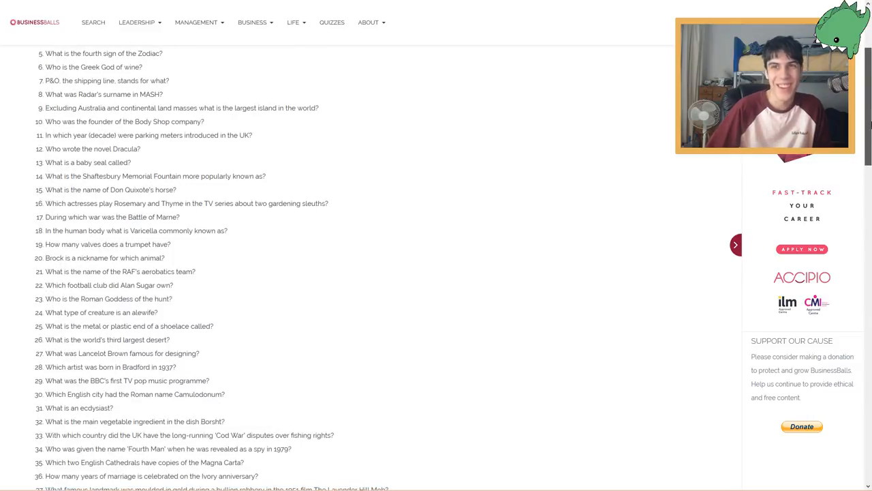
{"action": "scroll", "scroll_direction": "down", "scroll_amount": 3}
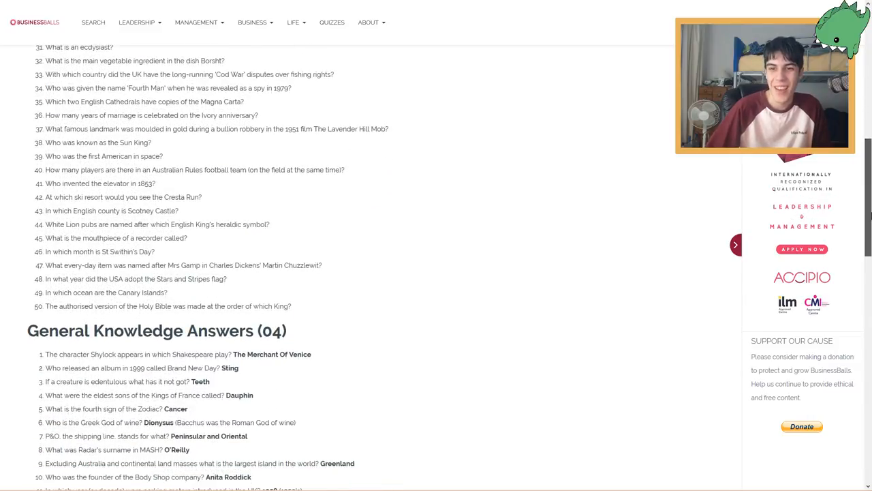
{"action": "scroll", "scroll_direction": "down", "scroll_amount": 3}
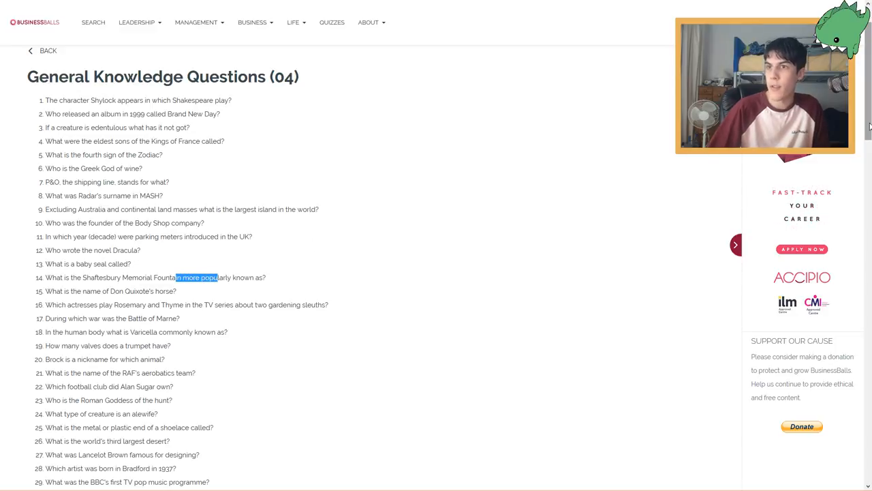
{"action": "scroll", "scroll_direction": "down", "scroll_amount": 3}
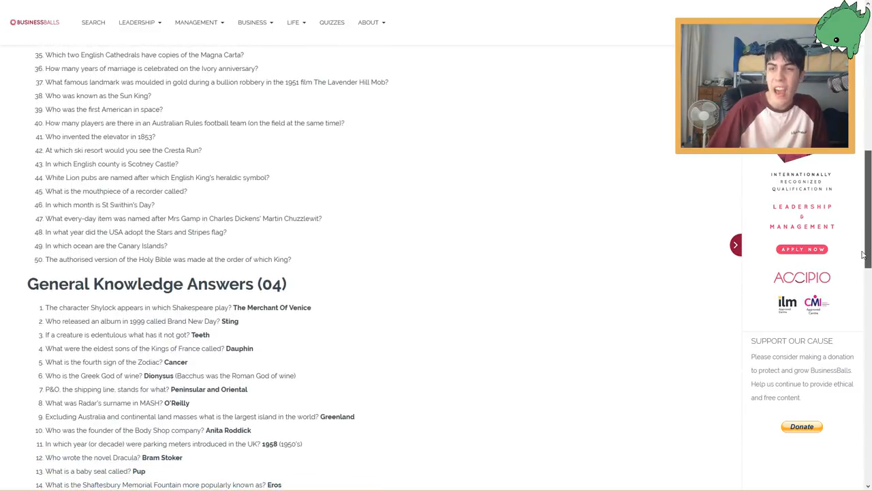
{"action": "scroll", "scroll_direction": "up", "scroll_amount": 3}
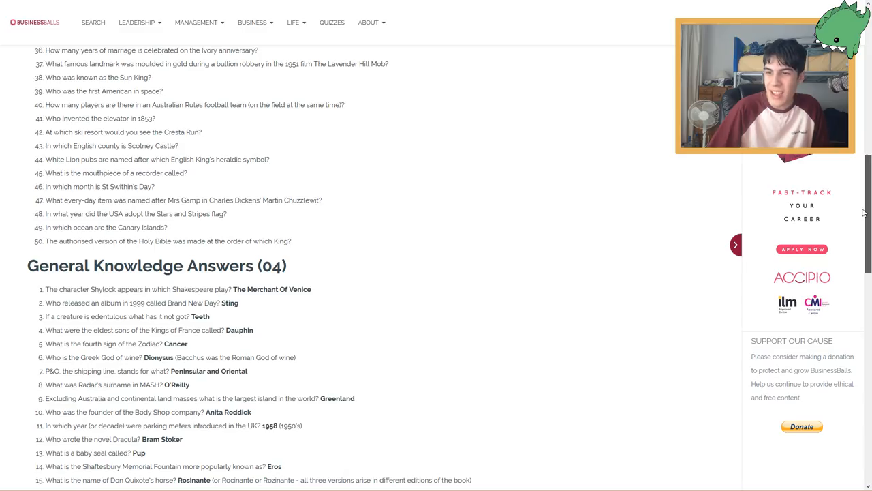
{"action": "scroll", "scroll_direction": "down", "scroll_amount": 3}
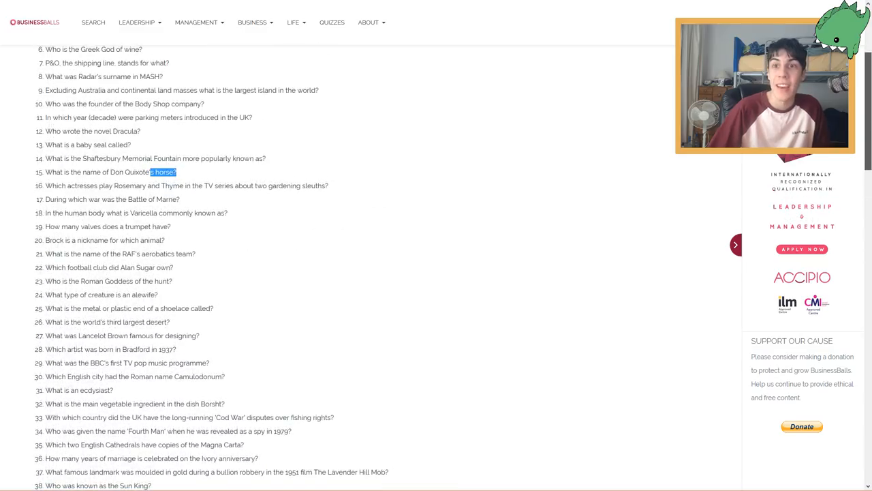
{"action": "mouse_move", "coordinate": [516, 118]}
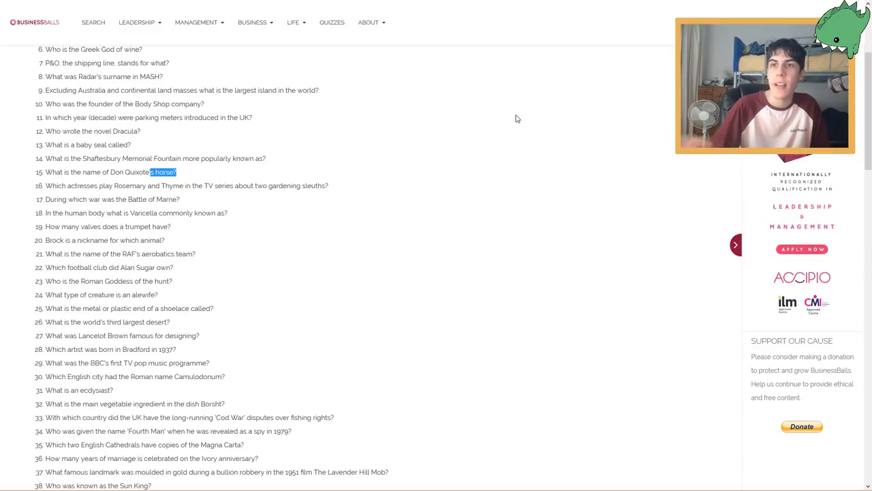
{"action": "scroll", "scroll_direction": "down", "scroll_amount": 3}
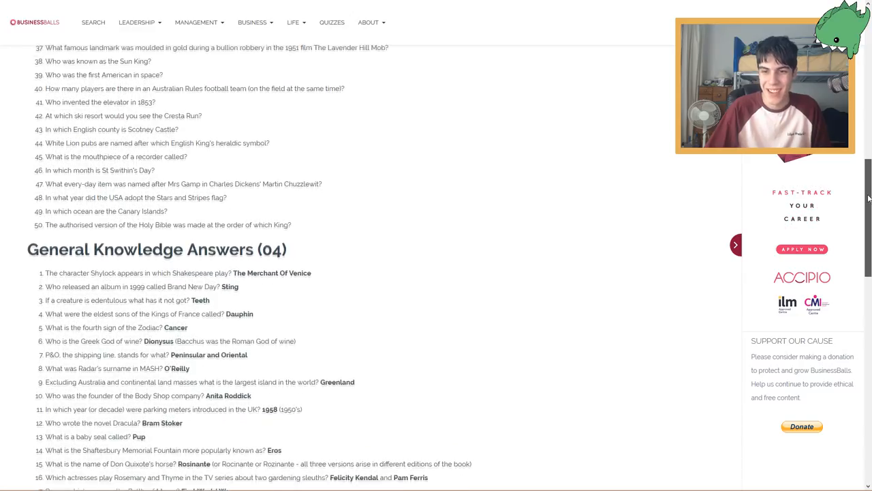
{"action": "scroll", "scroll_direction": "down", "scroll_amount": 3}
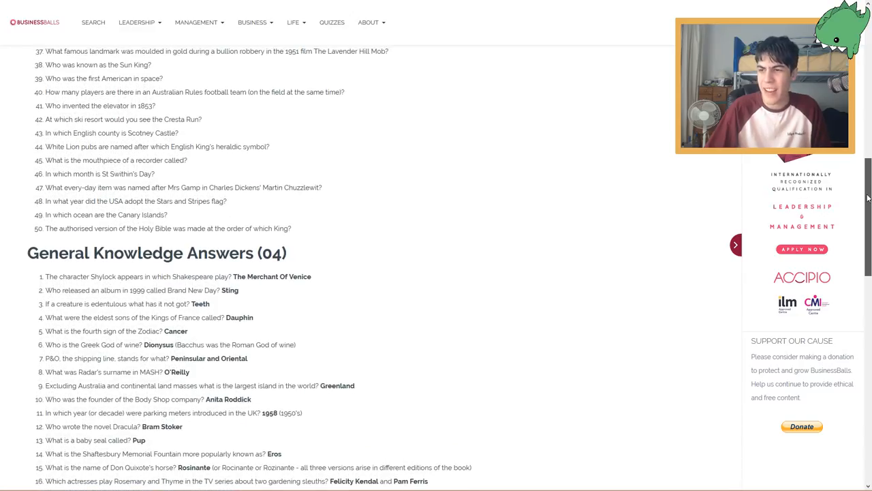
{"action": "scroll", "scroll_direction": "down", "scroll_amount": 3}
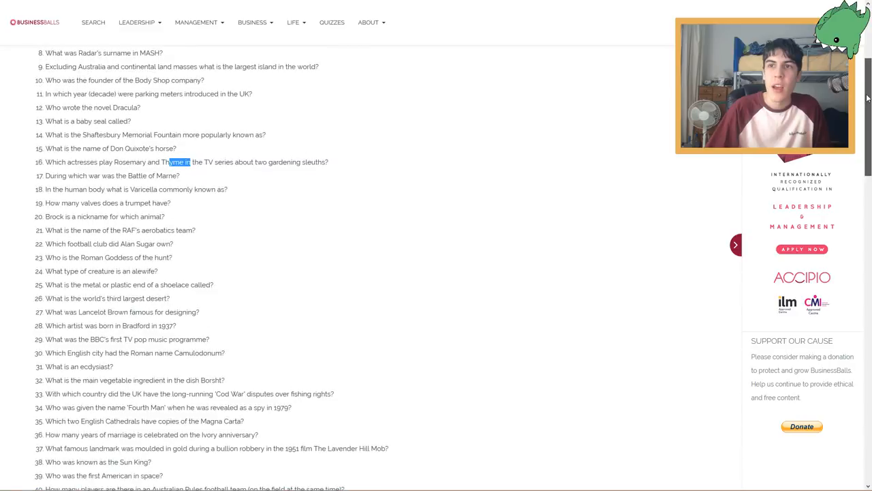
Mark question 17, check answers 17–20, and return to question 21 on the RAF aerobatics team
{"action": "double_click", "coordinate": [130, 175]}
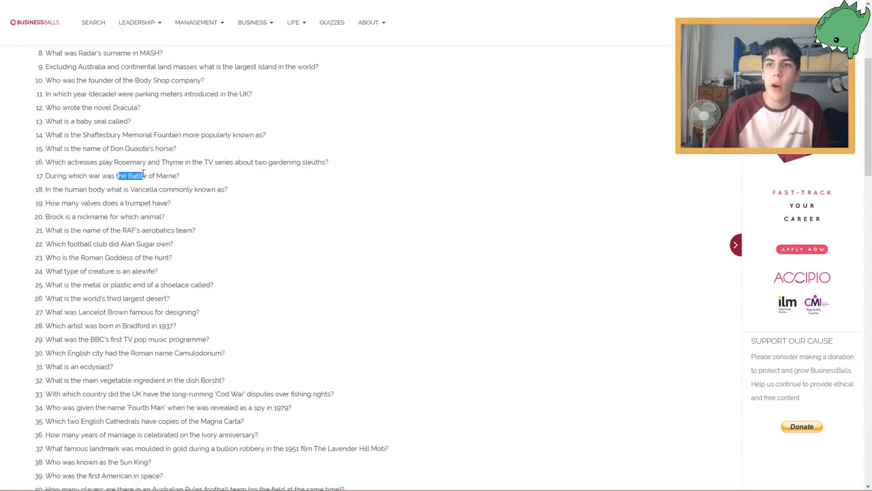
{"action": "scroll", "scroll_direction": "down", "scroll_amount": 3}
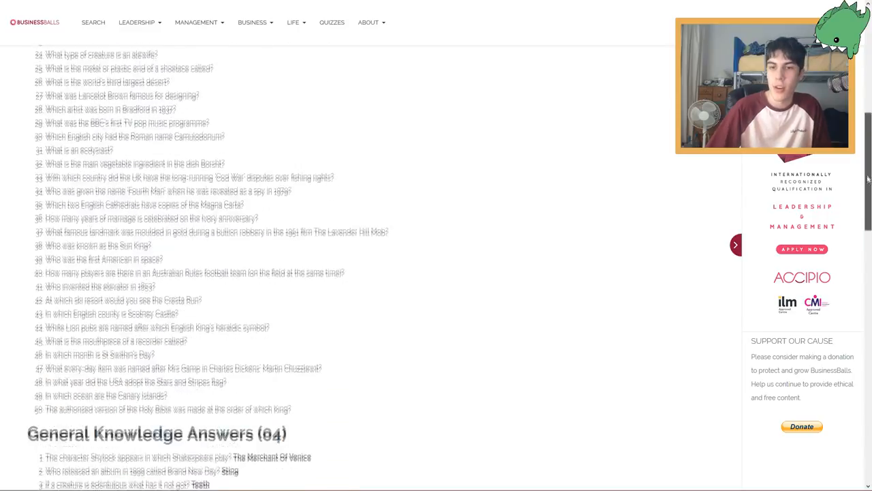
{"action": "scroll", "scroll_direction": "up", "scroll_amount": 3}
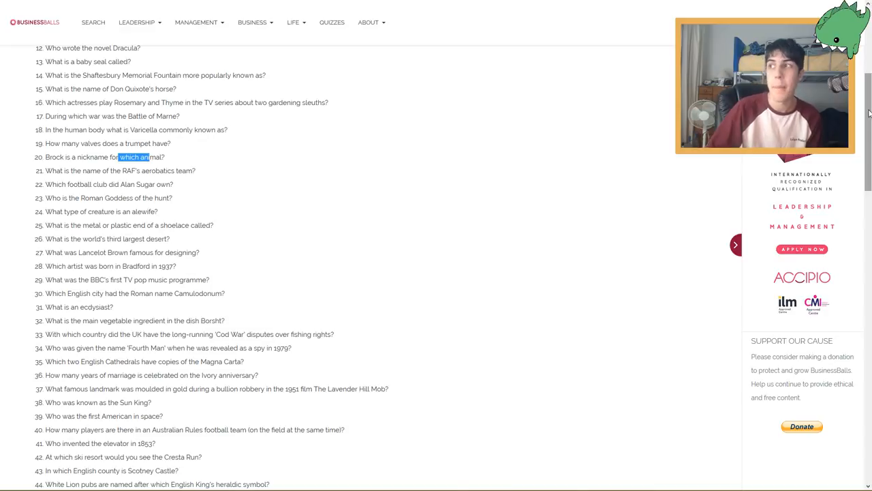
{"action": "scroll", "scroll_direction": "down", "scroll_amount": 3}
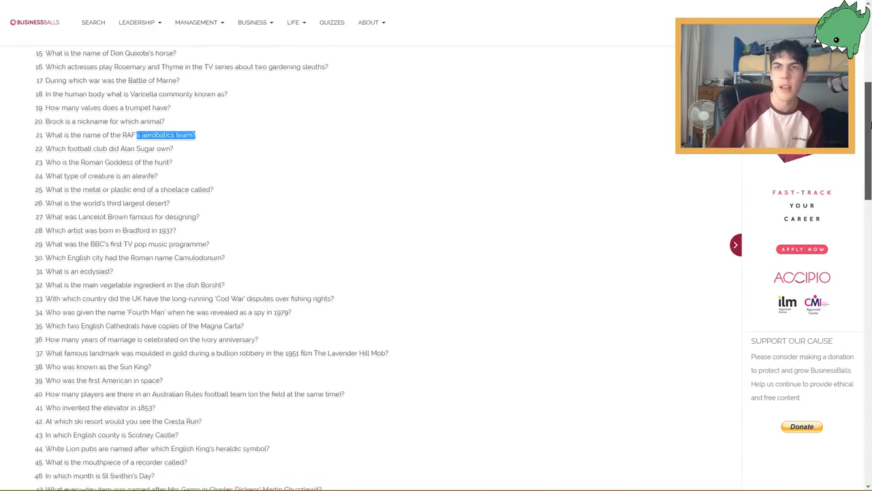
{"action": "scroll", "scroll_direction": "down", "scroll_amount": 3}
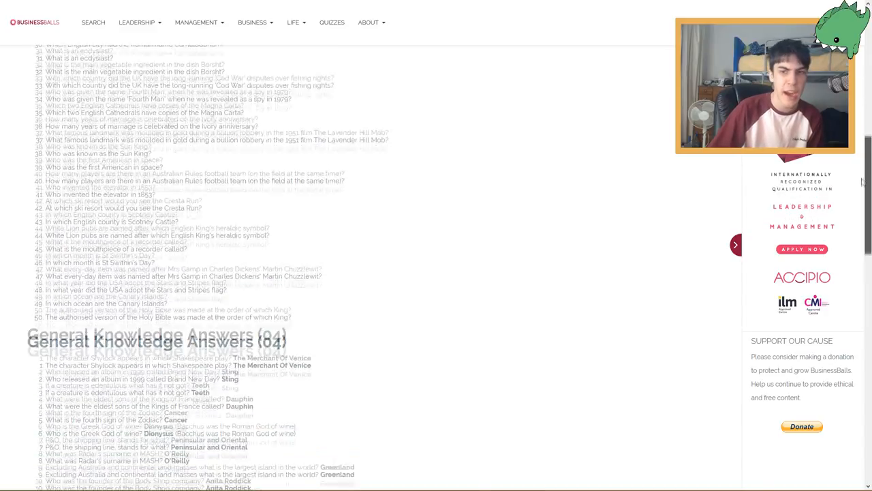
{"action": "scroll", "scroll_direction": "down", "scroll_amount": 3}
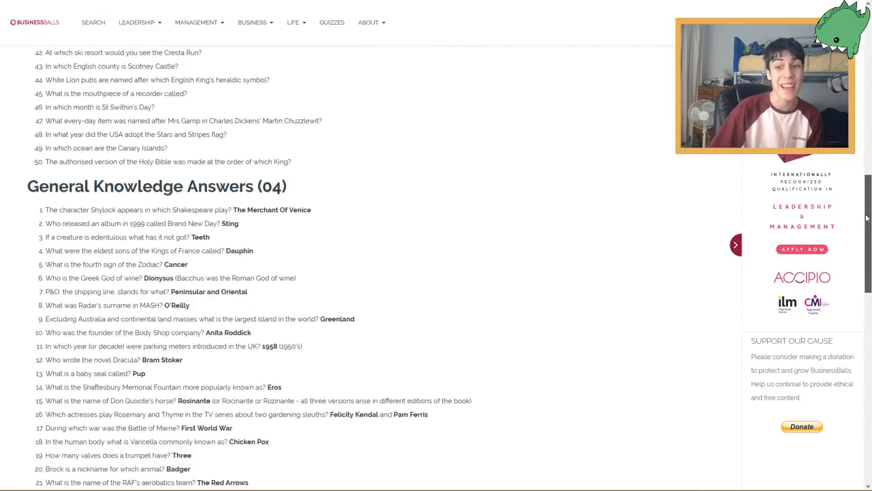
{"action": "scroll", "scroll_direction": "down", "scroll_amount": 3}
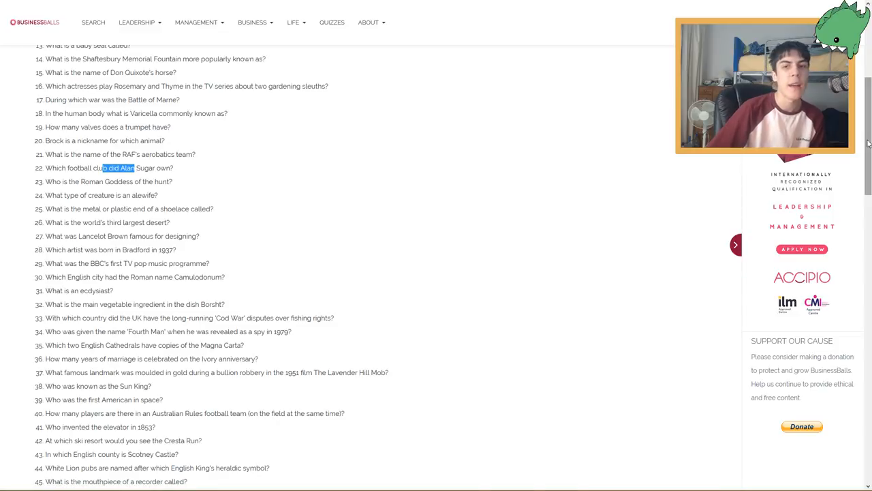
{"action": "scroll", "scroll_direction": "down", "scroll_amount": 3}
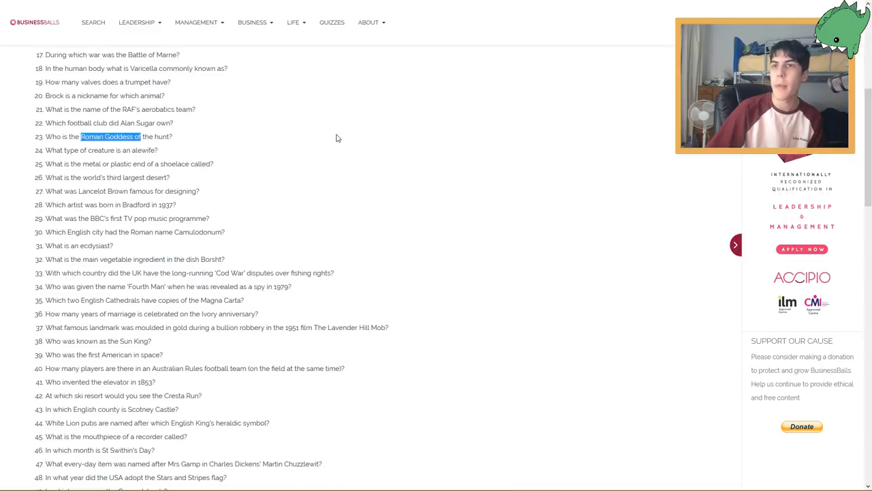
{"action": "scroll", "scroll_direction": "down", "scroll_amount": 3}
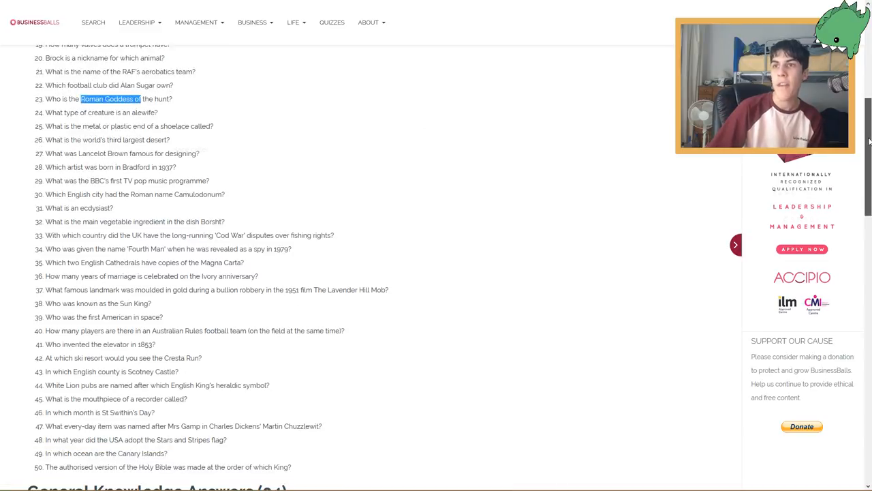
{"action": "scroll", "scroll_direction": "down", "scroll_amount": 3}
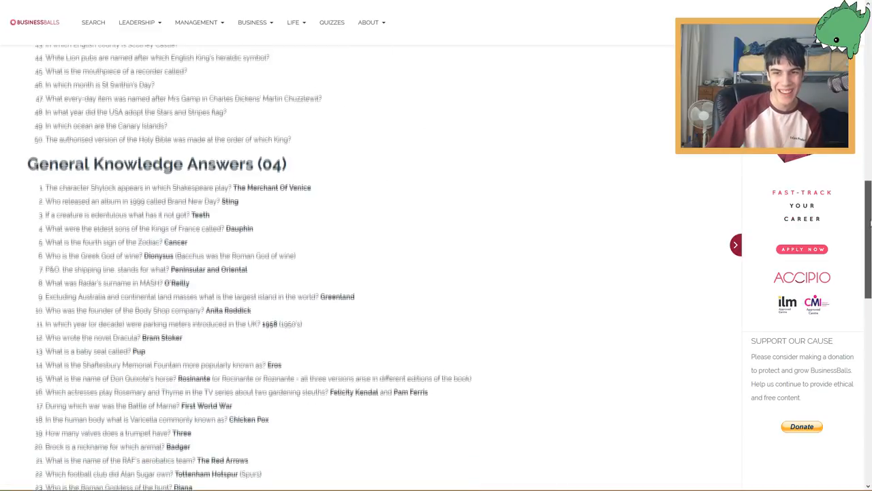
{"action": "scroll", "scroll_direction": "down", "scroll_amount": 3}
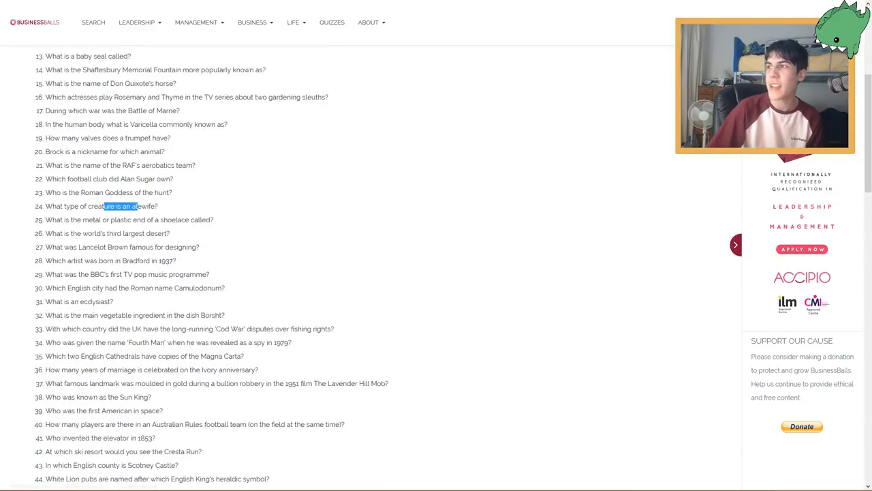
{"action": "scroll", "scroll_direction": "down", "scroll_amount": 3}
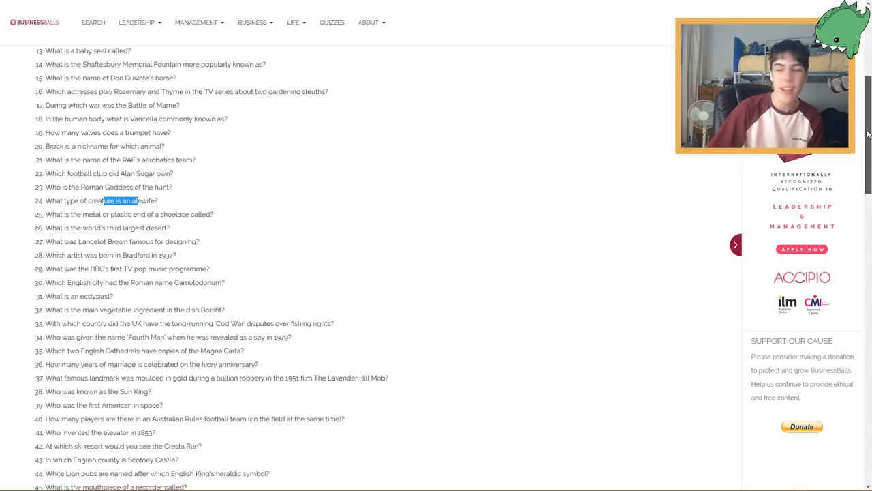
{"action": "scroll", "scroll_direction": "up", "scroll_amount": 3}
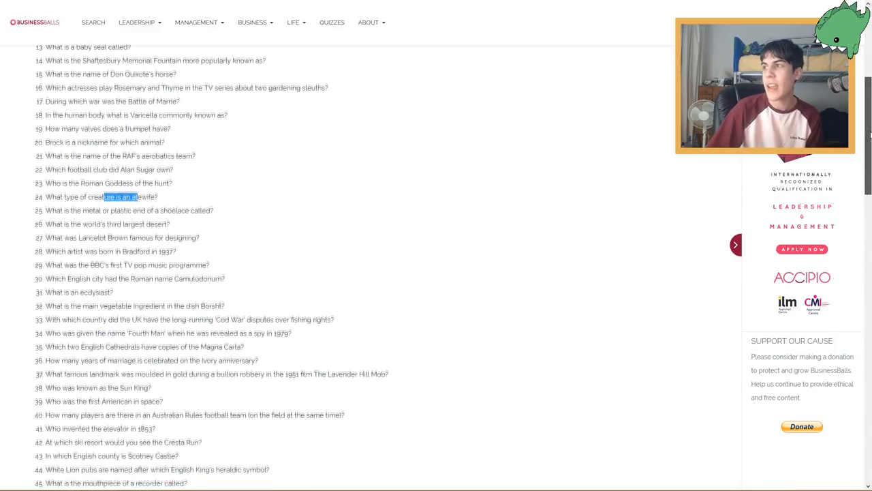
{"action": "scroll", "scroll_direction": "down", "scroll_amount": 3}
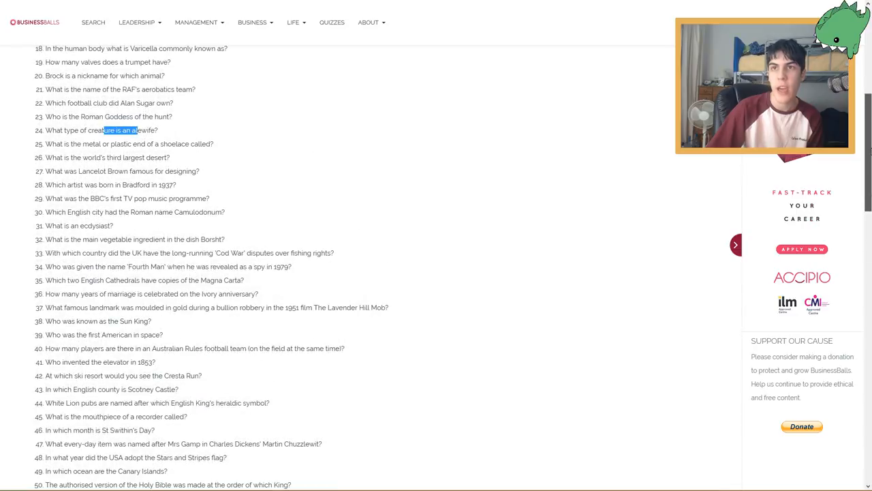
{"action": "scroll", "scroll_direction": "down", "scroll_amount": 3}
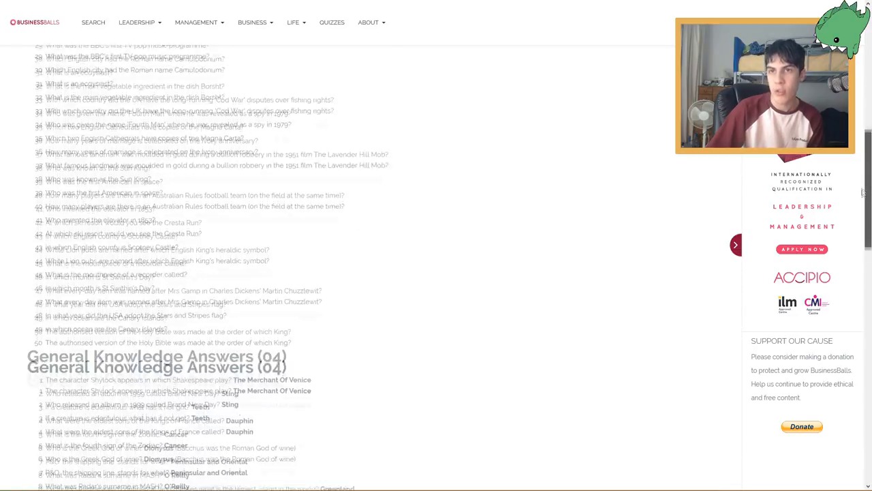
{"action": "scroll", "scroll_direction": "up", "scroll_amount": 3}
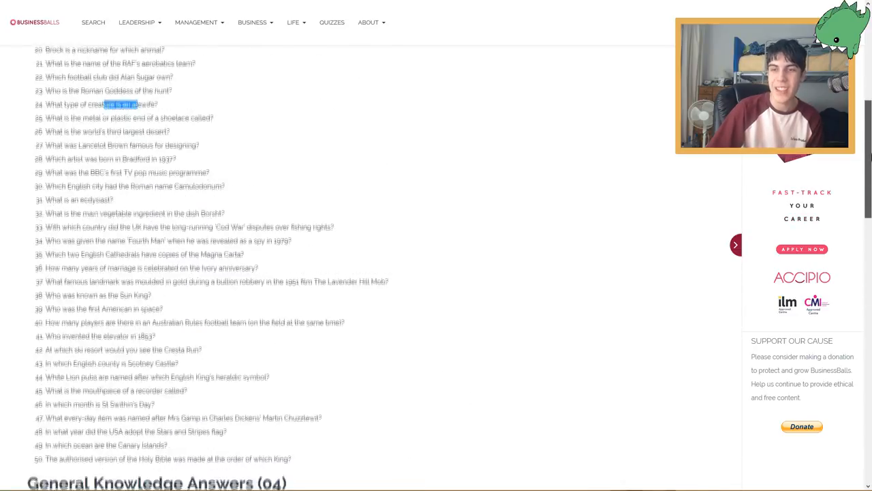
{"action": "scroll", "scroll_direction": "up", "scroll_amount": 3}
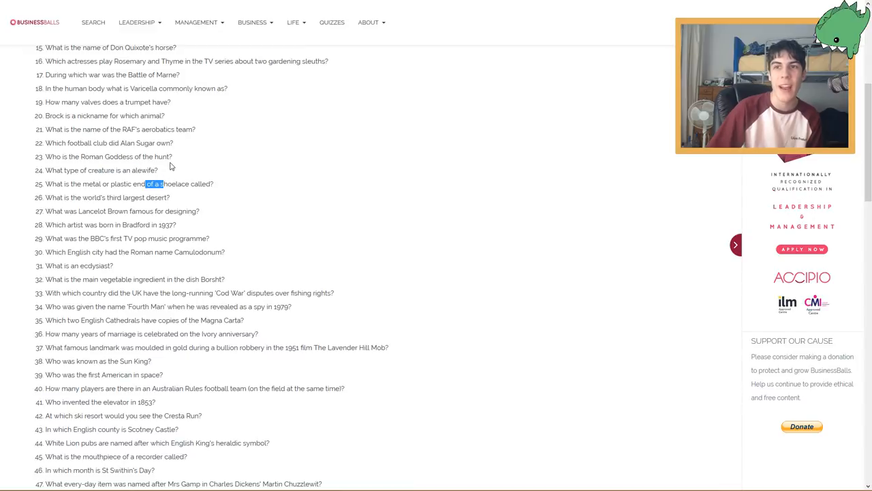
{"action": "mouse_move", "coordinate": [182, 151]}
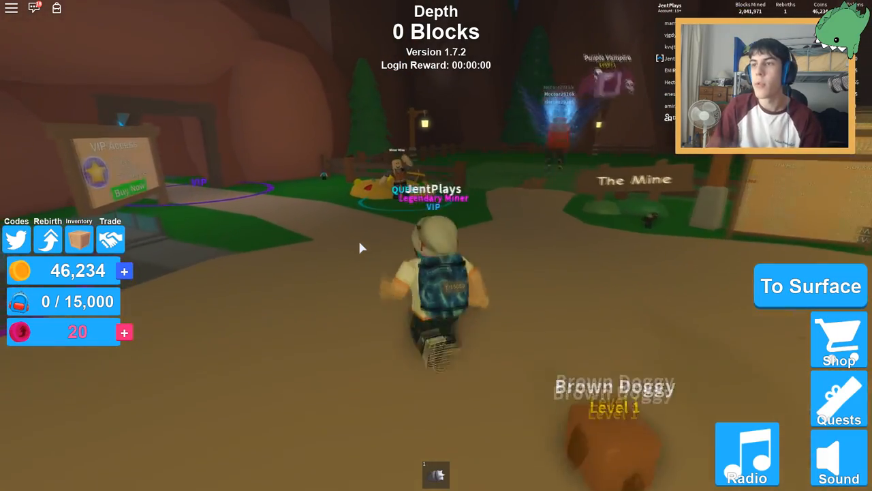
Accept Miner Mike's dirt quest and dig into the grass patch
{"action": "key", "text": "Escape"}
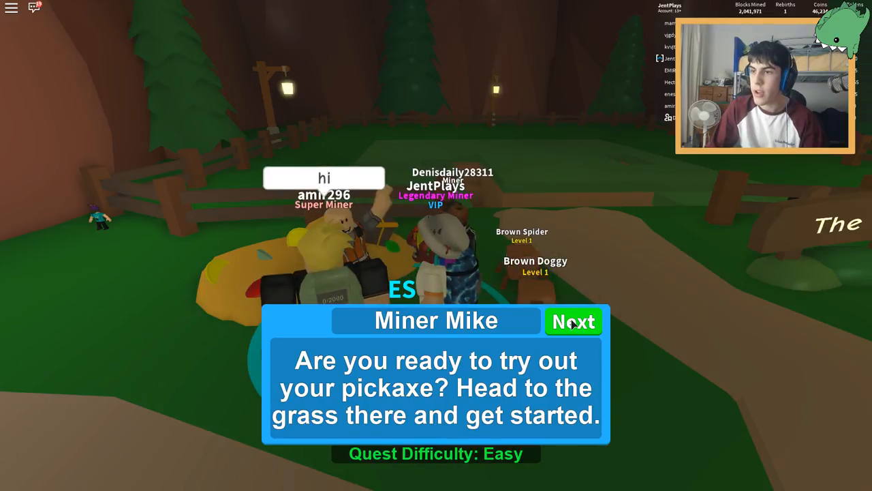
{"action": "left_click", "coordinate": [574, 321]}
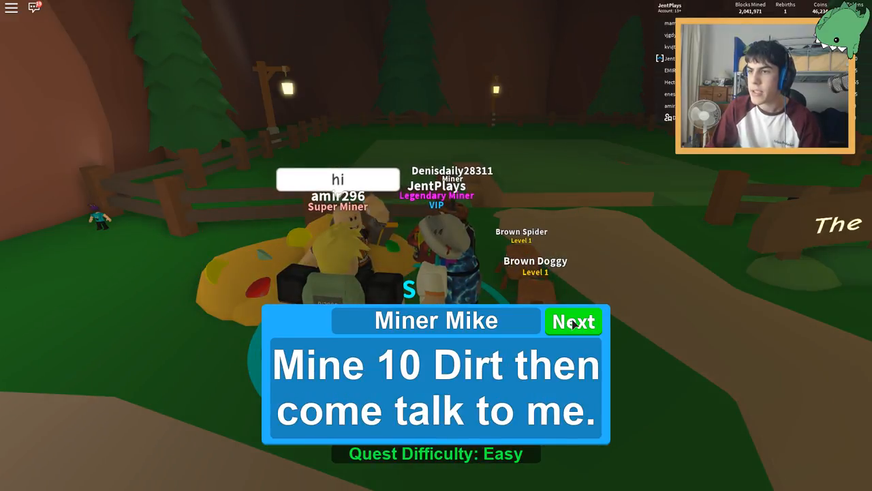
{"action": "left_click", "coordinate": [574, 321]}
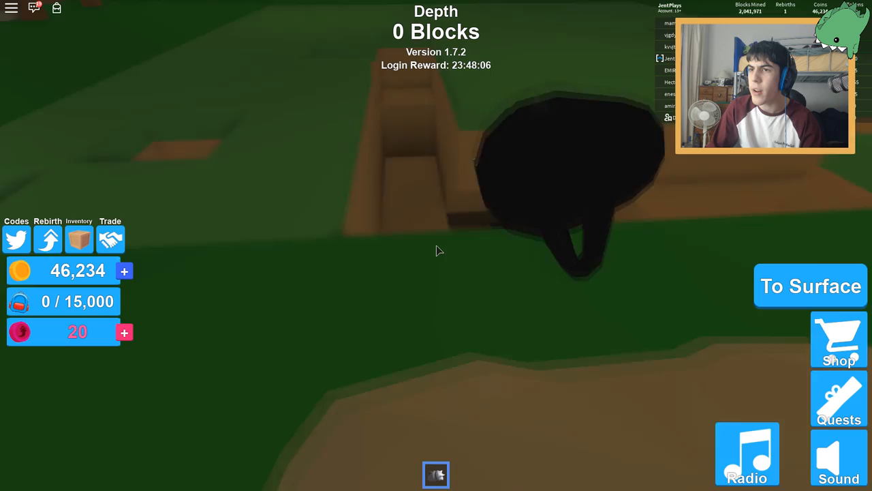
{"action": "left_click", "coordinate": [436, 245]}
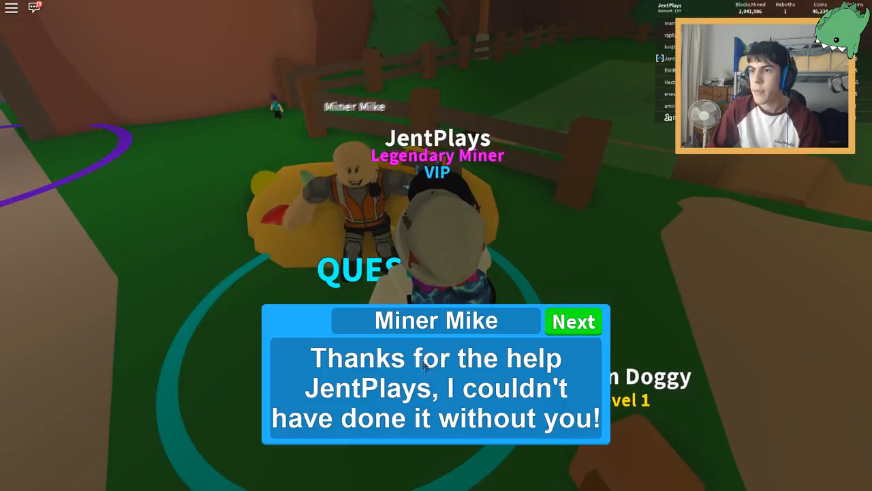
Turn in the dirt quest, claim the 50 reward, and accept the dig-to-stone quest
{"action": "left_click", "coordinate": [574, 322]}
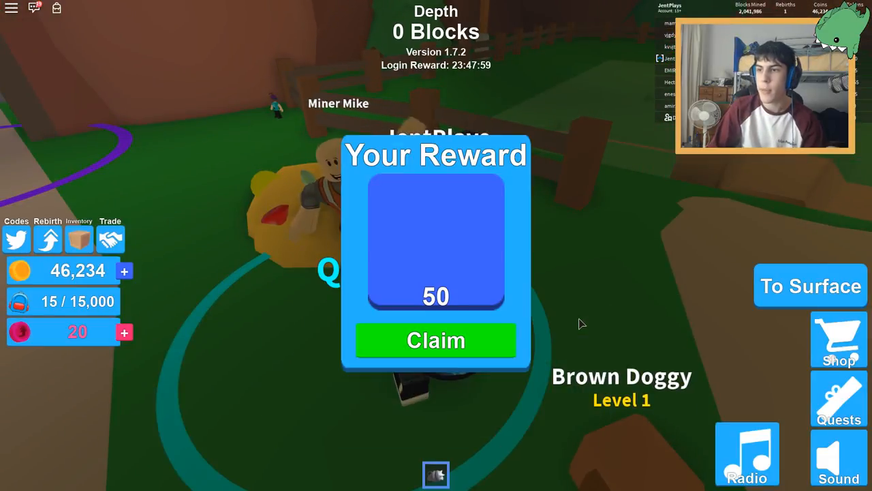
{"action": "left_click", "coordinate": [436, 340]}
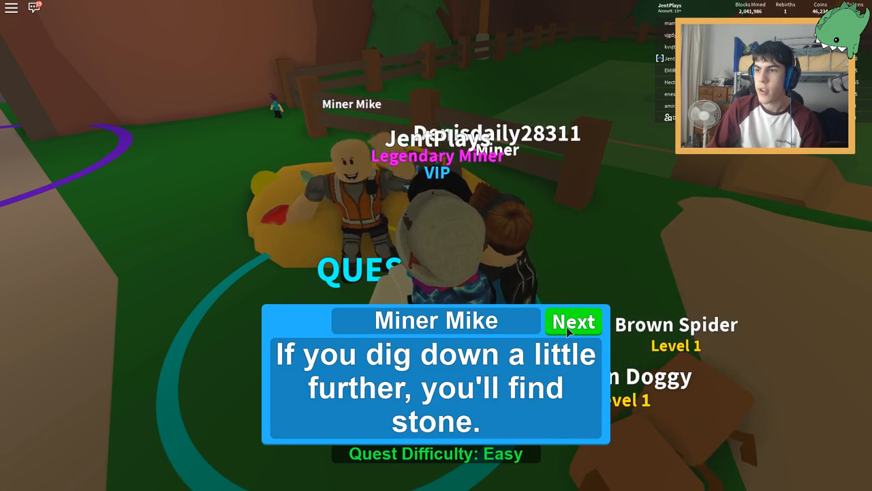
{"action": "left_click", "coordinate": [572, 321]}
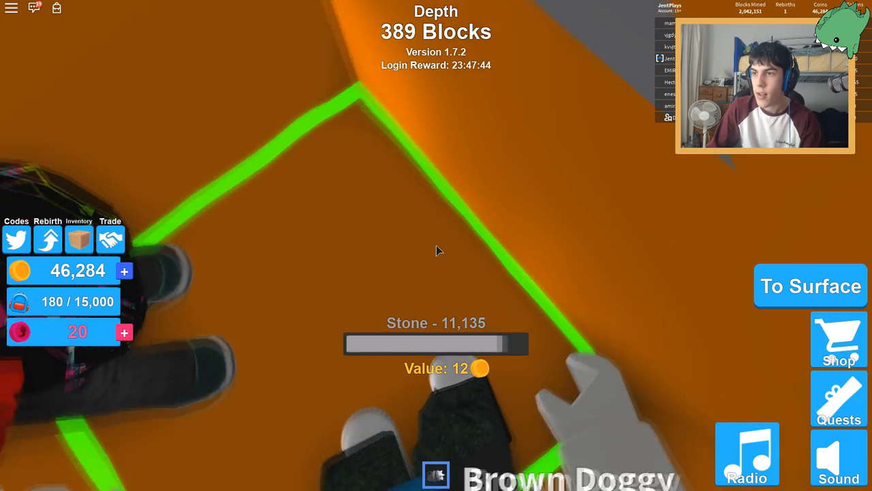
Accept Miner Mike's quest for a Stone Pickaxe, Large Backpack and 100 Stone, then resurface
{"action": "left_click", "coordinate": [811, 285]}
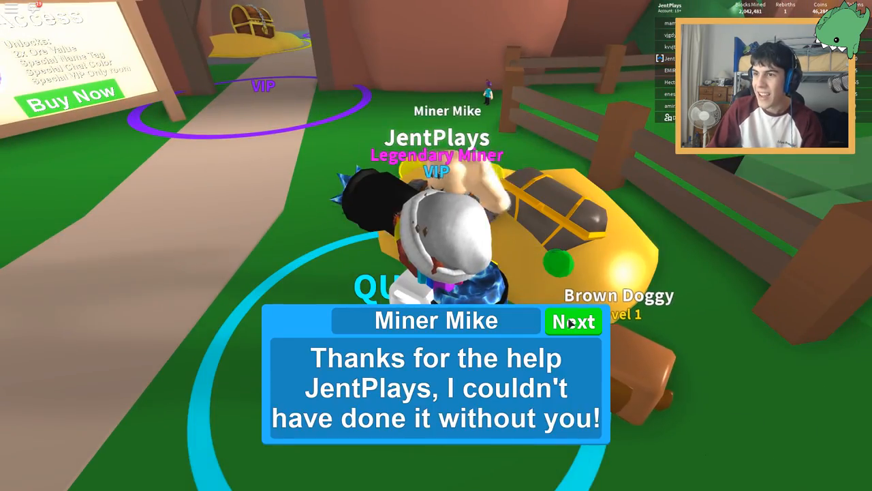
{"action": "left_click", "coordinate": [573, 321]}
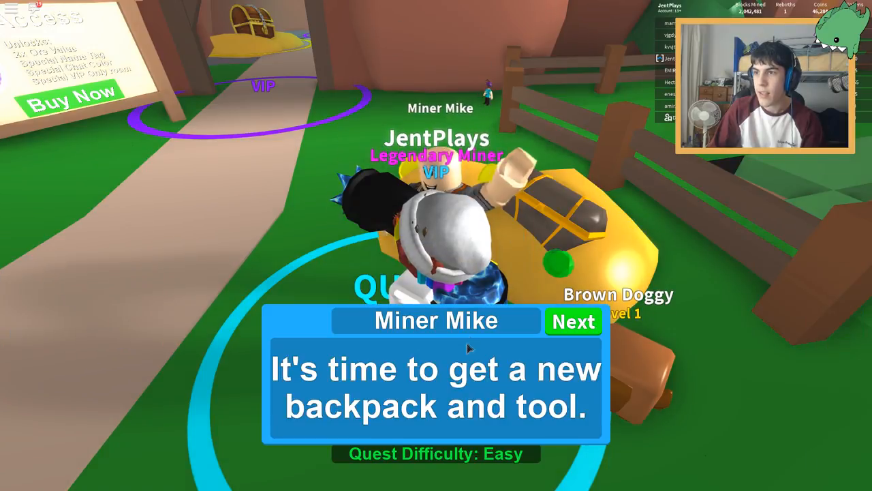
{"action": "left_click", "coordinate": [573, 321]}
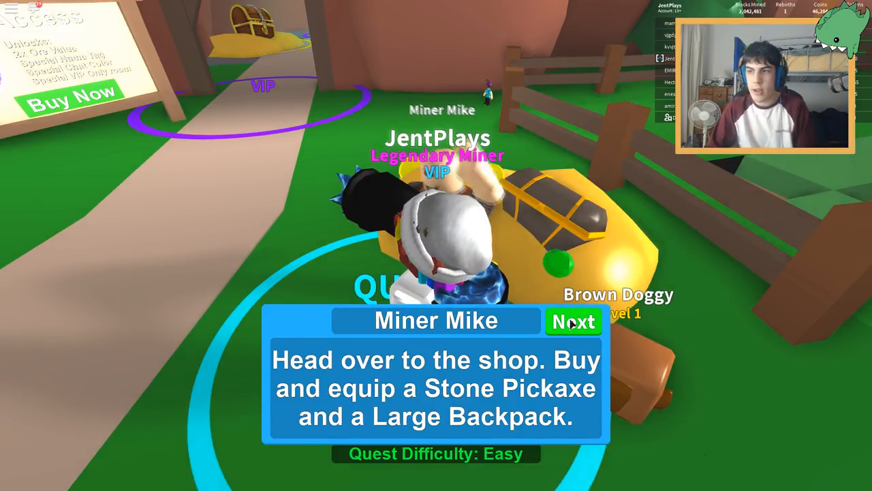
{"action": "left_click", "coordinate": [573, 322]}
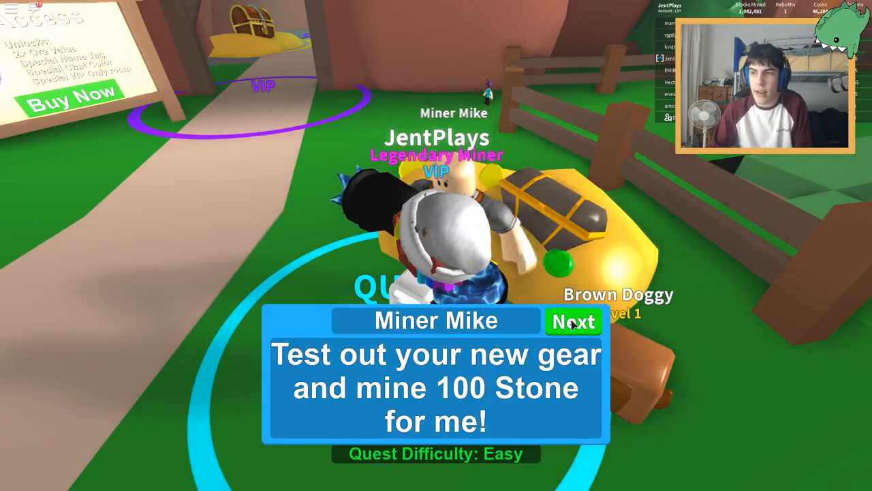
{"action": "left_click", "coordinate": [573, 322]}
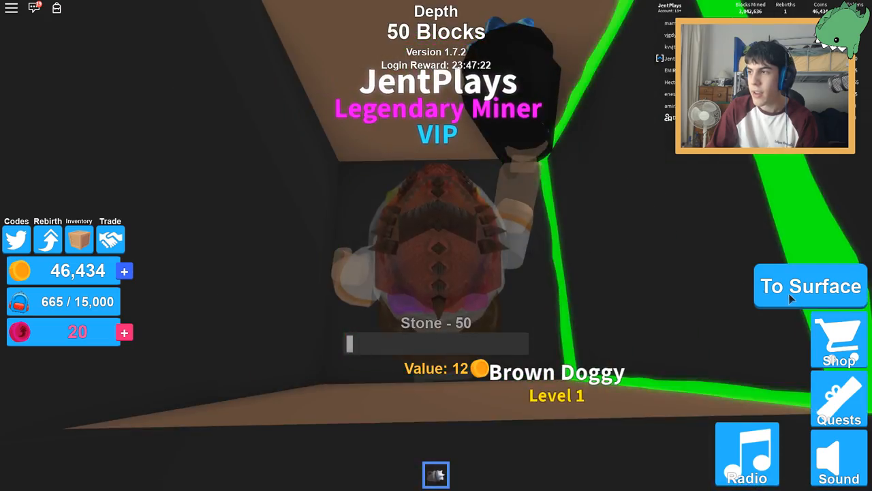
{"action": "left_click", "coordinate": [811, 286]}
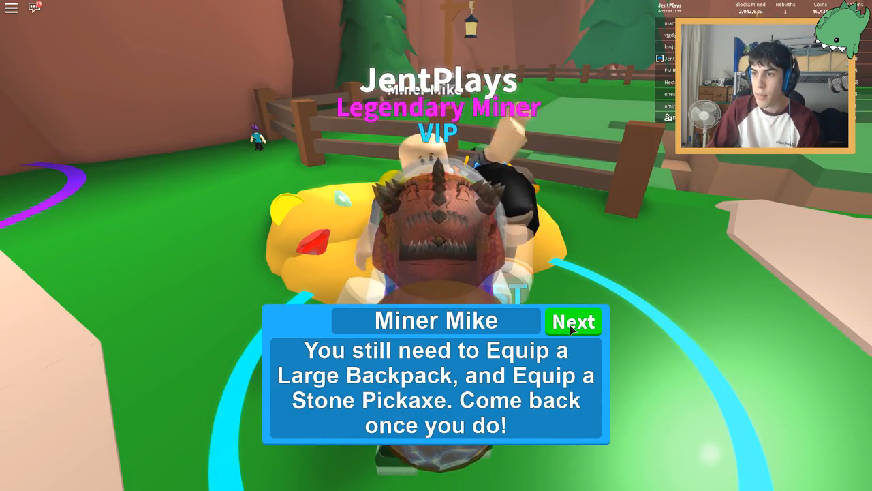
Dismiss Miner Mike's gear reminder and equip the Stone Pickaxe in the shop
{"action": "left_click", "coordinate": [572, 321]}
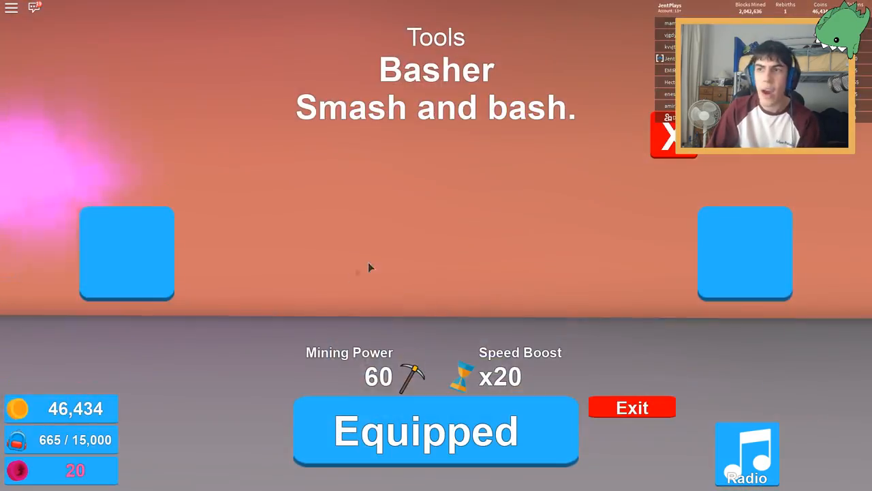
{"action": "left_click", "coordinate": [744, 254]}
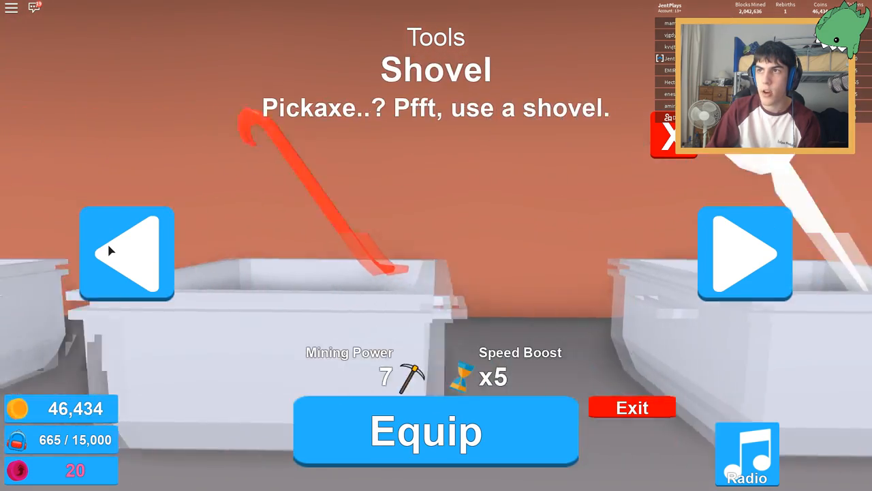
{"action": "left_click", "coordinate": [126, 254]}
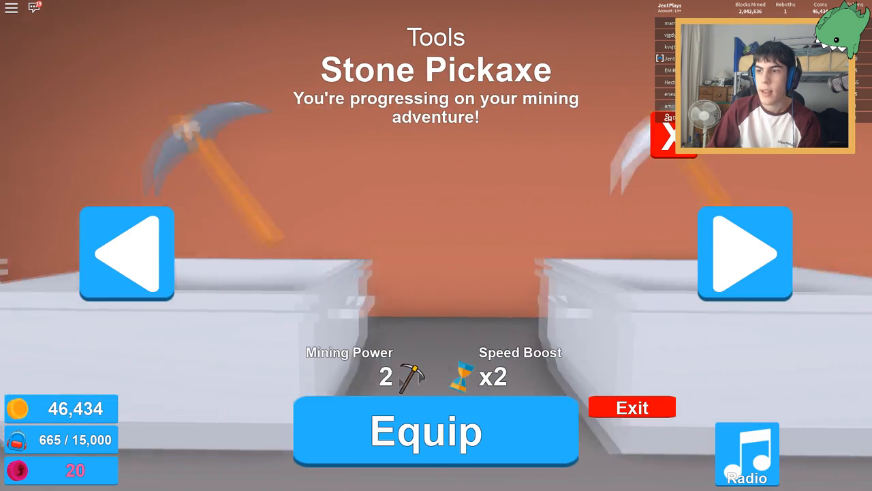
{"action": "left_click", "coordinate": [631, 407]}
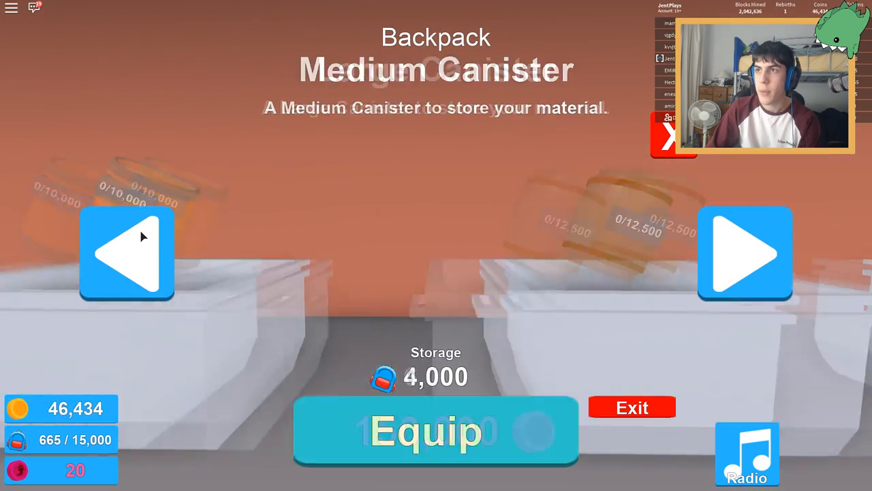
Browse the shop's backpacks and equip the Large Backpack
{"action": "left_click", "coordinate": [127, 253]}
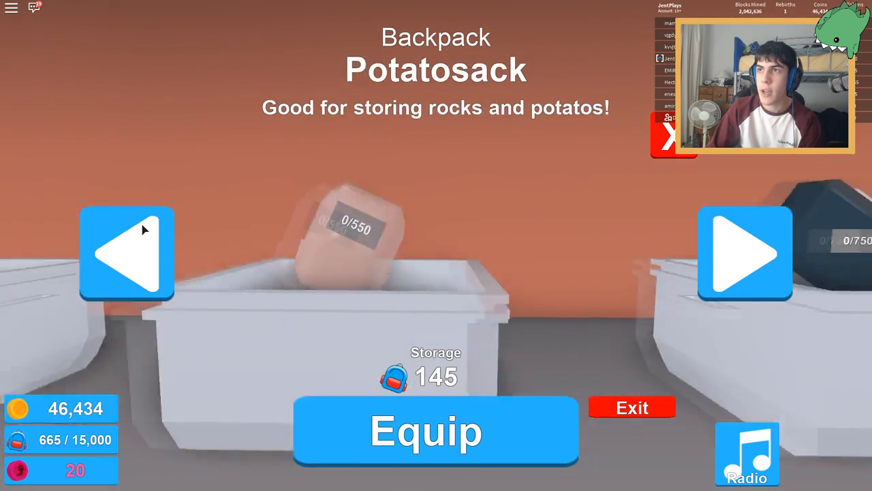
{"action": "left_click", "coordinate": [744, 253]}
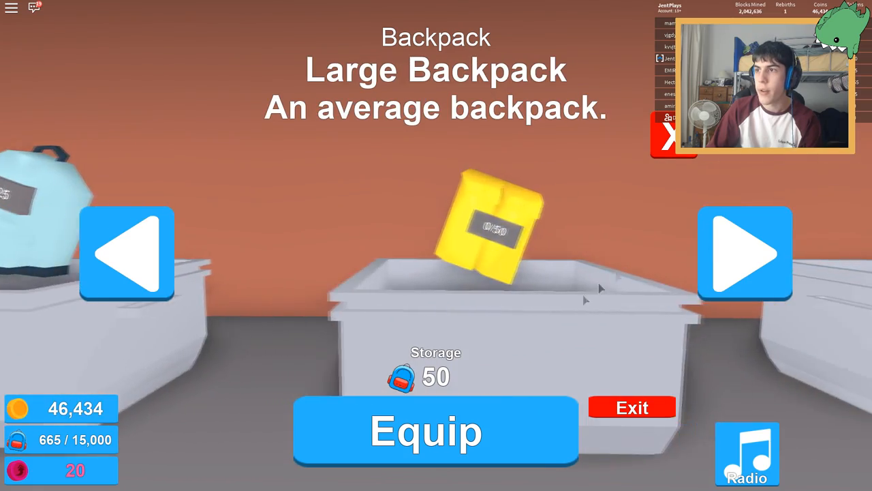
{"action": "left_click", "coordinate": [435, 430]}
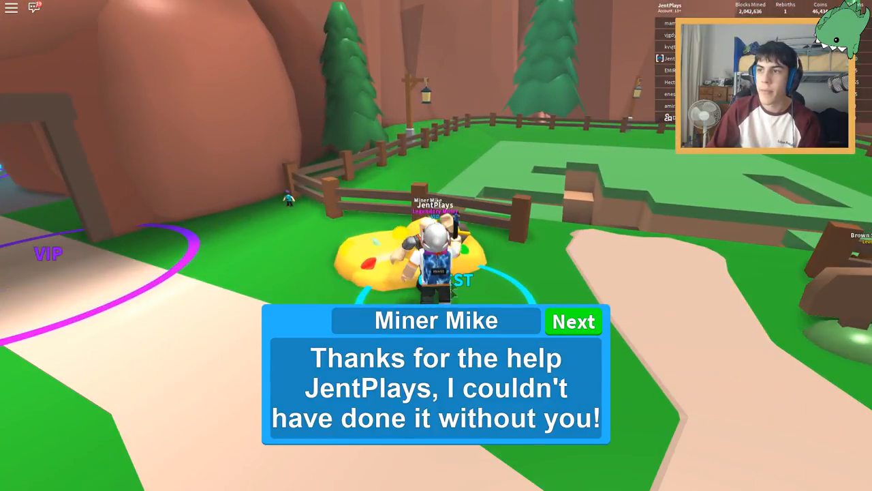
Finish Miner Mike's dialogue, claim the Common Egg reward, and check the pets inventory
{"action": "left_click", "coordinate": [573, 321]}
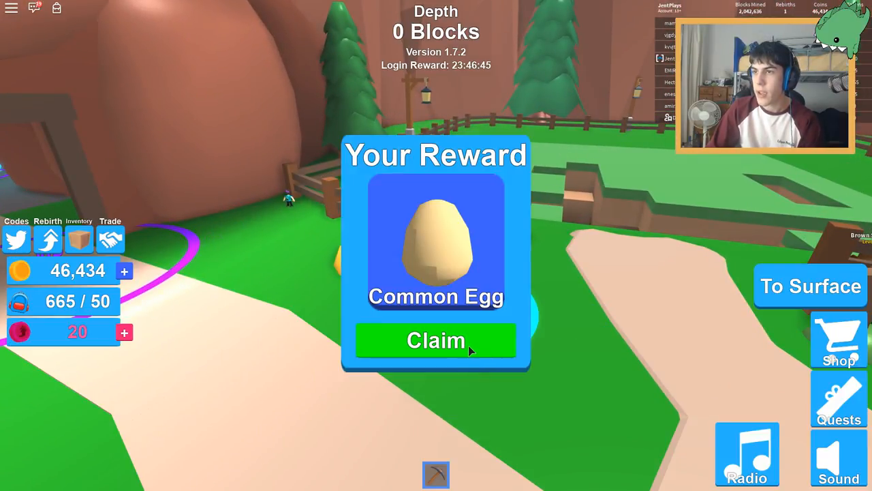
{"action": "left_click", "coordinate": [436, 341]}
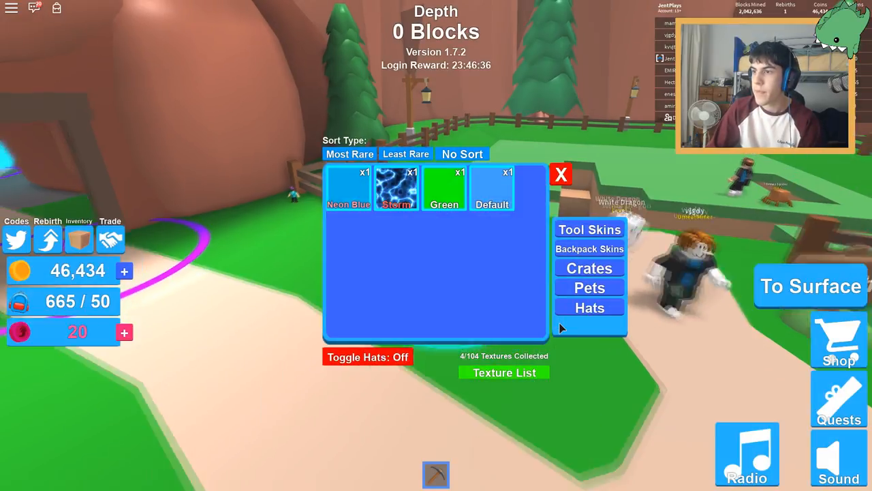
{"action": "left_click", "coordinate": [589, 287]}
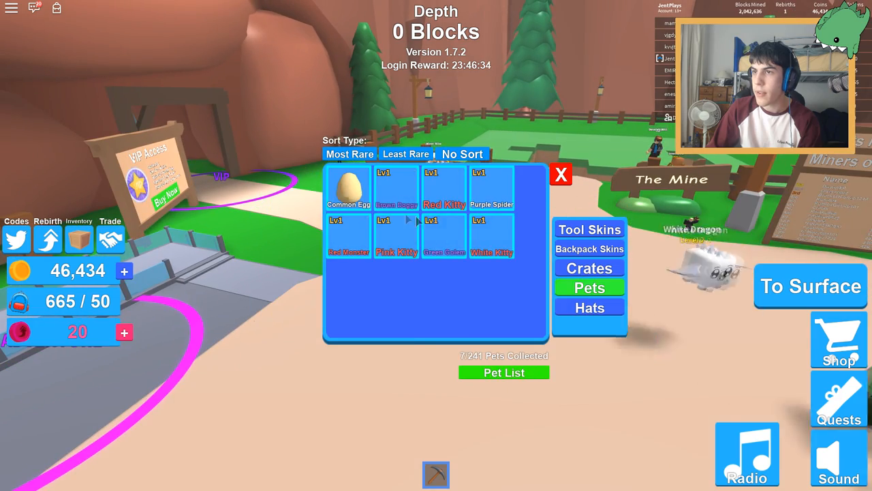
{"action": "left_click", "coordinate": [561, 175]}
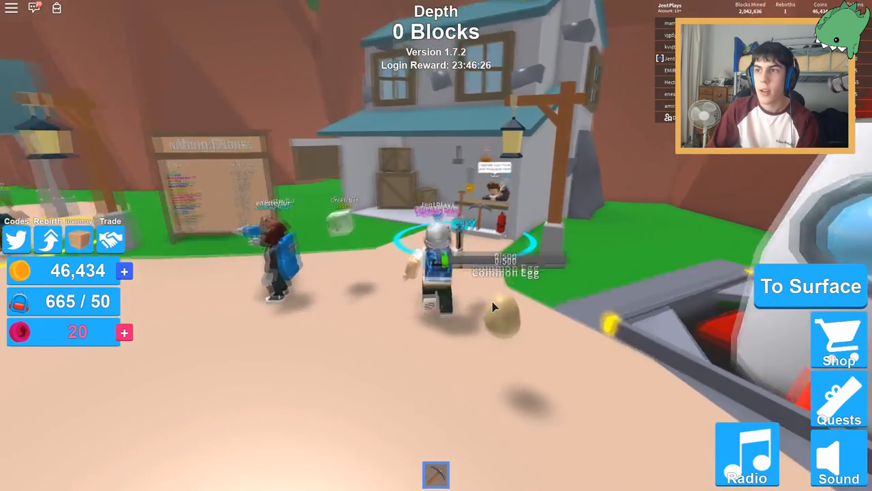
Browse the shop's tools and backpacks and equip the Medium Barrel for 15,000 storage
{"action": "left_click", "coordinate": [435, 475]}
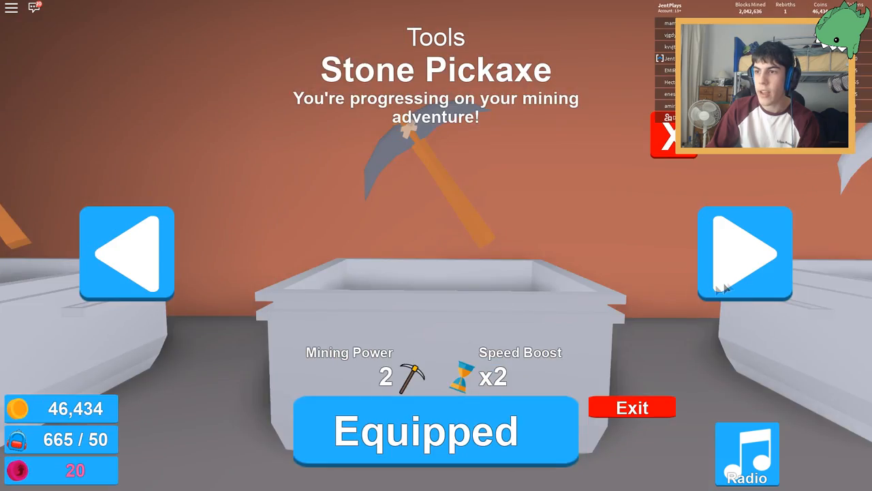
{"action": "left_click", "coordinate": [744, 253]}
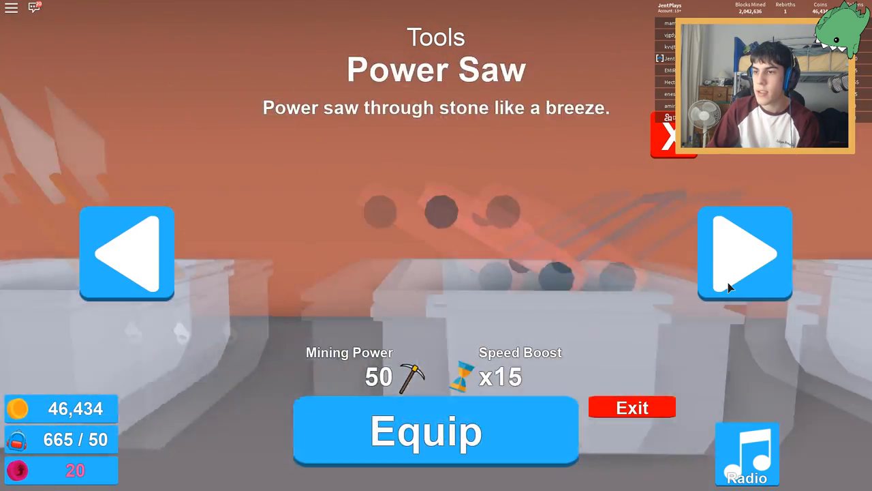
{"action": "left_click", "coordinate": [744, 253]}
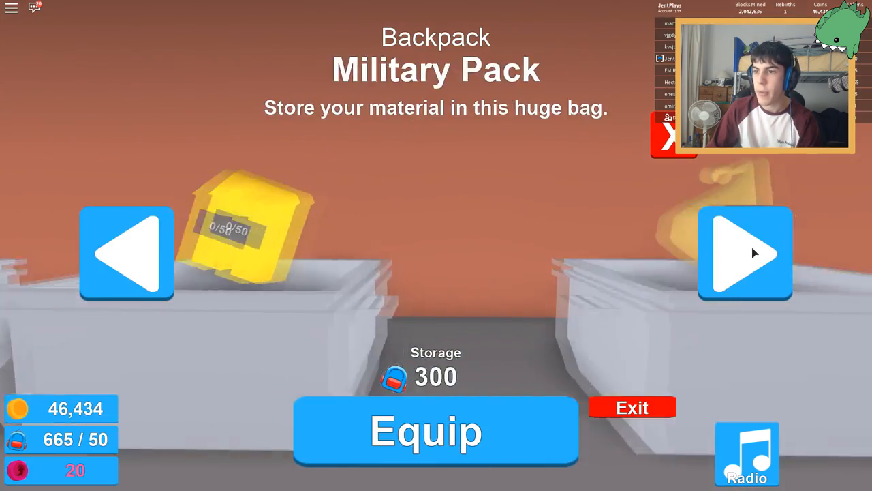
{"action": "left_click", "coordinate": [744, 253]}
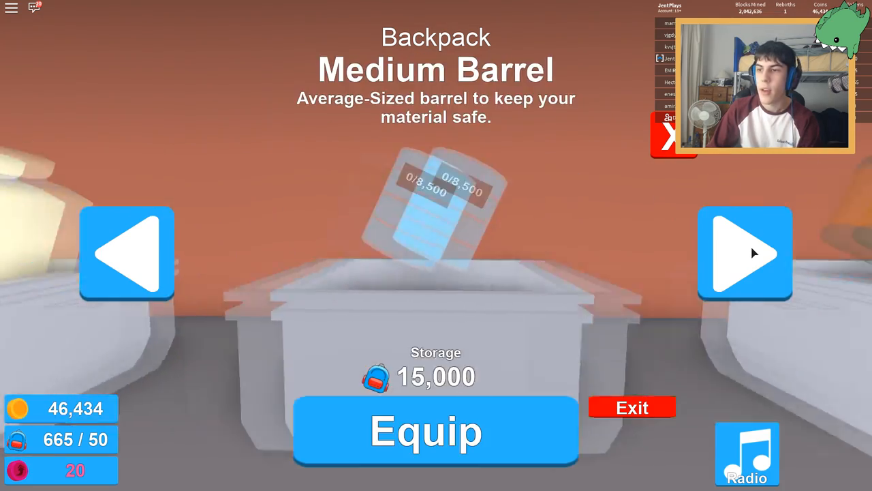
{"action": "left_click", "coordinate": [744, 253]}
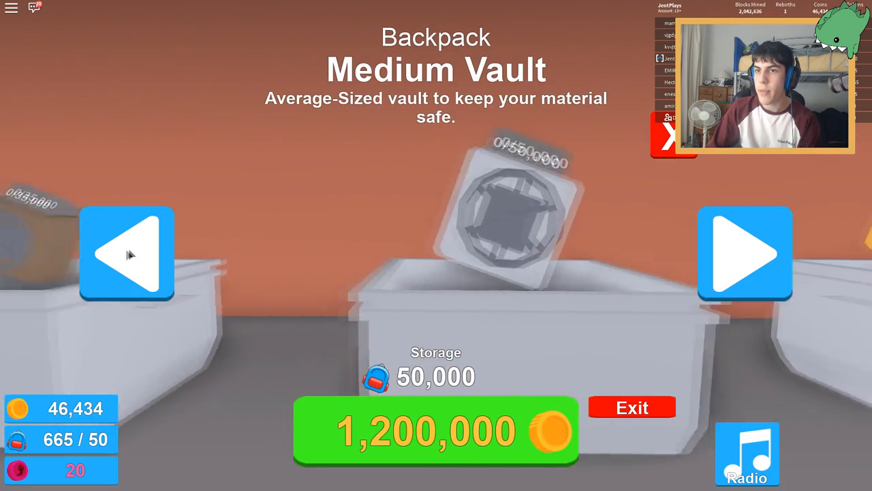
{"action": "left_click", "coordinate": [127, 253]}
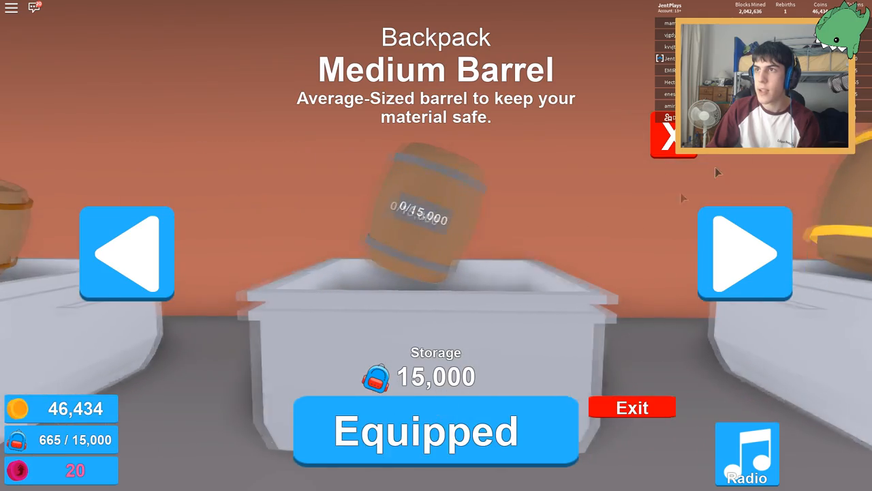
{"action": "left_click", "coordinate": [631, 407]}
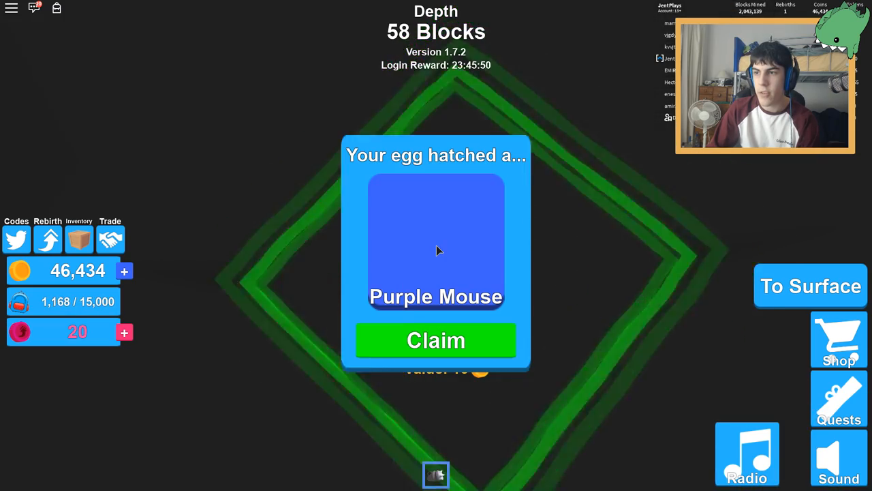
Claim the hatched Purple Mouse pet and the 250-coin reward
{"action": "left_click", "coordinate": [436, 340]}
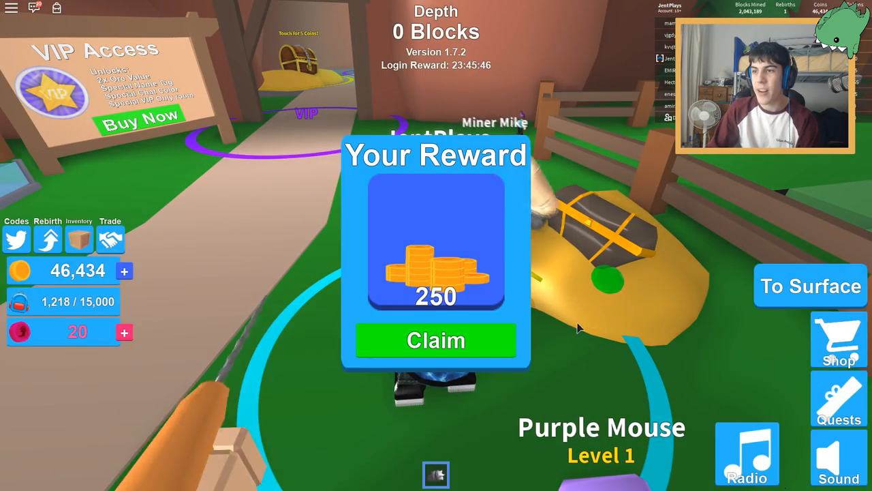
{"action": "left_click", "coordinate": [435, 340]}
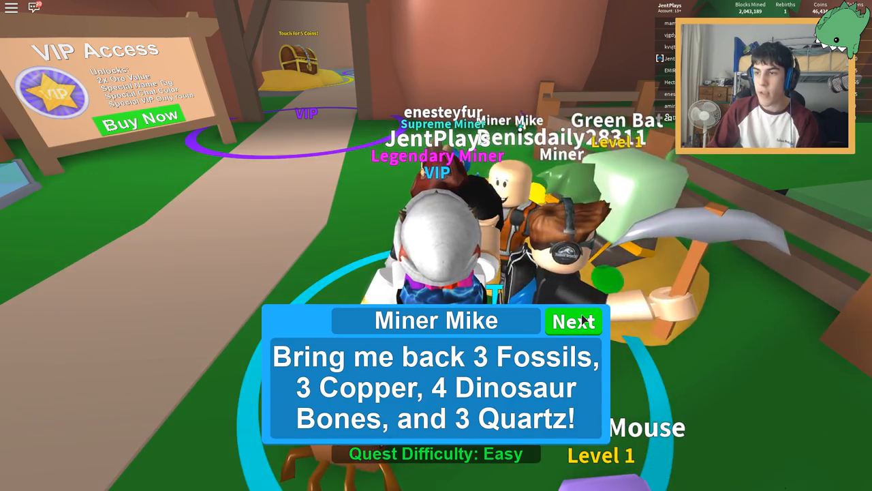
Accept Miner Mike's fossils, copper, bones and quartz quest and start digging
{"action": "left_click", "coordinate": [572, 321]}
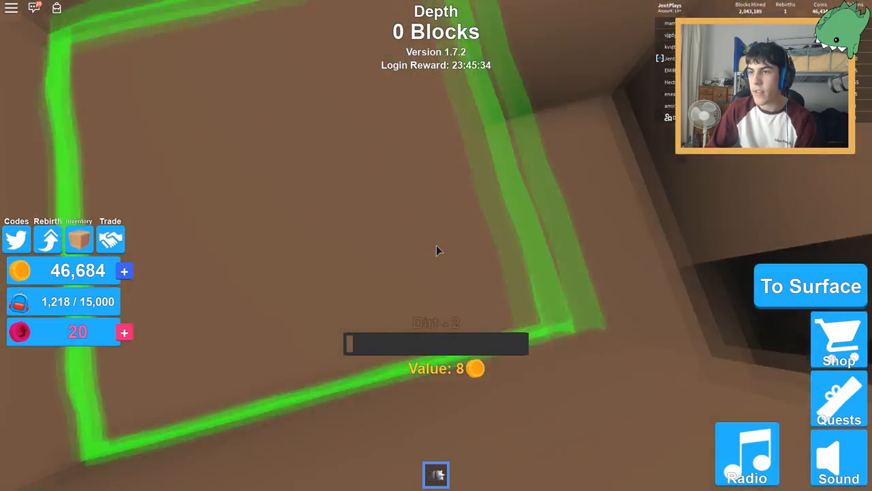
{"action": "left_click", "coordinate": [437, 250]}
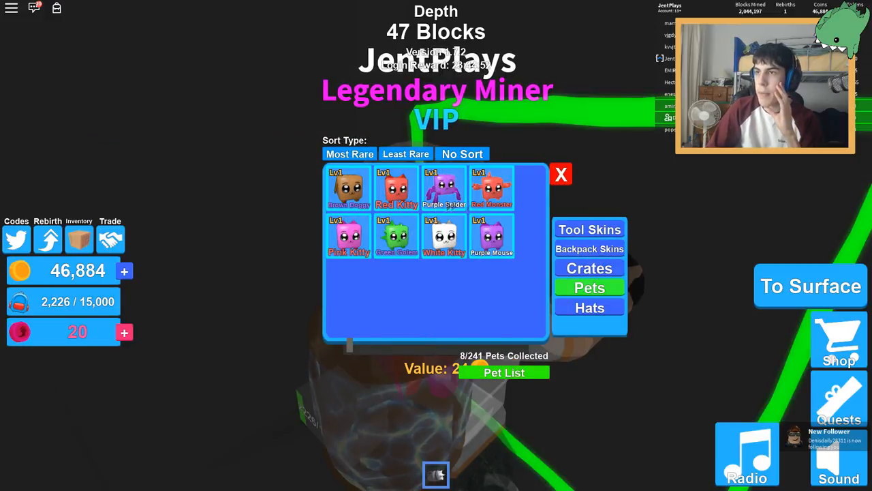
Inspect the Green Golem, then equip Brown Doggy as the active pet
{"action": "left_click", "coordinate": [397, 236]}
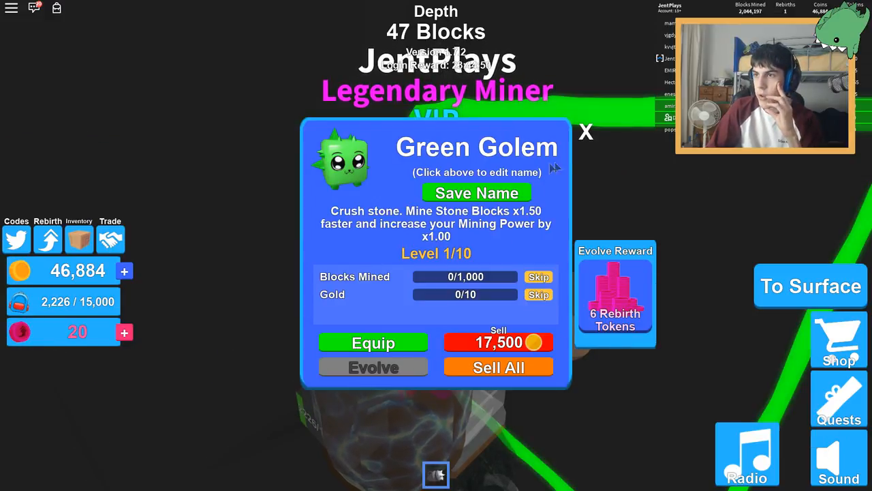
{"action": "left_click", "coordinate": [585, 131]}
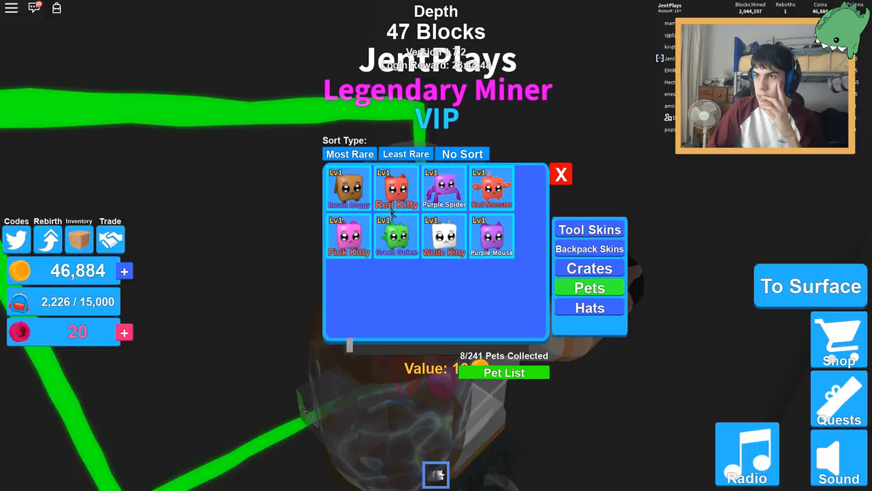
{"action": "left_click", "coordinate": [349, 187]}
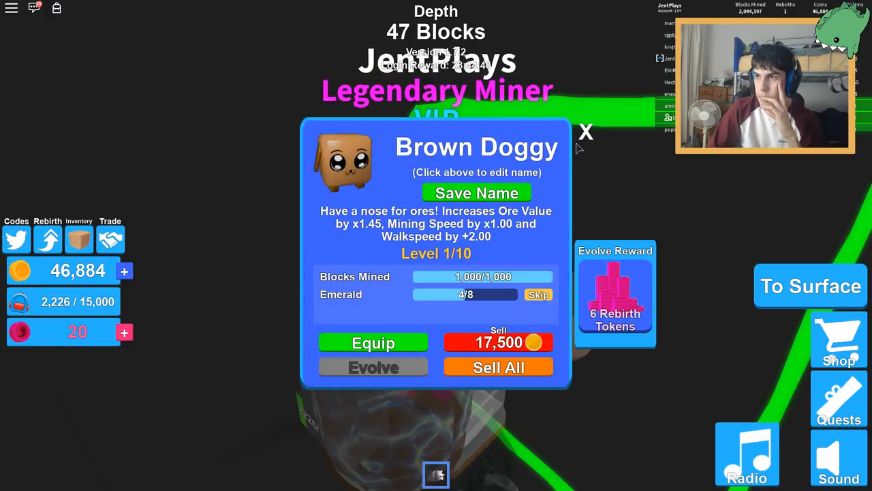
{"action": "left_click", "coordinate": [584, 131]}
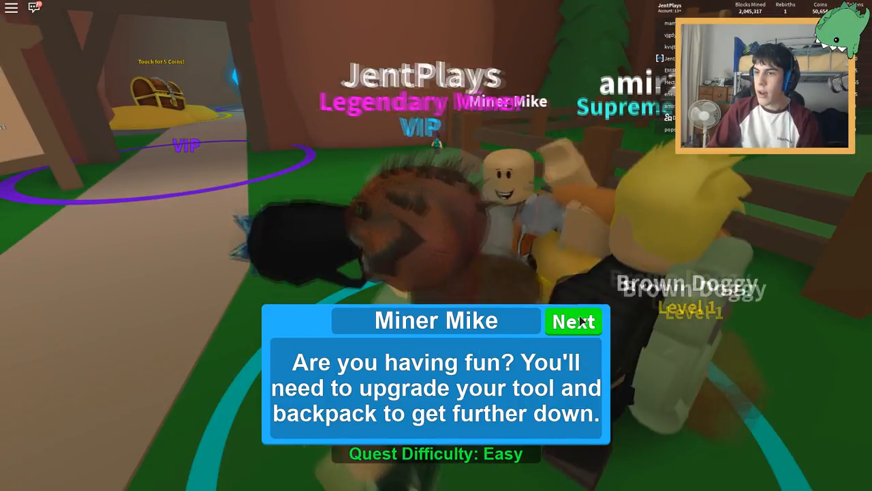
Step through Miner Mike's dialogue and dismiss the 1,000 Stone reminder
{"action": "left_click", "coordinate": [573, 321]}
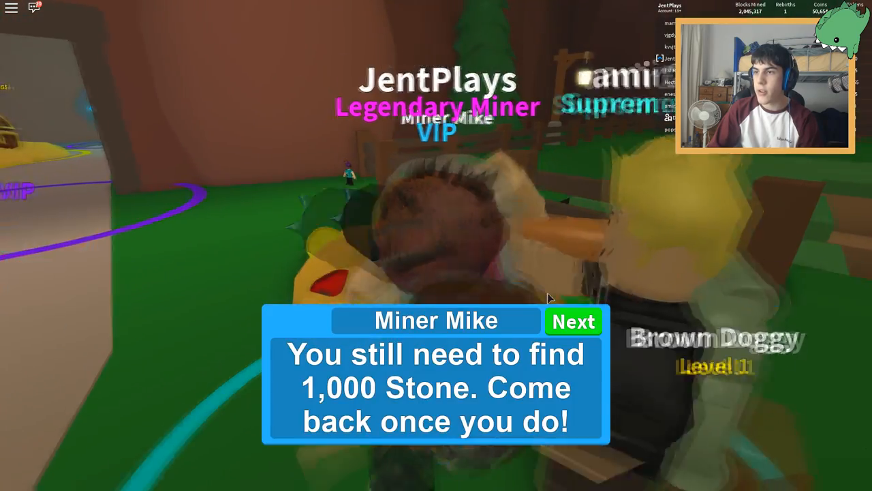
{"action": "left_click", "coordinate": [573, 321]}
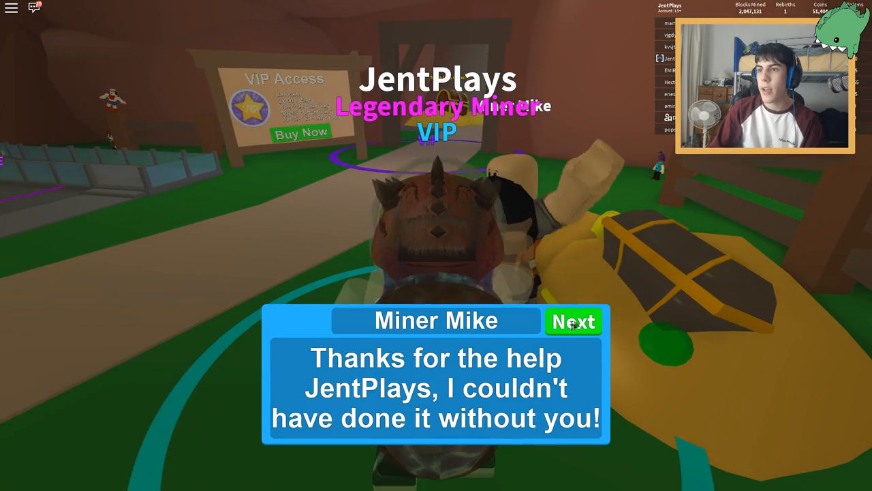
Accept Miner Mike's crate quest and browse the hats collection in the inventory
{"action": "left_click", "coordinate": [573, 321]}
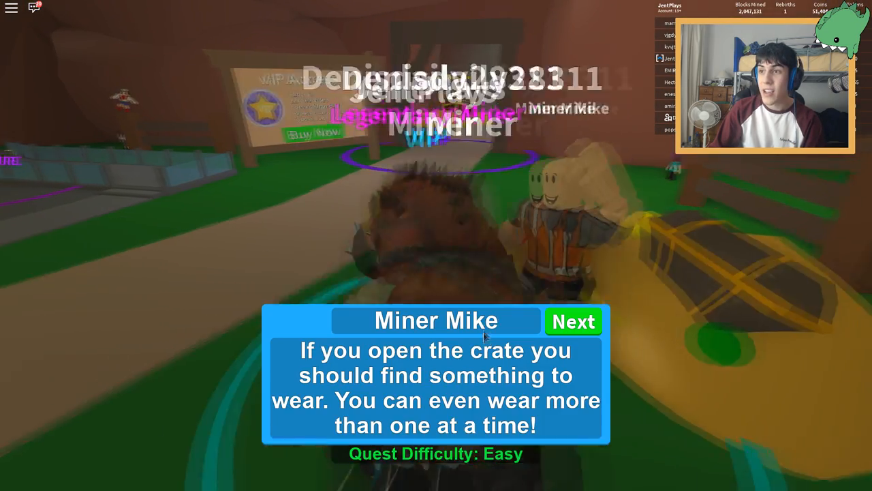
{"action": "left_click", "coordinate": [573, 321]}
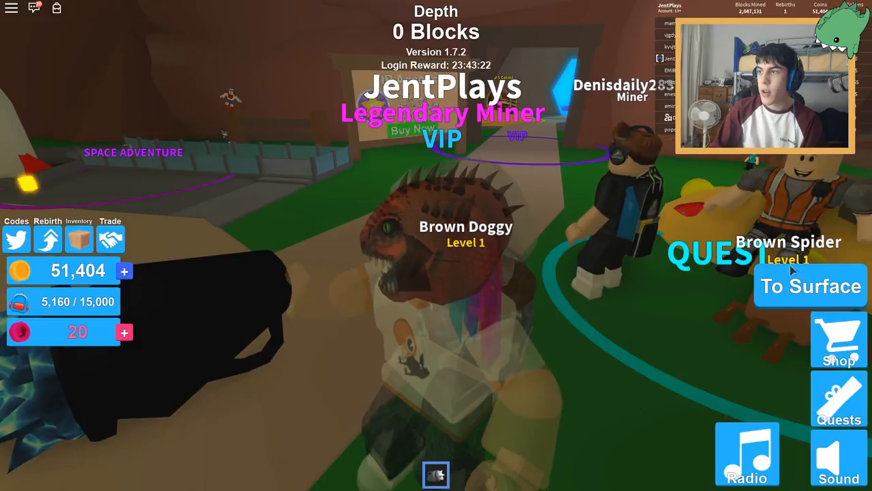
{"action": "left_click", "coordinate": [78, 239]}
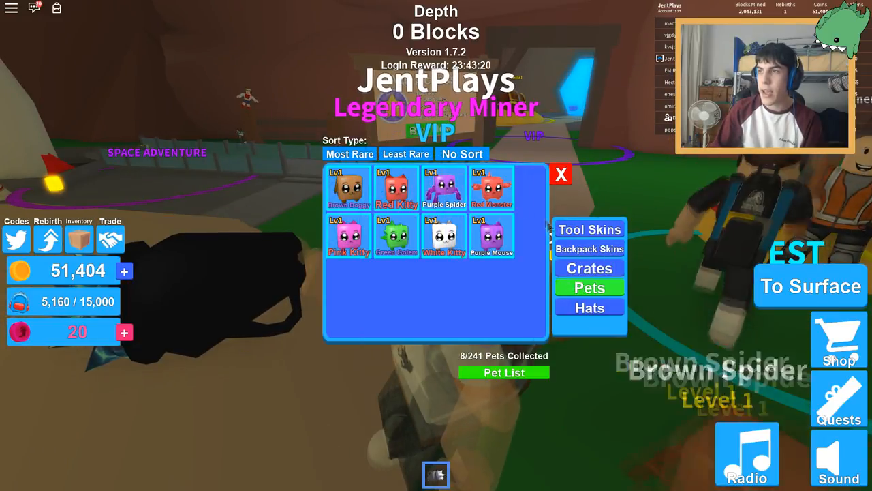
{"action": "left_click", "coordinate": [589, 308]}
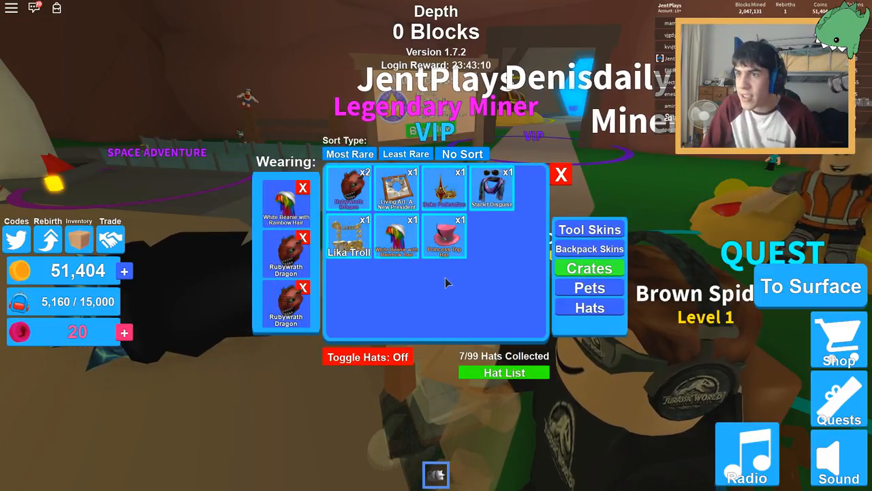
{"action": "left_click", "coordinate": [443, 237]}
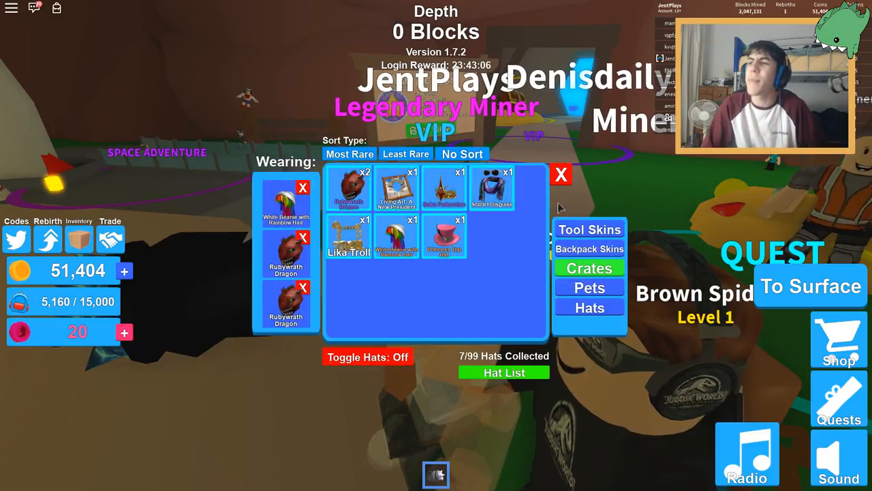
{"action": "left_click", "coordinate": [561, 174]}
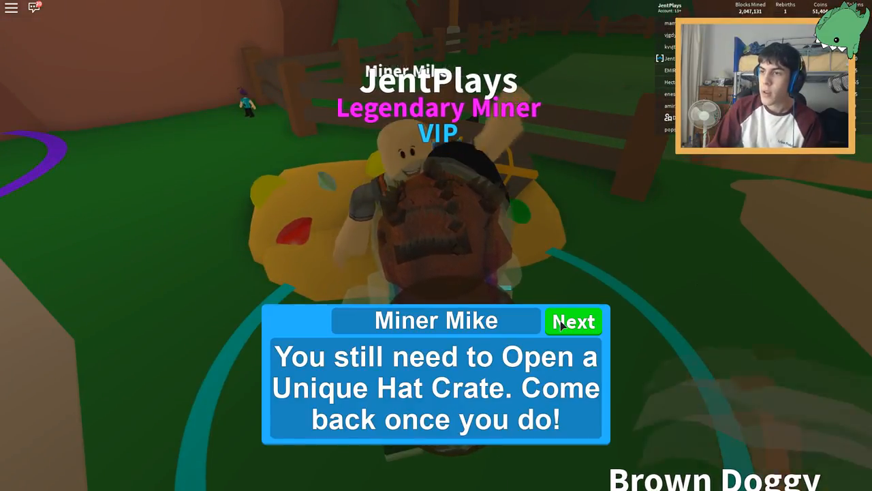
Dismiss the Unique Hat Crate reminder and reopen the hats collection
{"action": "left_click", "coordinate": [573, 321]}
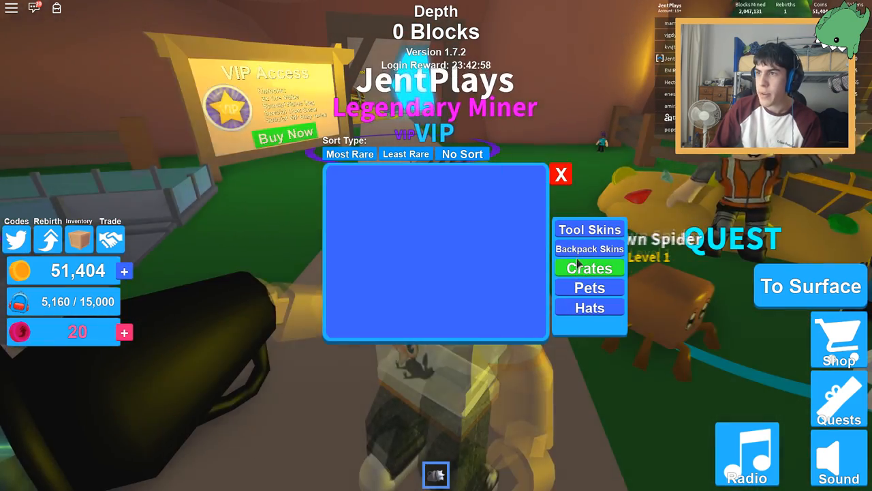
{"action": "left_click", "coordinate": [590, 307]}
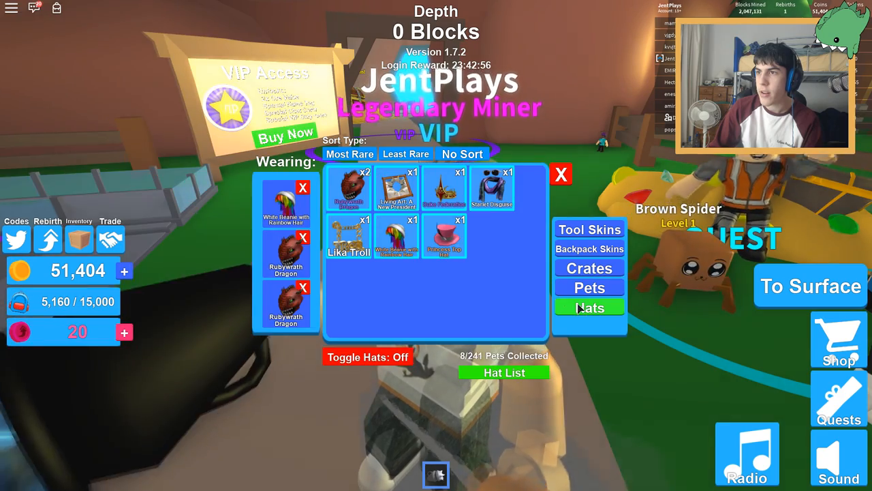
{"action": "left_click", "coordinate": [589, 308]}
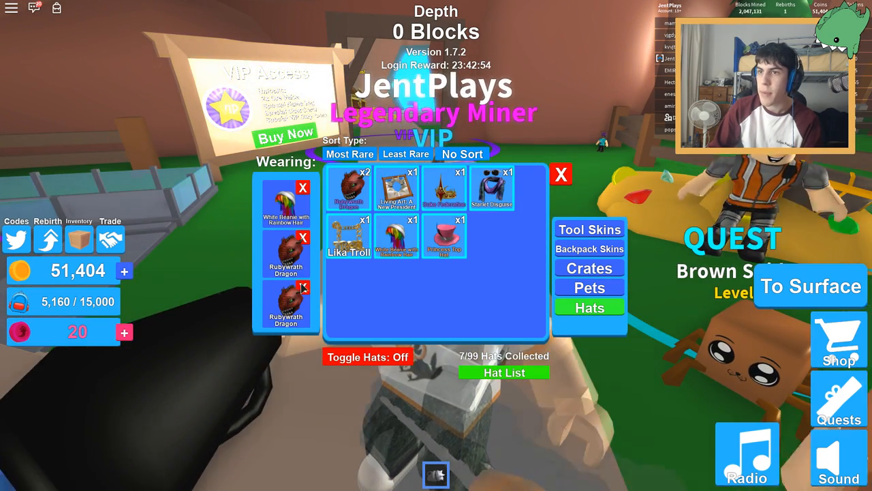
{"action": "left_click", "coordinate": [444, 235]}
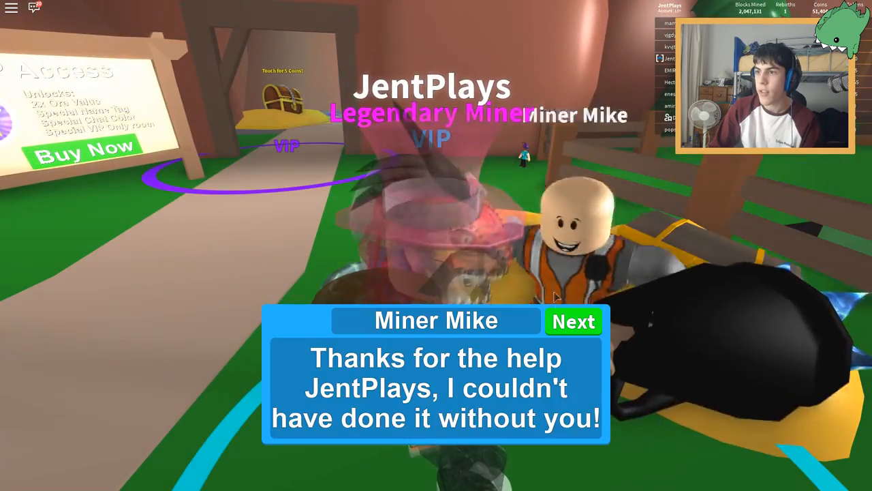
Advance Miner Mike's dialogue and bring up the leave-game confirmation
{"action": "left_click", "coordinate": [574, 321]}
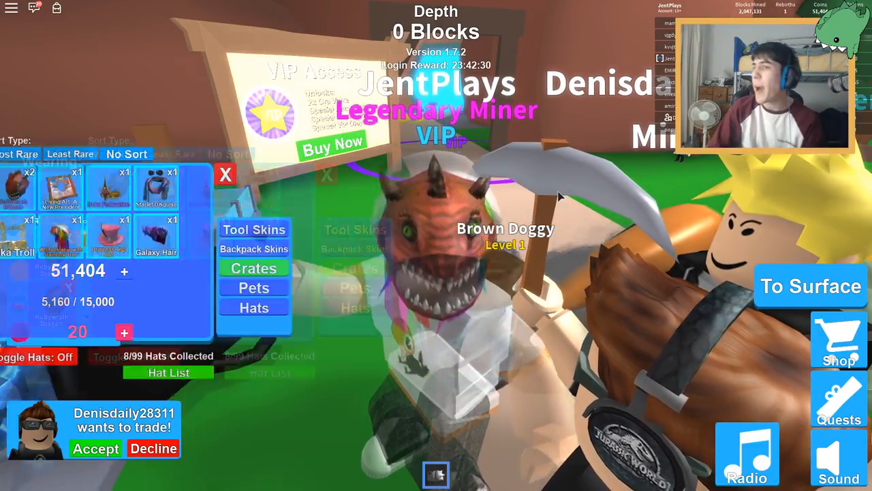
{"action": "left_click", "coordinate": [225, 175]}
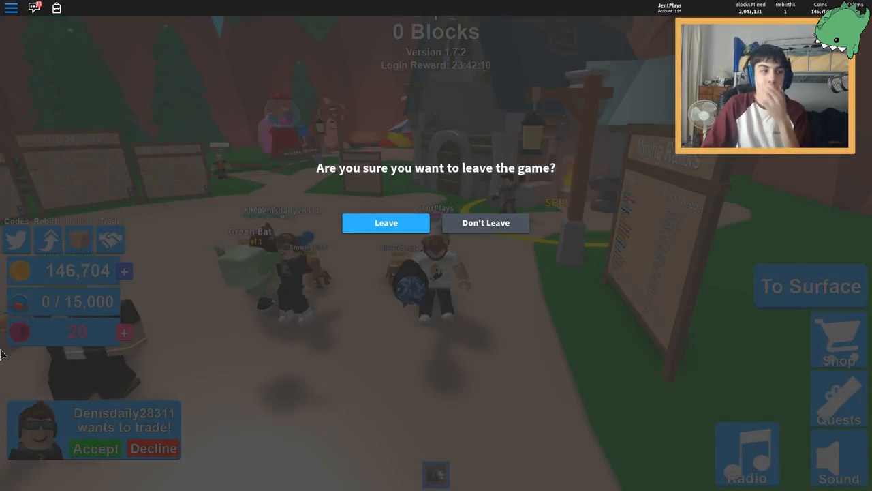
{"action": "left_click", "coordinate": [386, 223]}
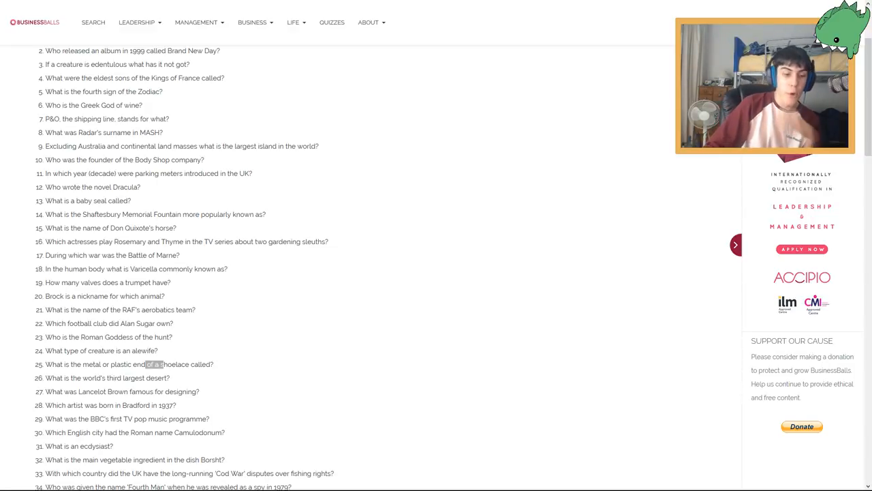
{"action": "scroll", "scroll_direction": "down", "scroll_amount": 3}
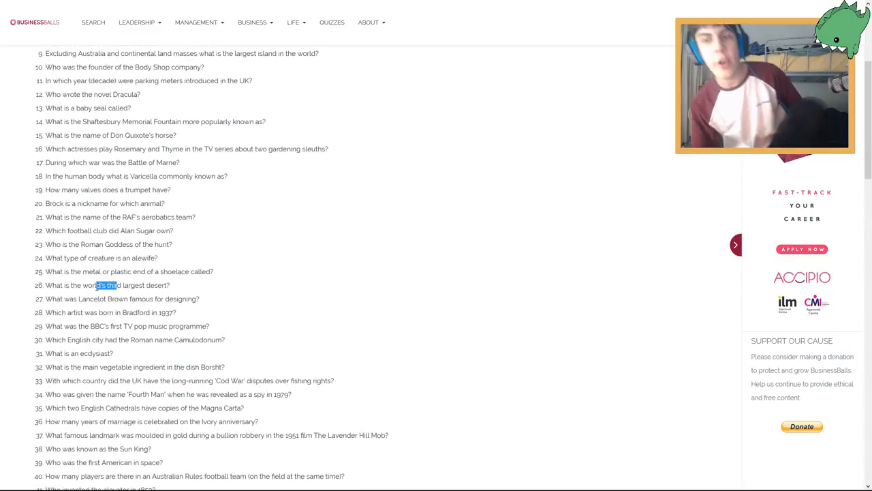
{"action": "scroll", "scroll_direction": "down", "scroll_amount": 3}
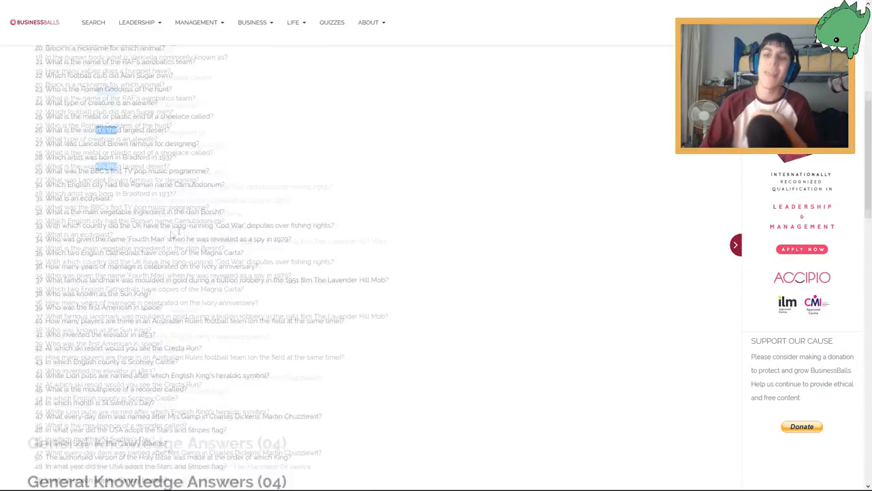
{"action": "scroll", "scroll_direction": "down", "scroll_amount": 3}
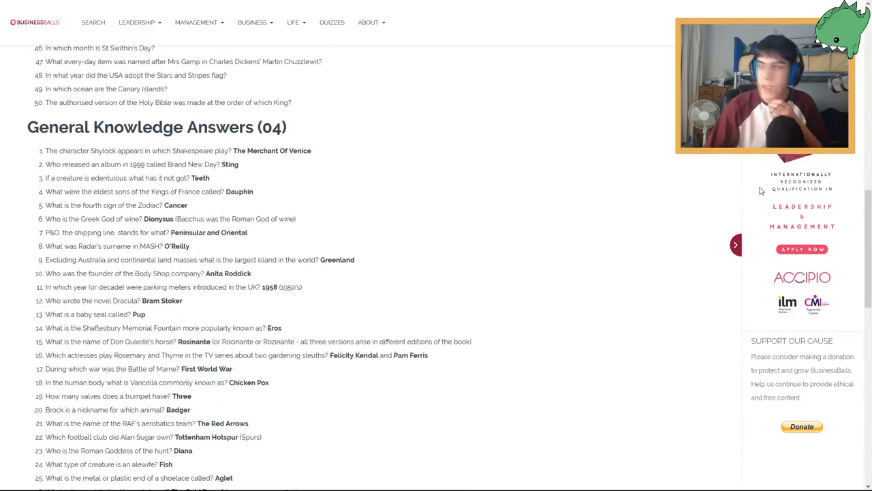
{"action": "scroll", "scroll_direction": "down", "scroll_amount": 3}
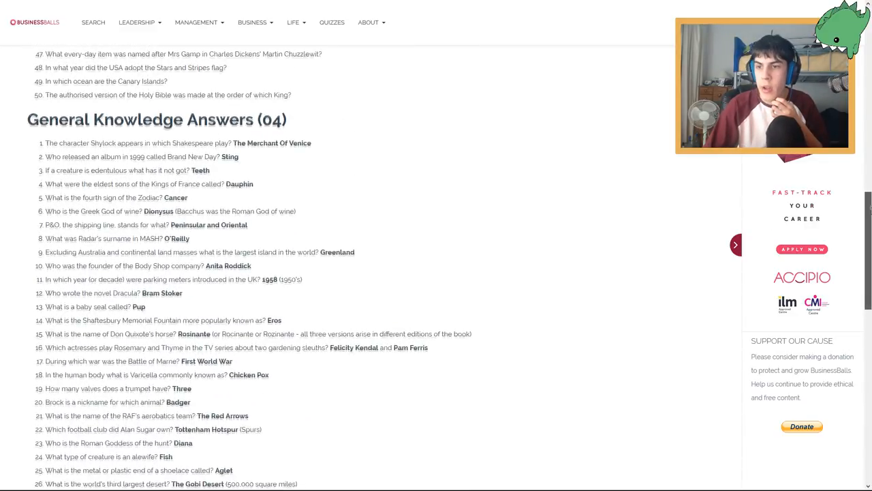
{"action": "scroll", "scroll_direction": "down", "scroll_amount": 3}
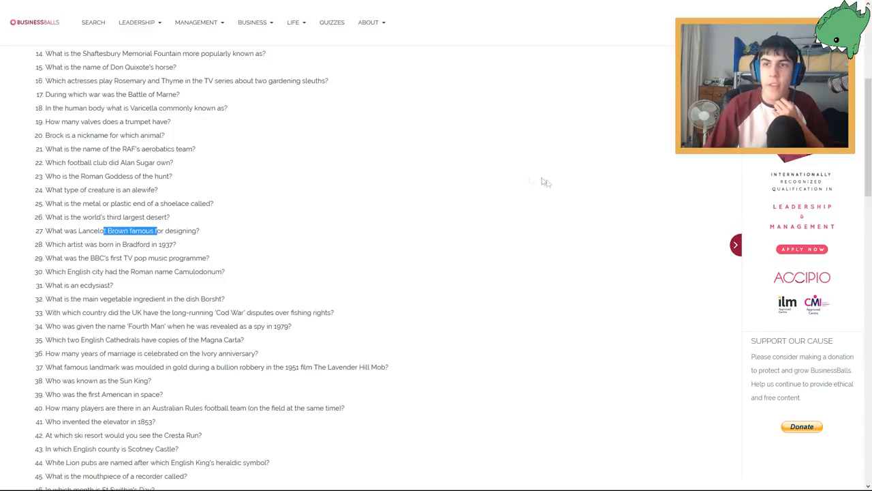
{"action": "scroll", "scroll_direction": "down", "scroll_amount": 3}
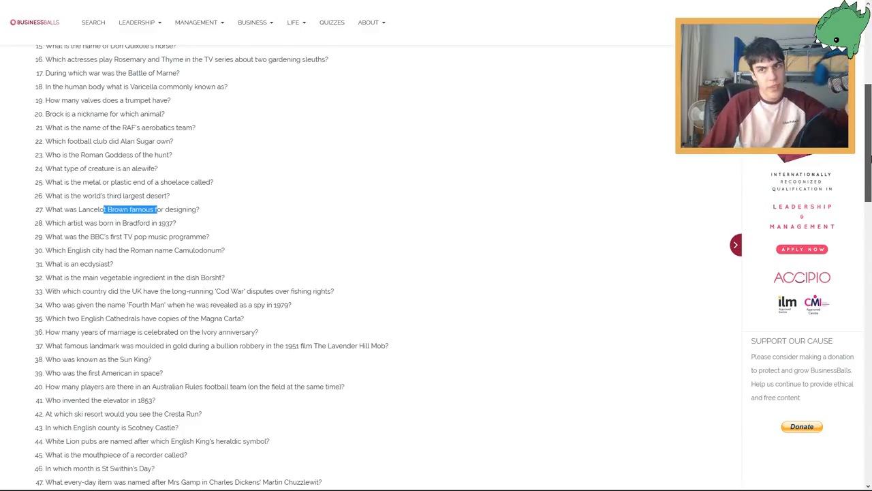
{"action": "scroll", "scroll_direction": "down", "scroll_amount": 3}
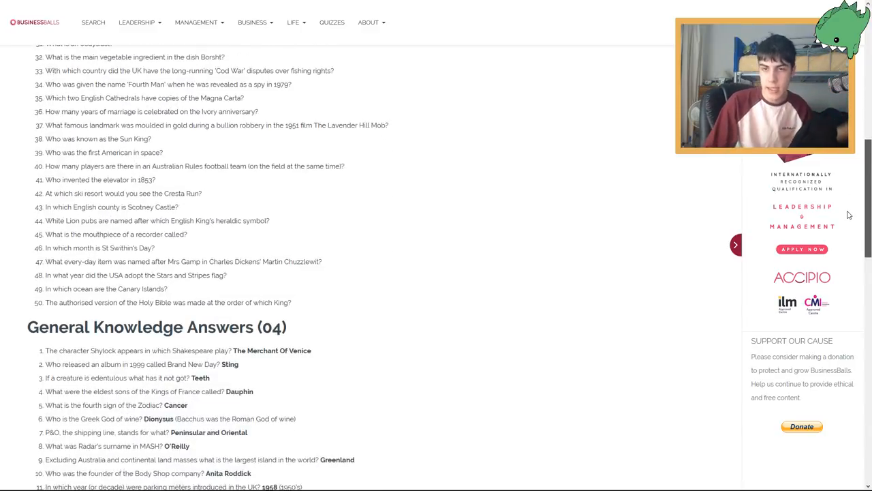
{"action": "scroll", "scroll_direction": "down", "scroll_amount": 3}
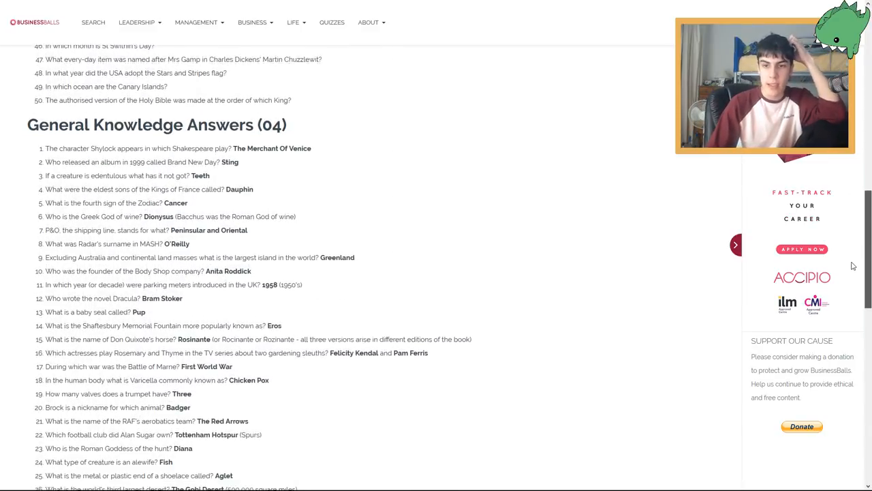
{"action": "scroll", "scroll_direction": "down", "scroll_amount": 3}
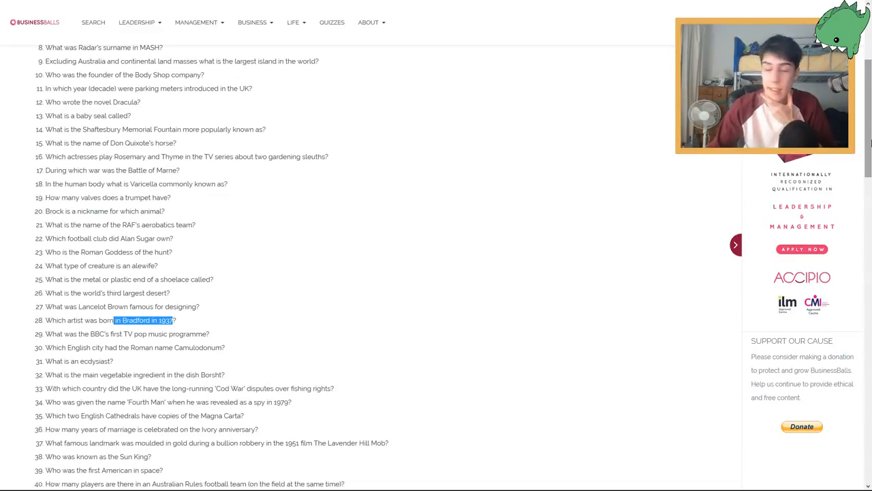
{"action": "scroll", "scroll_direction": "down", "scroll_amount": 3}
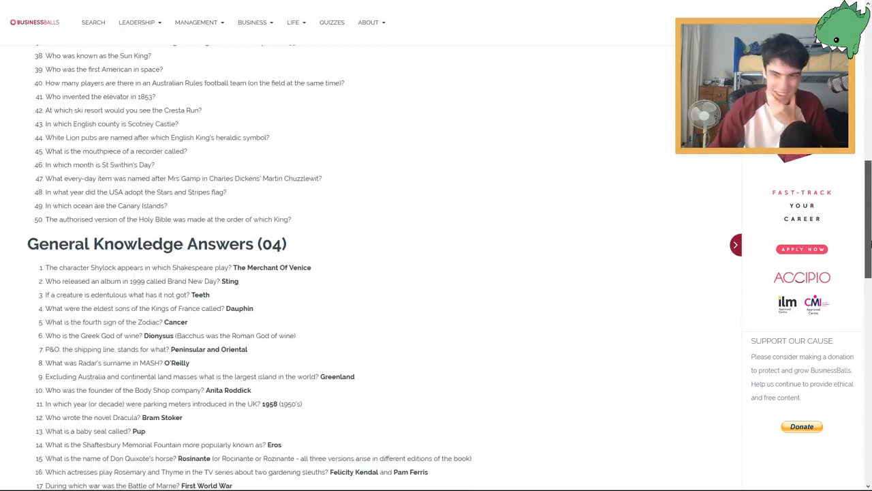
{"action": "scroll", "scroll_direction": "down", "scroll_amount": 3}
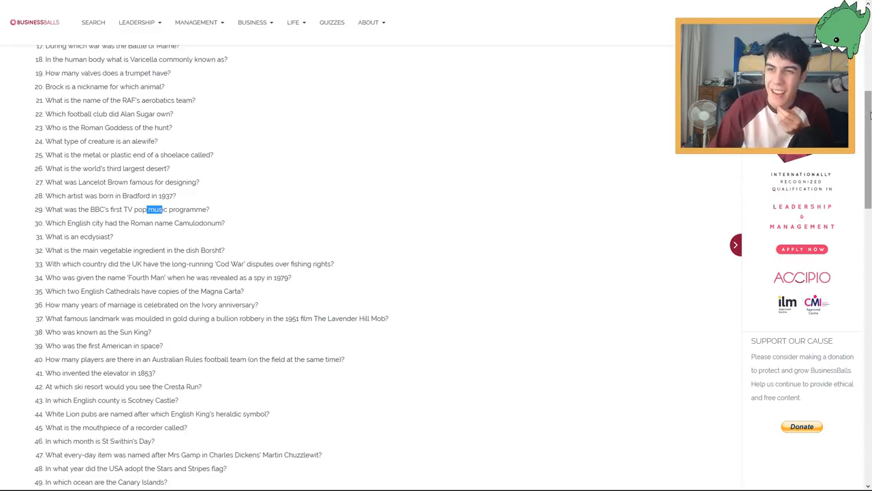
{"action": "scroll", "scroll_direction": "down", "scroll_amount": 3}
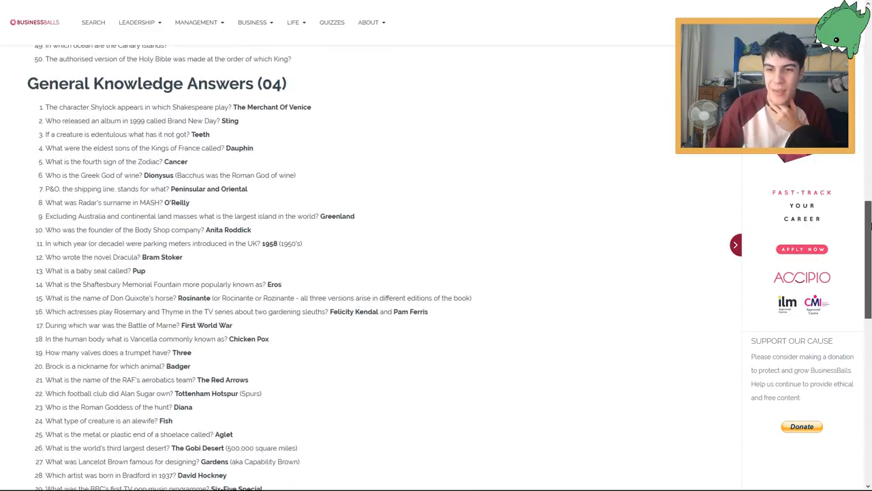
{"action": "scroll", "scroll_direction": "up", "scroll_amount": 3}
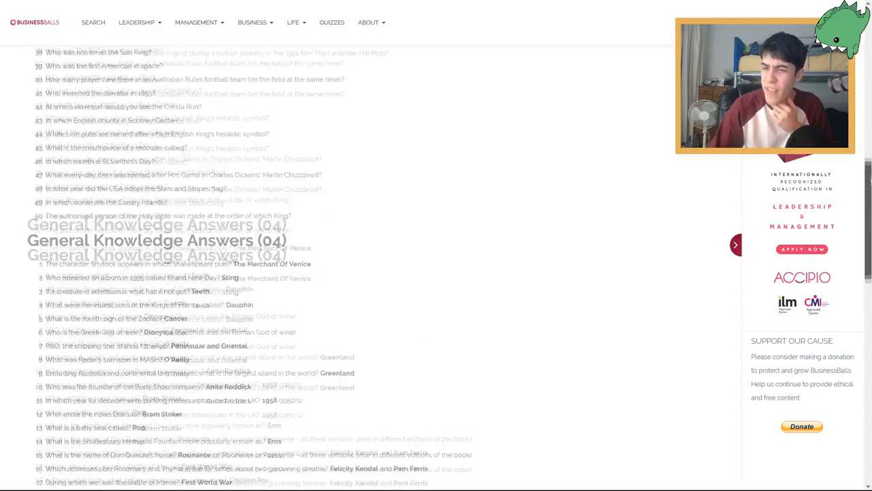
{"action": "scroll", "scroll_direction": "up", "scroll_amount": 3}
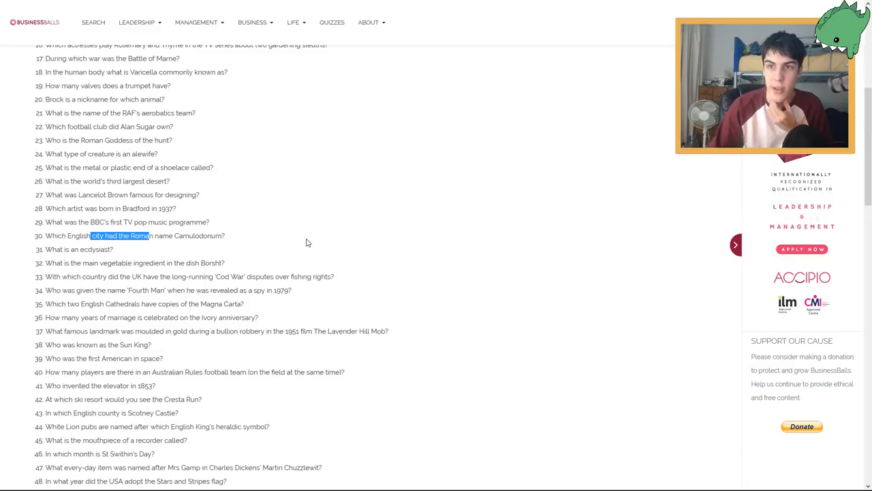
{"action": "scroll", "scroll_direction": "down", "scroll_amount": 3}
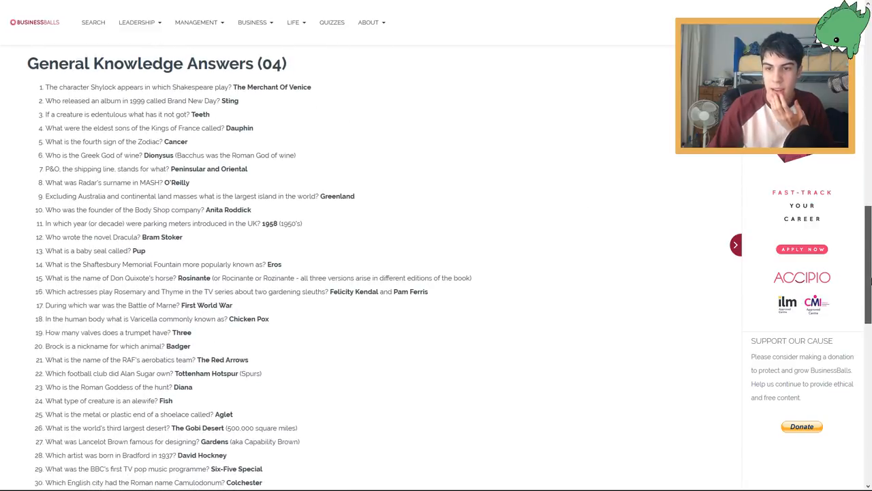
{"action": "scroll", "scroll_direction": "down", "scroll_amount": 3}
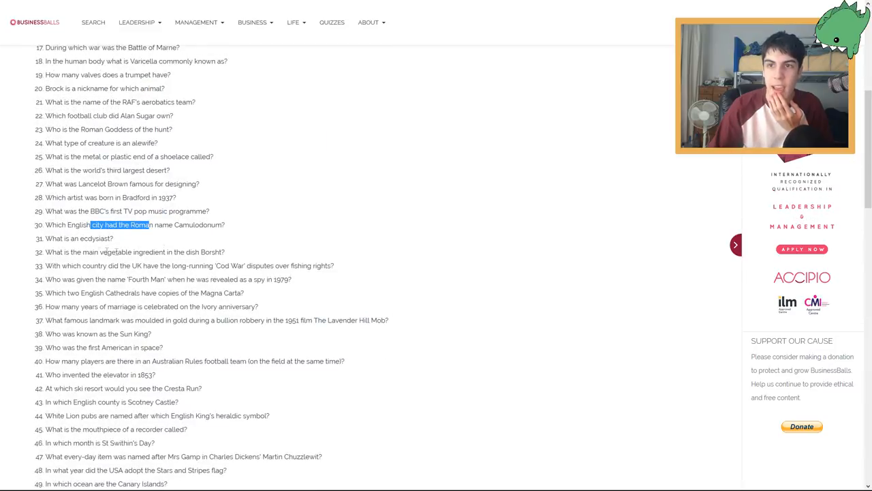
{"action": "double_click", "coordinate": [87, 238]}
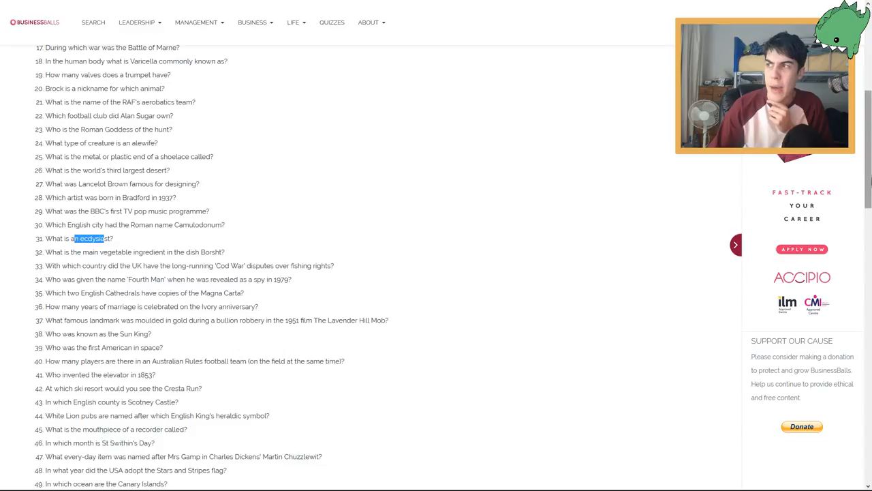
{"action": "scroll", "scroll_direction": "down", "scroll_amount": 3}
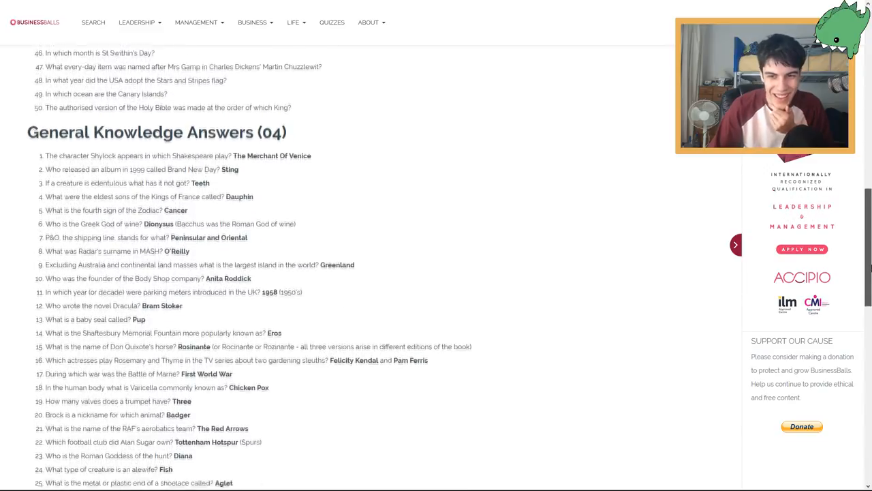
{"action": "scroll", "scroll_direction": "down", "scroll_amount": 3}
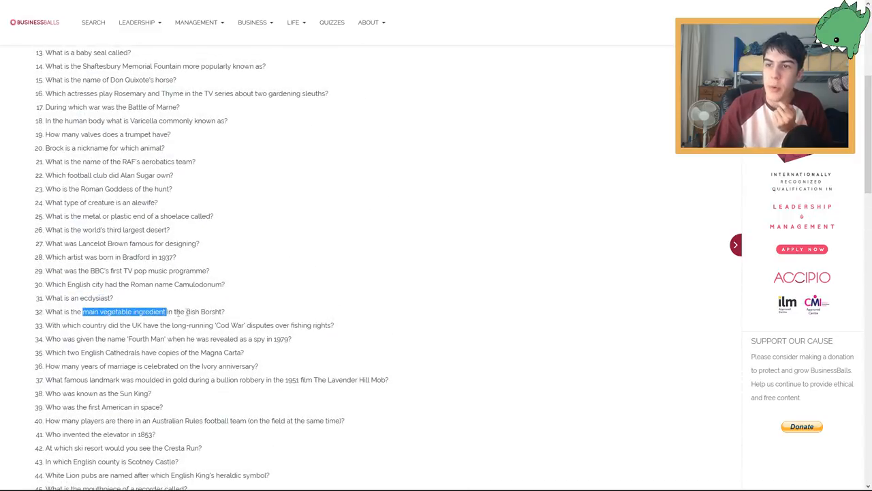
{"action": "mouse_move", "coordinate": [343, 297]}
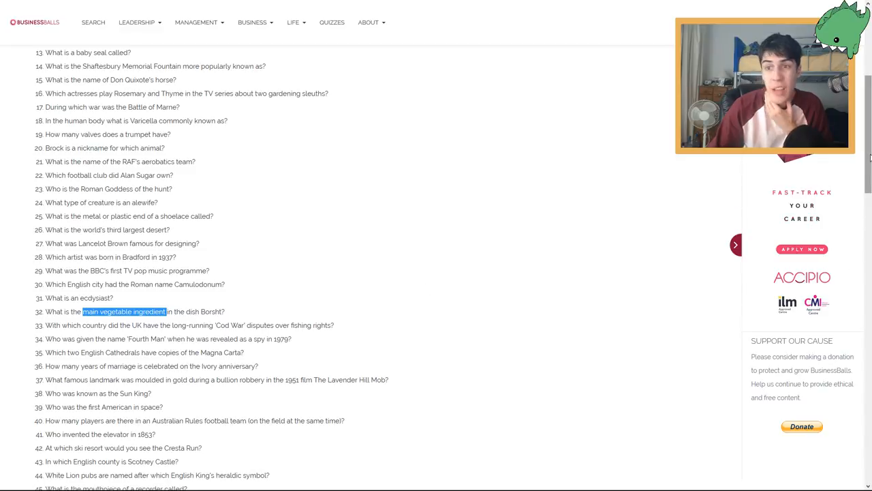
{"action": "scroll", "scroll_direction": "down", "scroll_amount": 3}
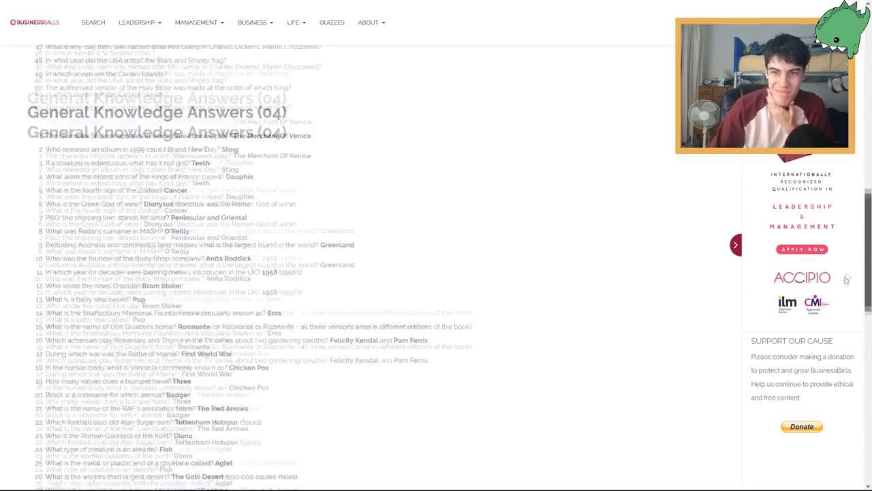
{"action": "scroll", "scroll_direction": "down", "scroll_amount": 3}
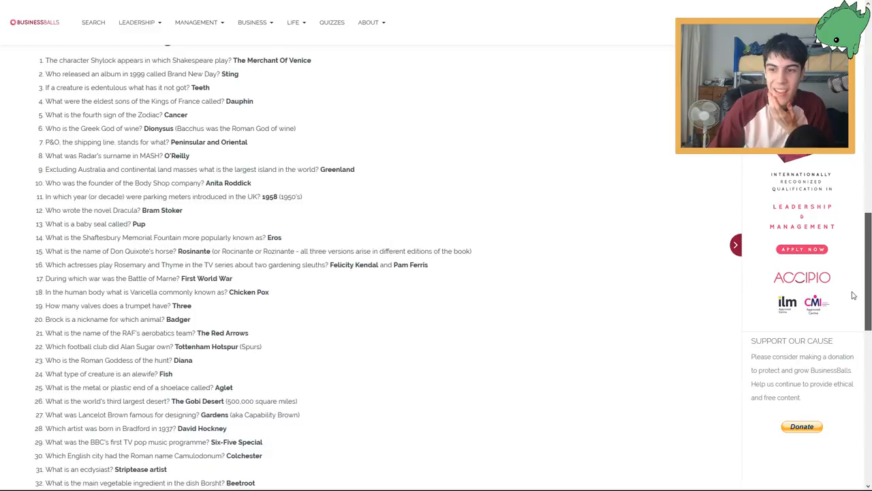
{"action": "scroll", "scroll_direction": "down", "scroll_amount": 3}
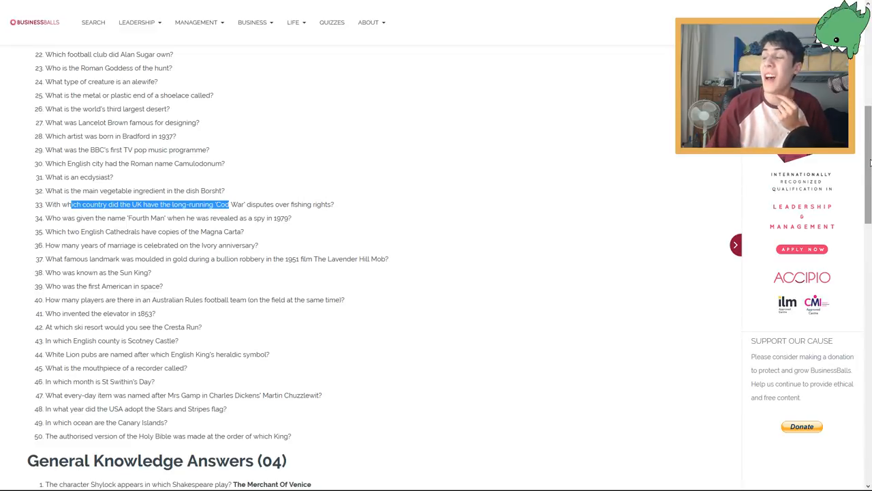
{"action": "scroll", "scroll_direction": "down", "scroll_amount": 3}
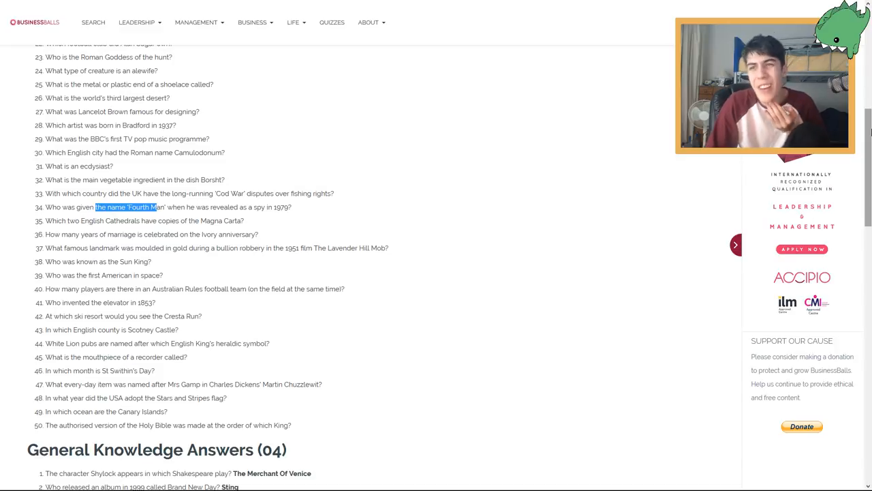
{"action": "scroll", "scroll_direction": "up", "scroll_amount": 3}
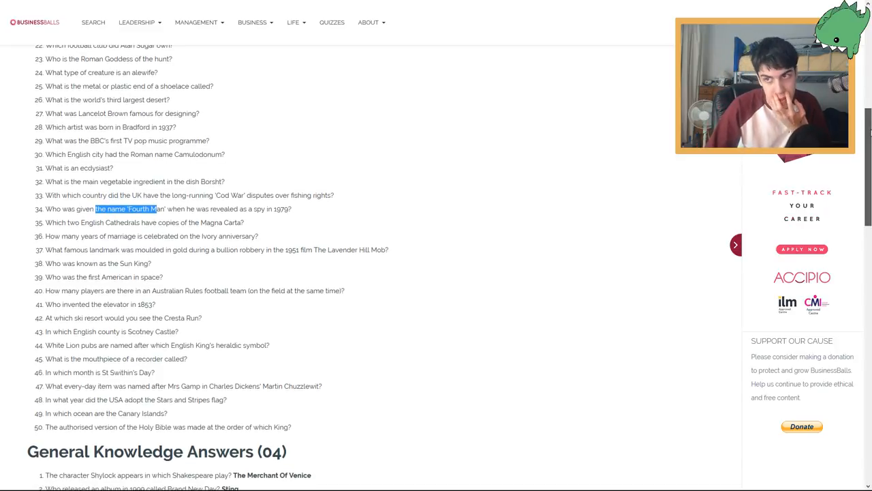
{"action": "scroll", "scroll_direction": "down", "scroll_amount": 3}
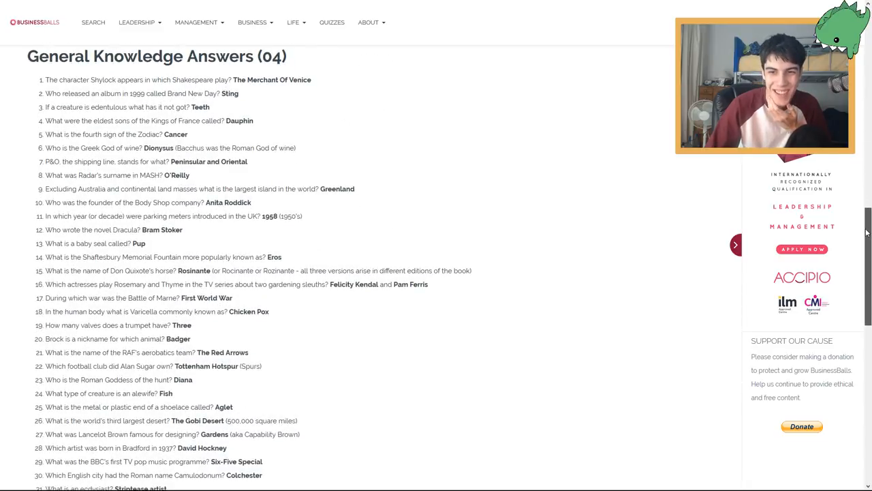
{"action": "scroll", "scroll_direction": "up", "scroll_amount": 3}
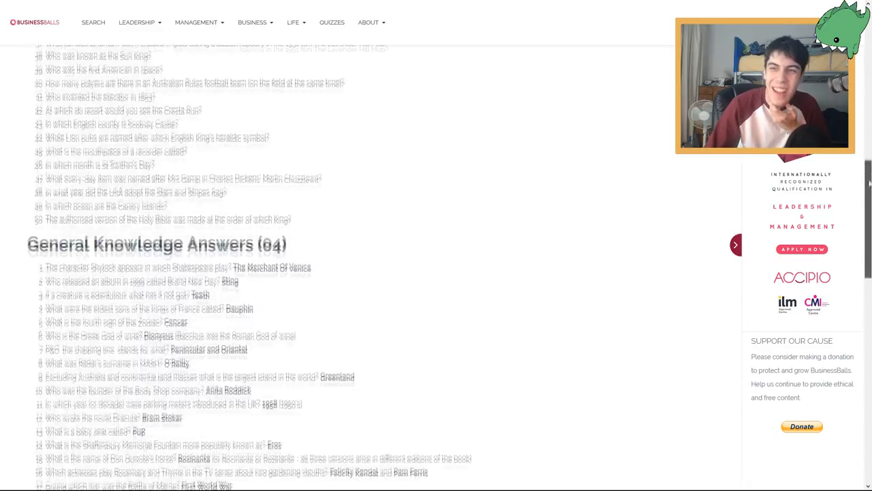
Read answers 35 and 36: Salisbury and Lincoln, and Fourteen
{"action": "scroll", "scroll_direction": "up", "scroll_amount": 3}
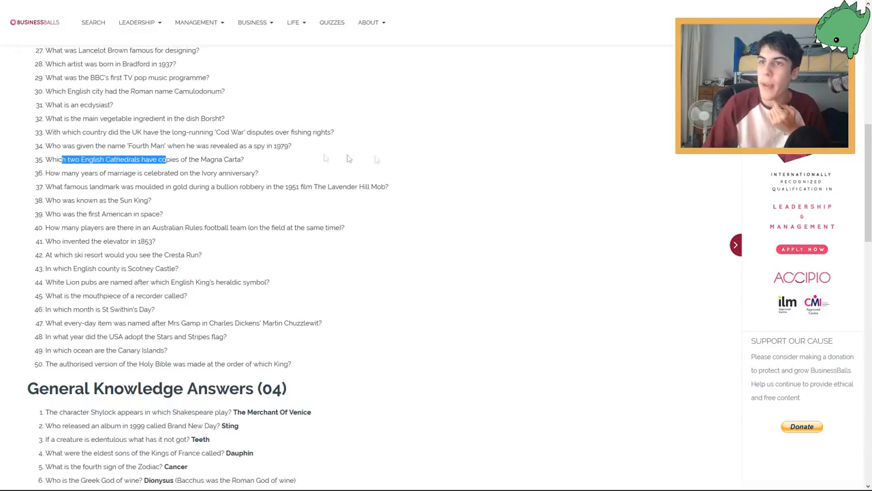
{"action": "mouse_move", "coordinate": [628, 162]}
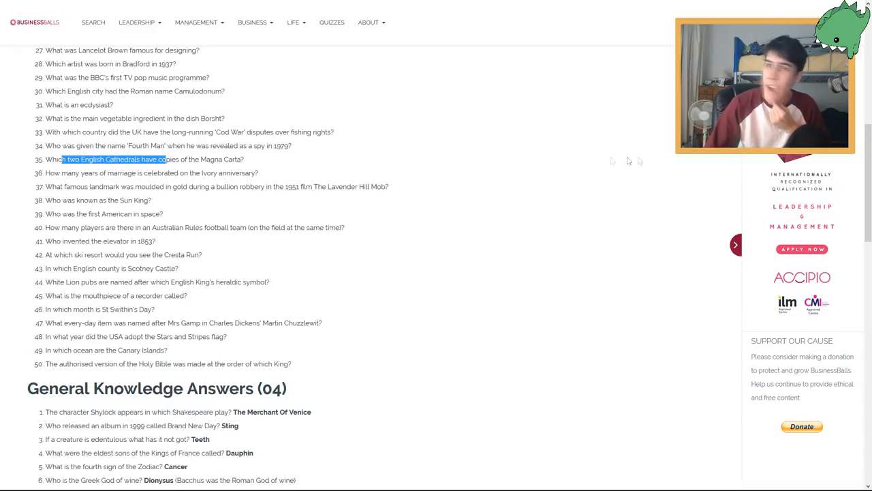
{"action": "scroll", "scroll_direction": "down", "scroll_amount": 3}
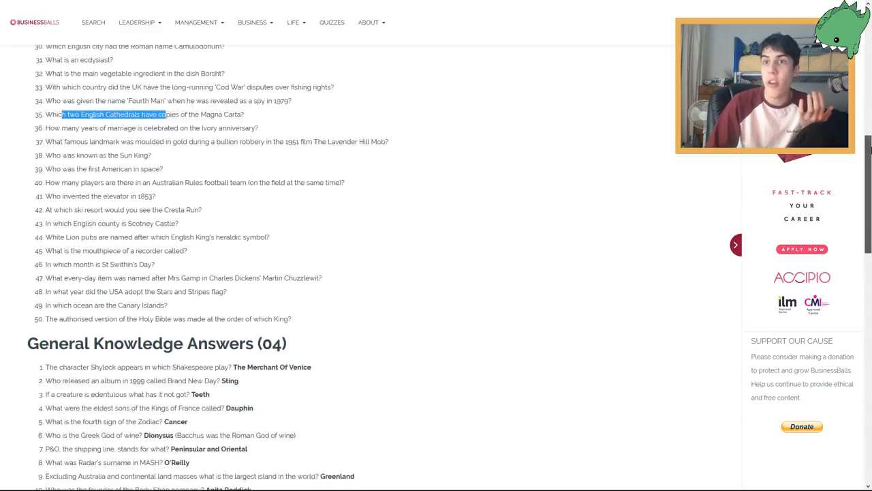
{"action": "scroll", "scroll_direction": "down", "scroll_amount": 3}
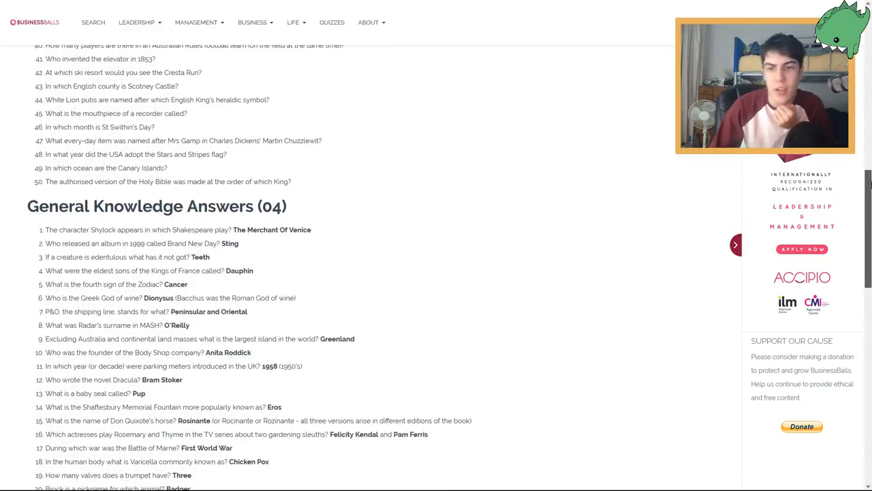
{"action": "scroll", "scroll_direction": "down", "scroll_amount": 3}
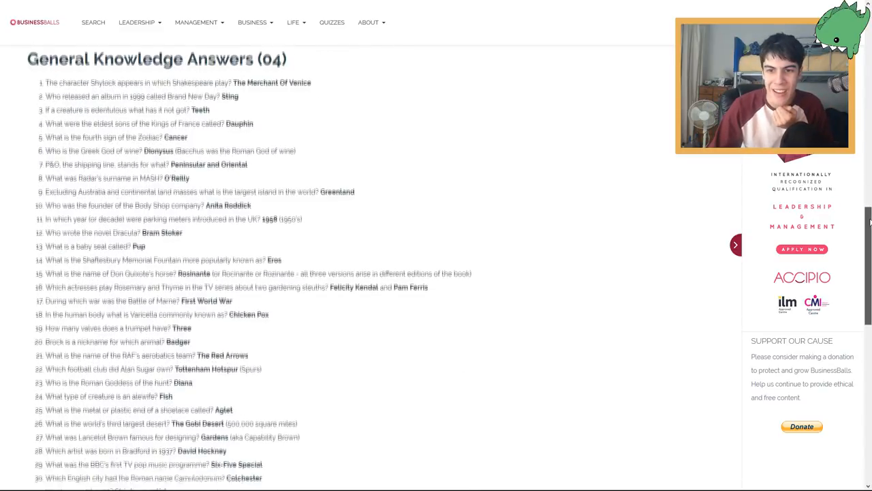
{"action": "scroll", "scroll_direction": "down", "scroll_amount": 3}
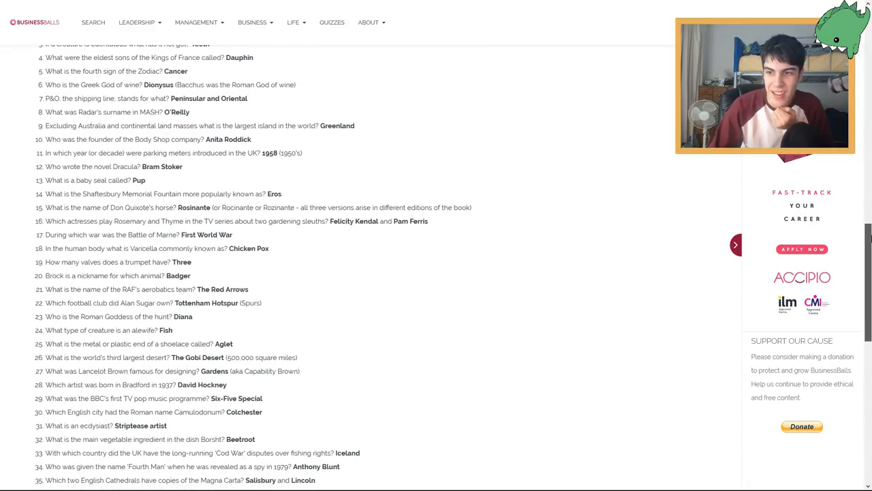
{"action": "scroll", "scroll_direction": "down", "scroll_amount": 3}
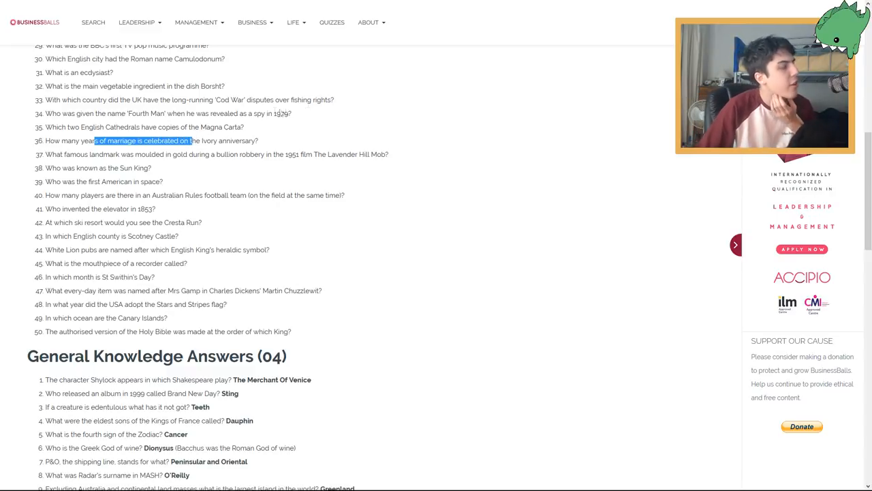
{"action": "scroll", "scroll_direction": "down", "scroll_amount": 3}
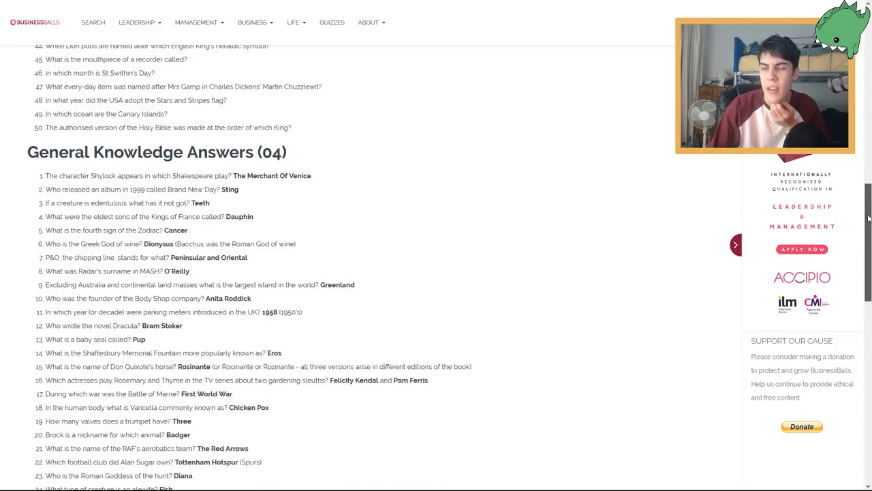
{"action": "scroll", "scroll_direction": "down", "scroll_amount": 3}
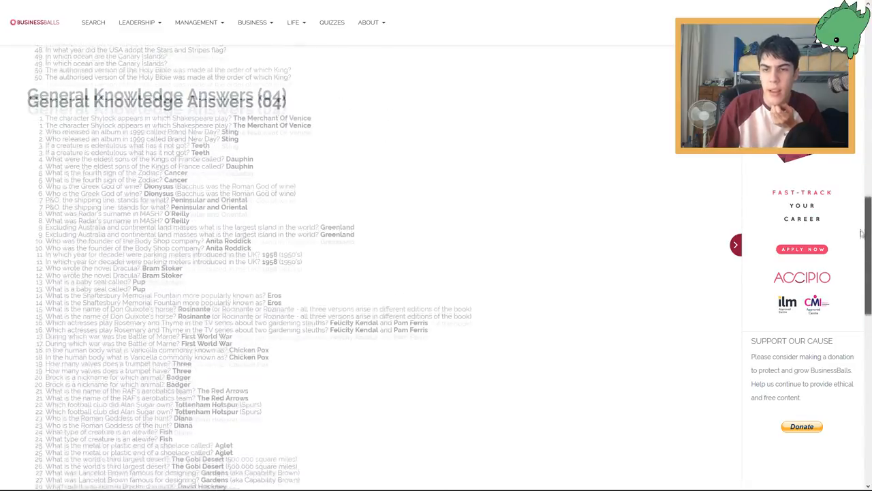
{"action": "scroll", "scroll_direction": "down", "scroll_amount": 3}
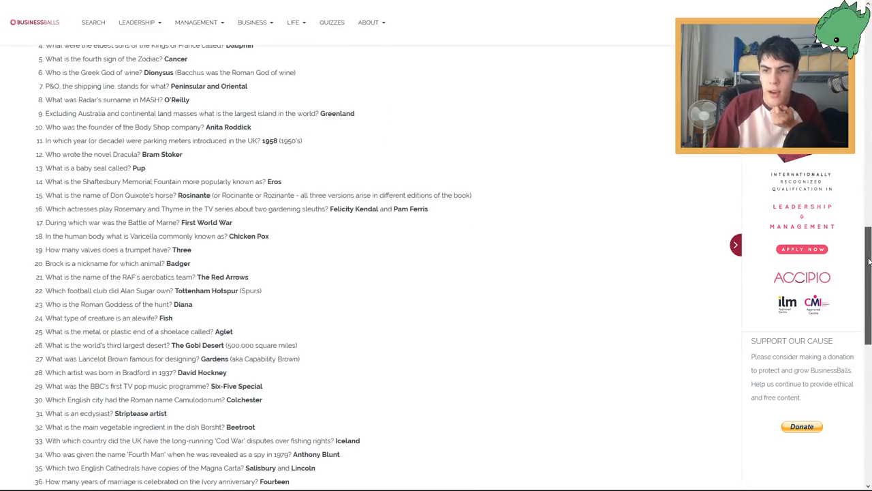
{"action": "scroll", "scroll_direction": "up", "scroll_amount": 3}
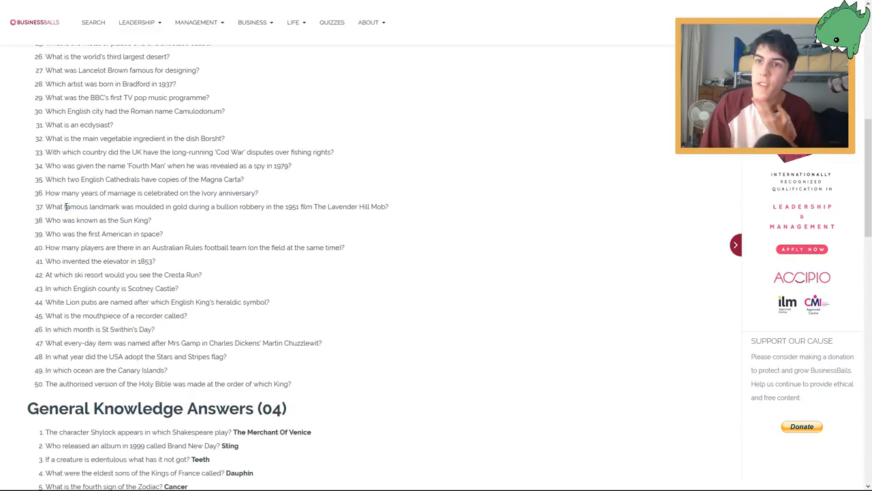
Highlight question 37, then read answers 37–38: The Eiffel Tower, Louis the Fourteenth
{"action": "left_click_drag", "start_coordinate": [160, 207], "coordinate": [264, 206]}
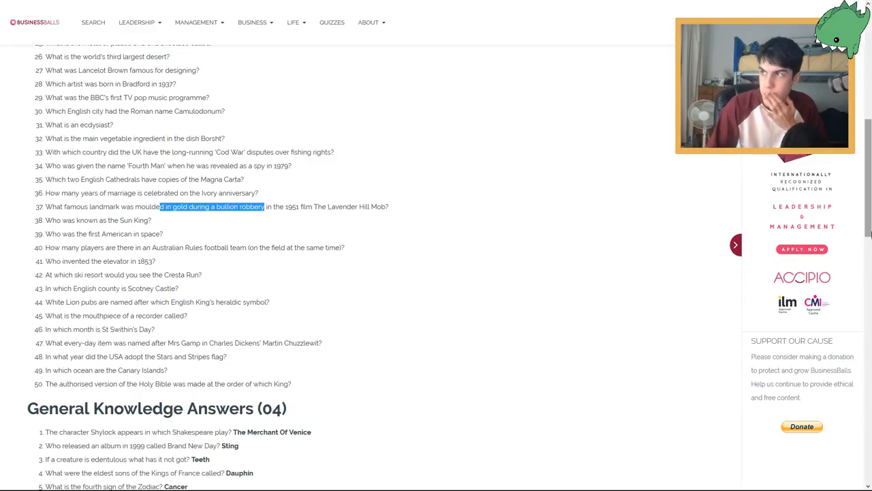
{"action": "scroll", "scroll_direction": "down", "scroll_amount": 3}
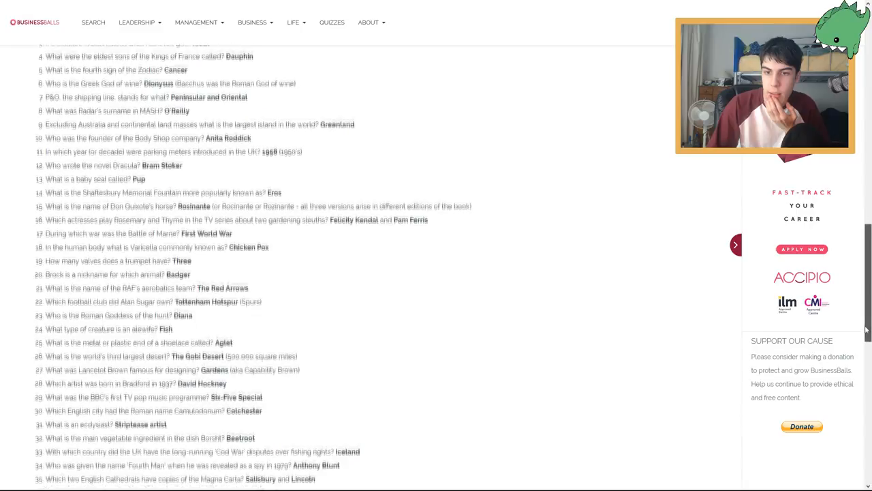
{"action": "scroll", "scroll_direction": "down", "scroll_amount": 3}
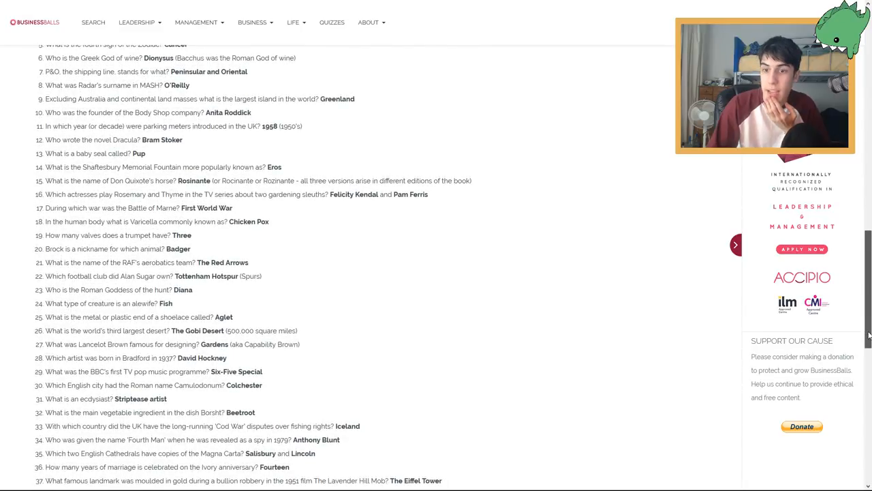
{"action": "scroll", "scroll_direction": "down", "scroll_amount": 3}
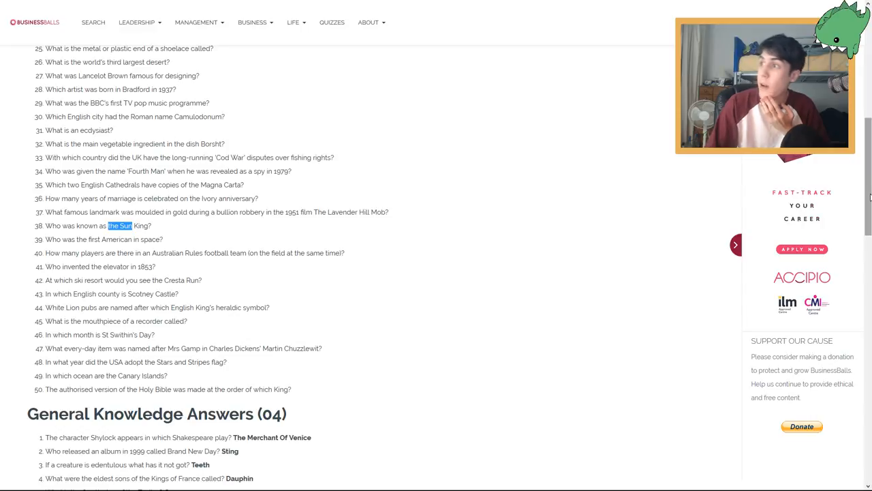
{"action": "scroll", "scroll_direction": "down", "scroll_amount": 3}
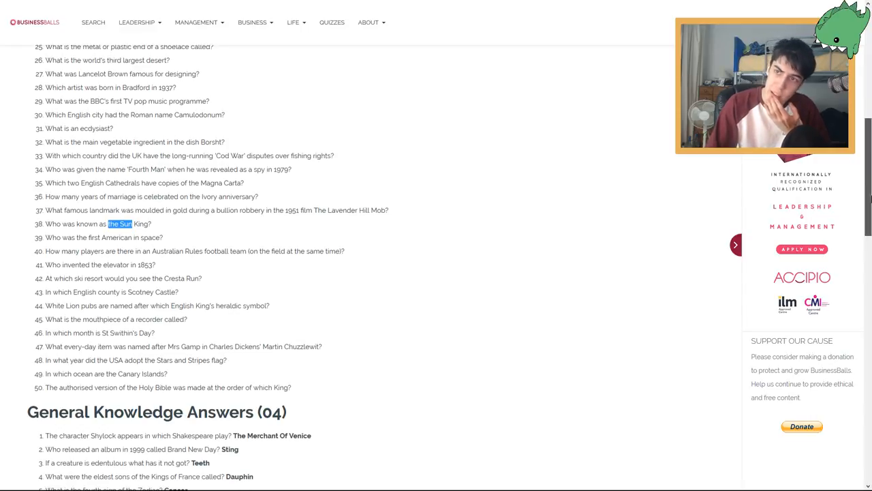
{"action": "scroll", "scroll_direction": "up", "scroll_amount": 3}
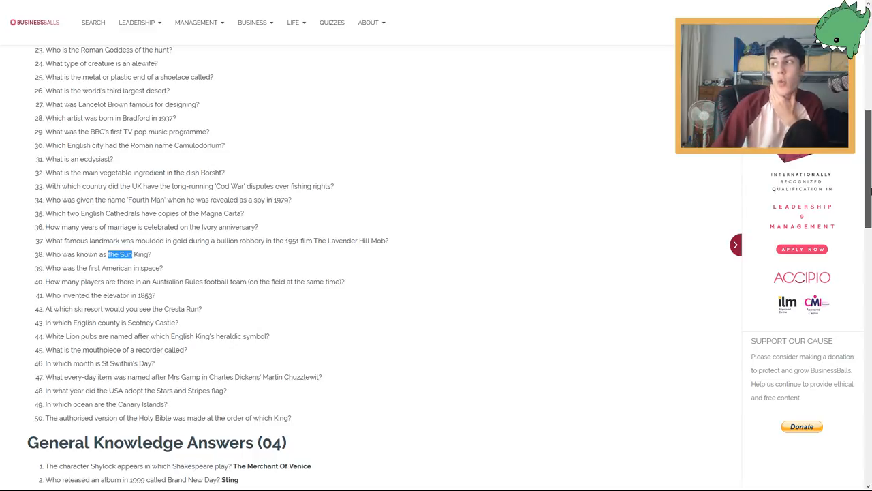
{"action": "scroll", "scroll_direction": "down", "scroll_amount": 3}
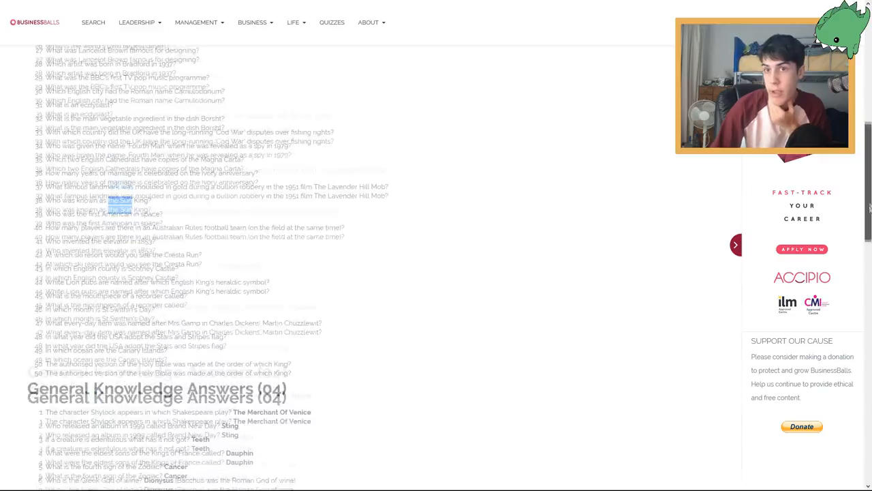
{"action": "scroll", "scroll_direction": "down", "scroll_amount": 3}
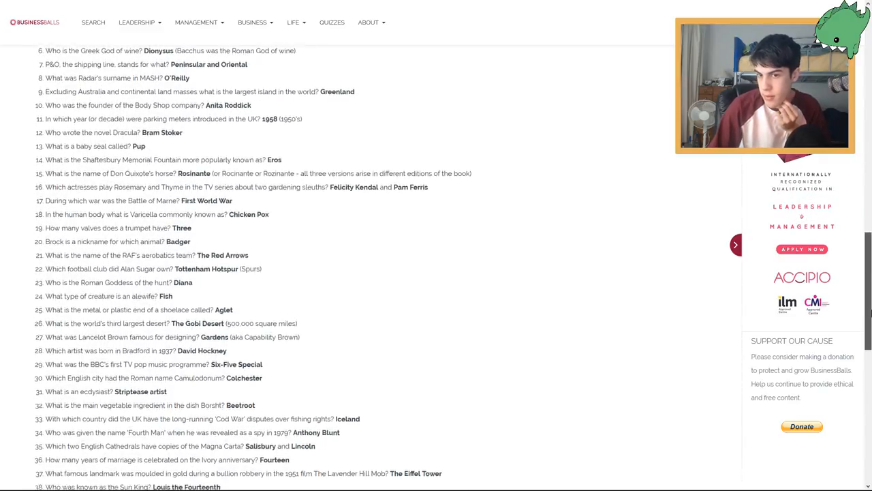
{"action": "scroll", "scroll_direction": "down", "scroll_amount": 3}
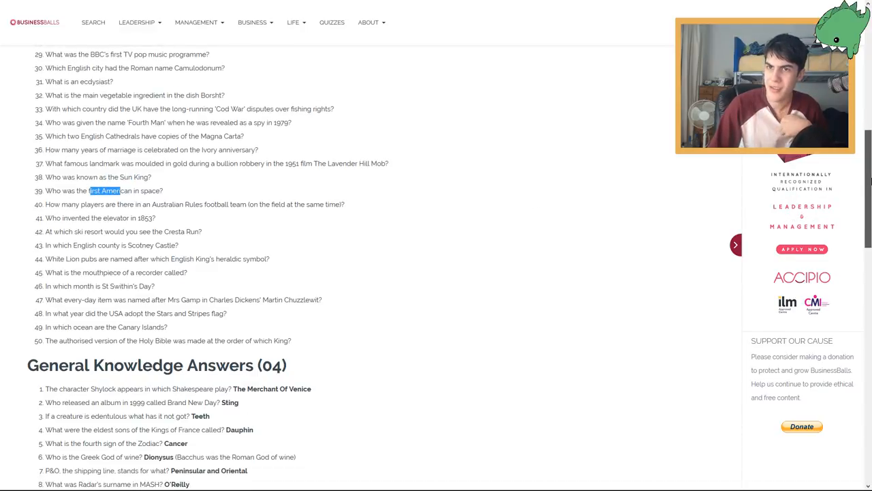
{"action": "scroll", "scroll_direction": "down", "scroll_amount": 3}
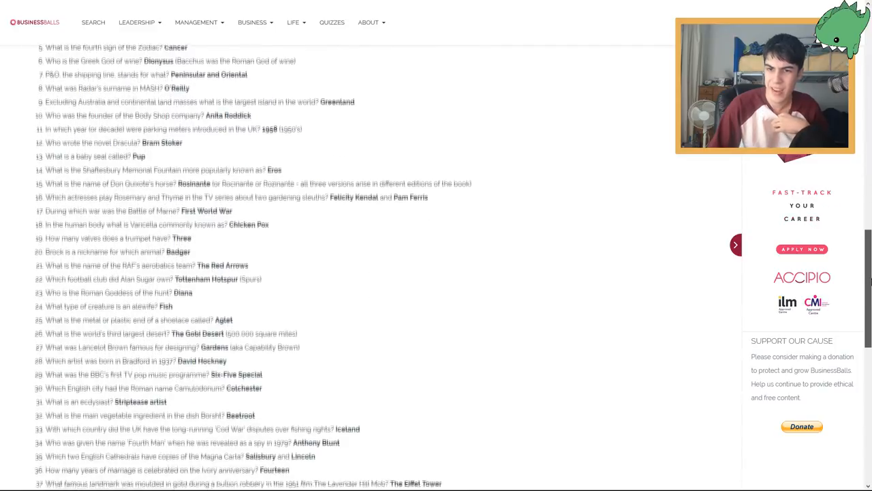
{"action": "scroll", "scroll_direction": "down", "scroll_amount": 3}
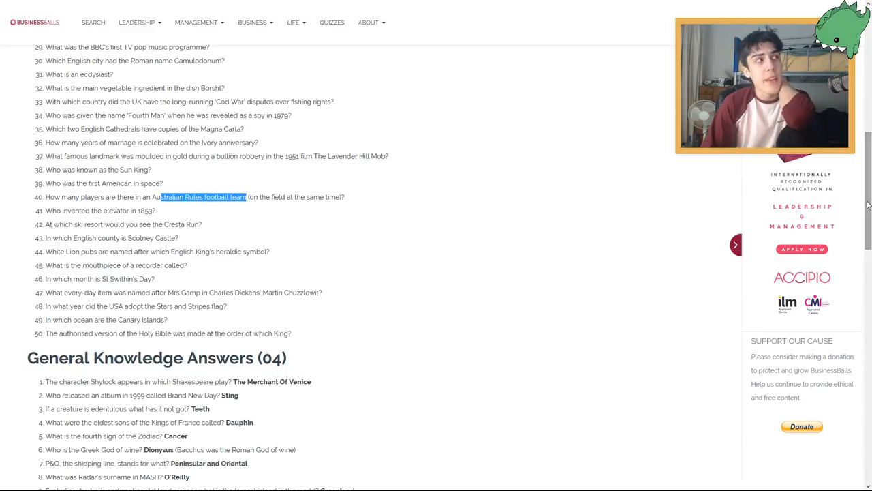
Scroll between answers and questions, seeing answers through 43 (Kent), and return to question 42
{"action": "scroll", "scroll_direction": "down", "scroll_amount": 3}
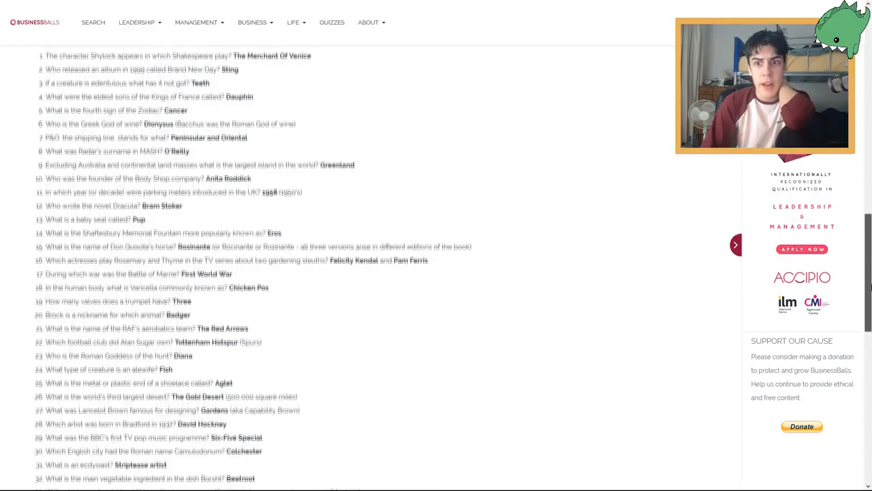
{"action": "scroll", "scroll_direction": "down", "scroll_amount": 3}
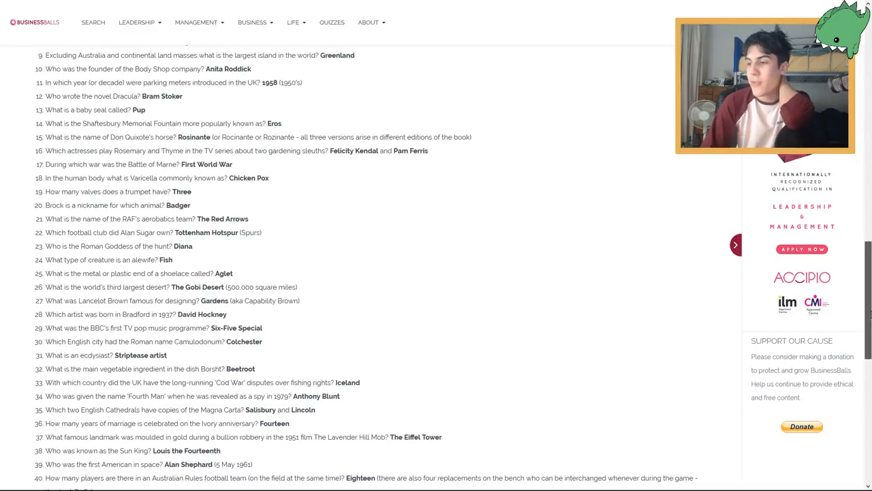
{"action": "scroll", "scroll_direction": "up", "scroll_amount": 3}
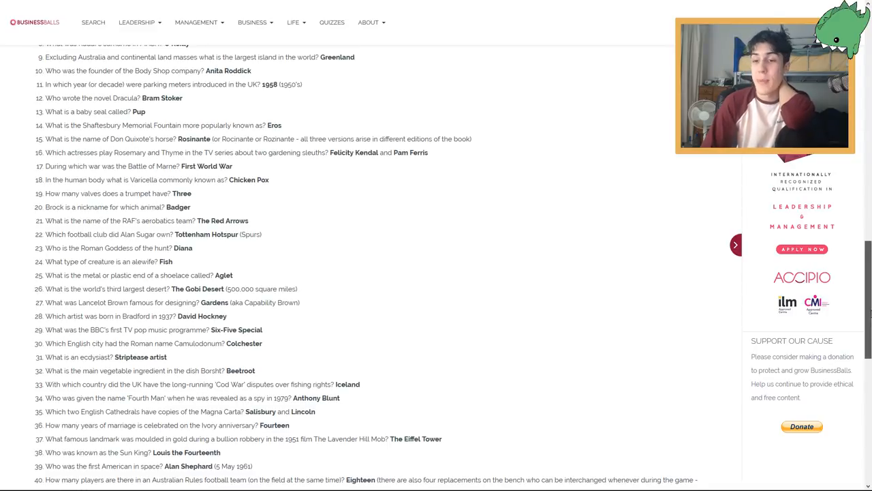
{"action": "scroll", "scroll_direction": "up", "scroll_amount": 3}
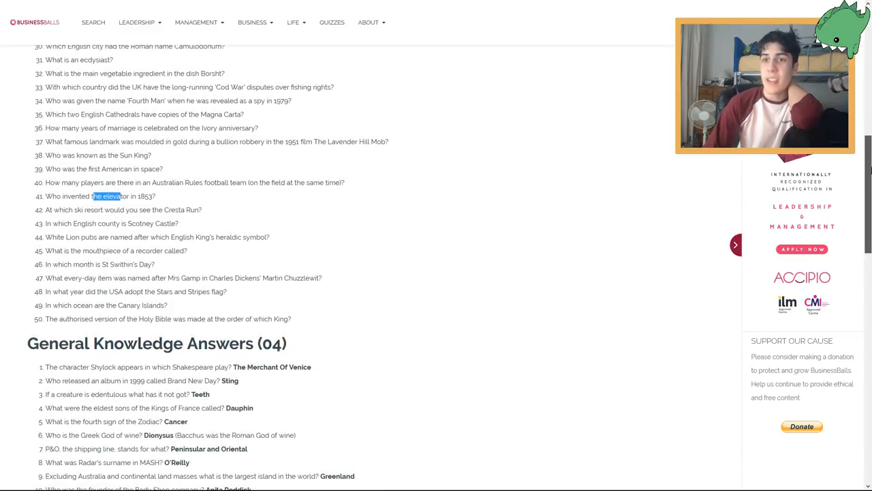
{"action": "scroll", "scroll_direction": "down", "scroll_amount": 3}
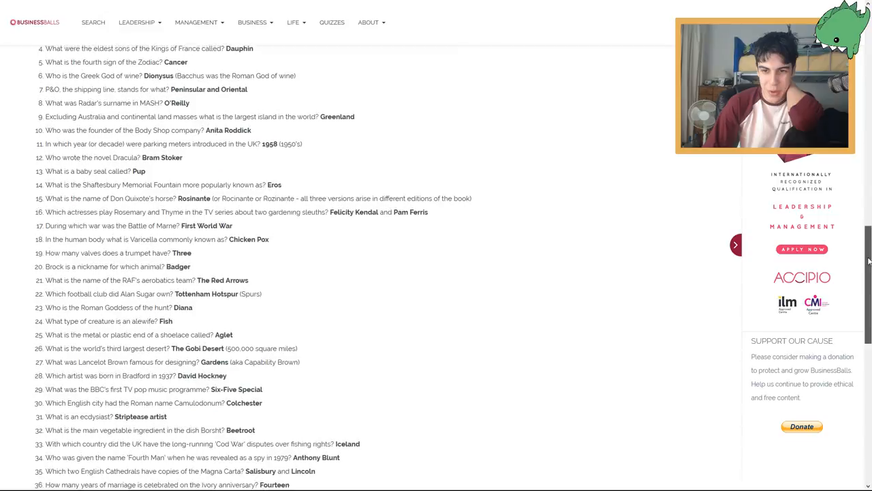
{"action": "scroll", "scroll_direction": "down", "scroll_amount": 3}
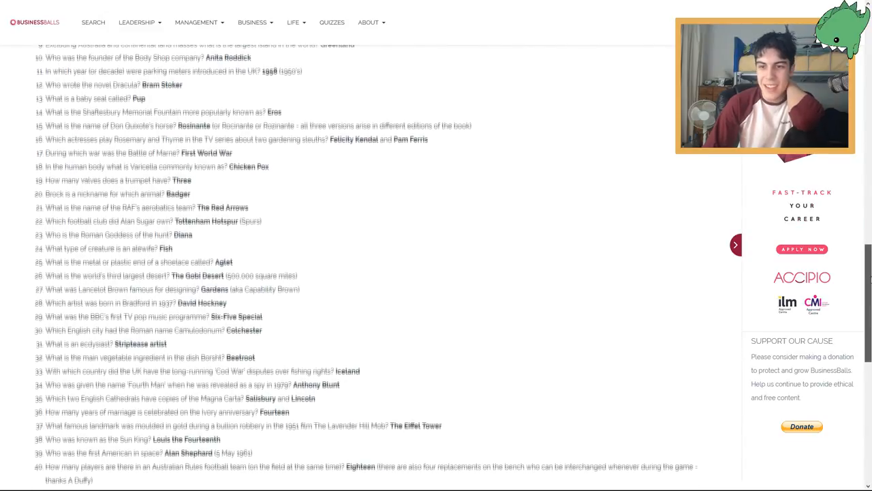
{"action": "scroll", "scroll_direction": "down", "scroll_amount": 3}
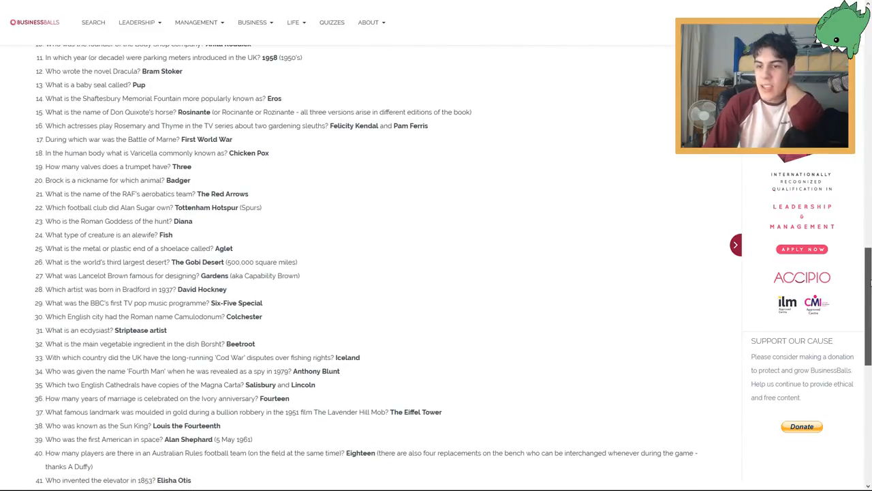
{"action": "scroll", "scroll_direction": "down", "scroll_amount": 3}
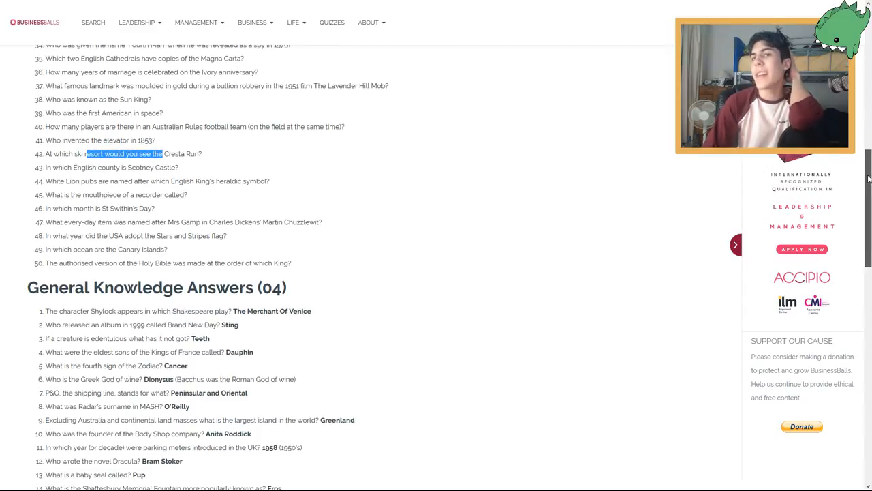
{"action": "scroll", "scroll_direction": "down", "scroll_amount": 3}
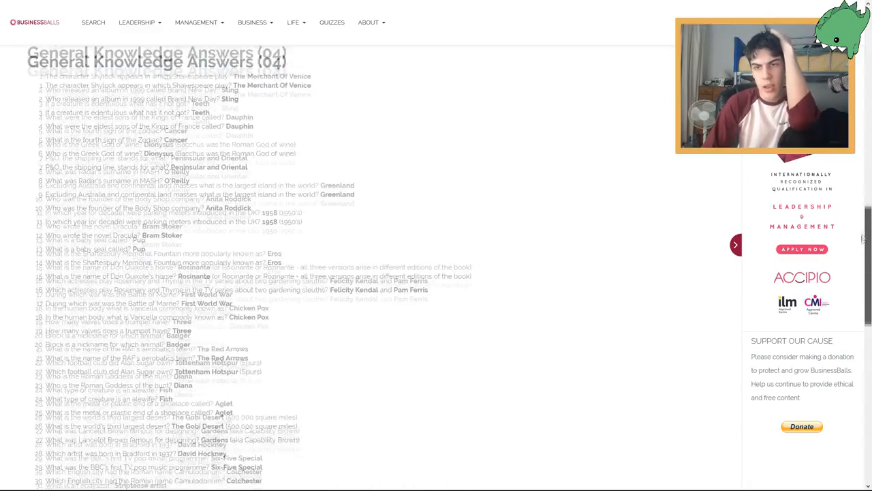
{"action": "scroll", "scroll_direction": "down", "scroll_amount": 3}
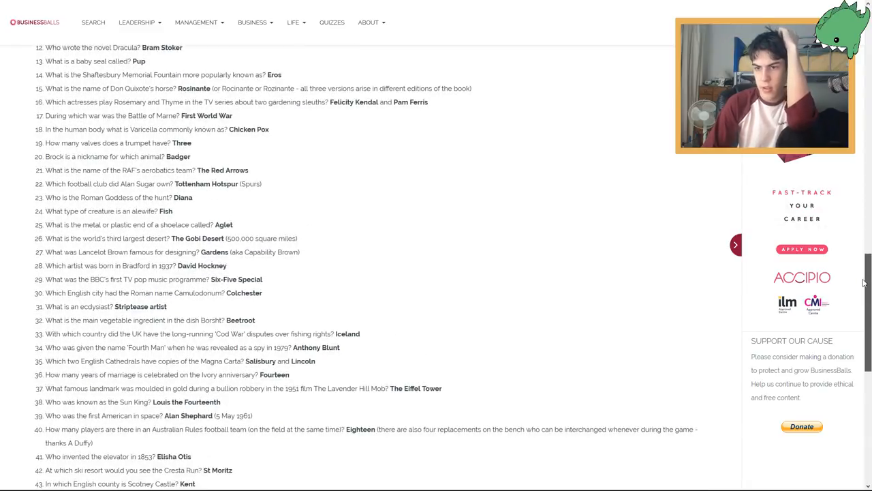
{"action": "scroll", "scroll_direction": "up", "scroll_amount": 3}
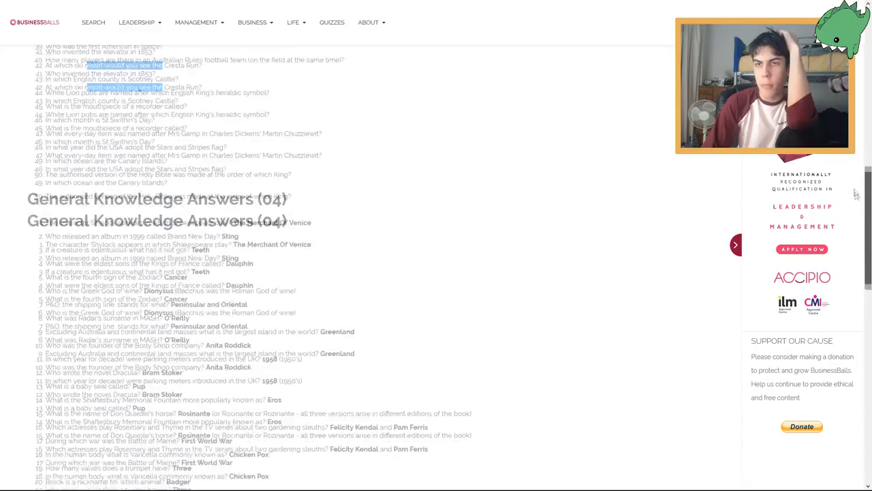
{"action": "scroll", "scroll_direction": "up", "scroll_amount": 3}
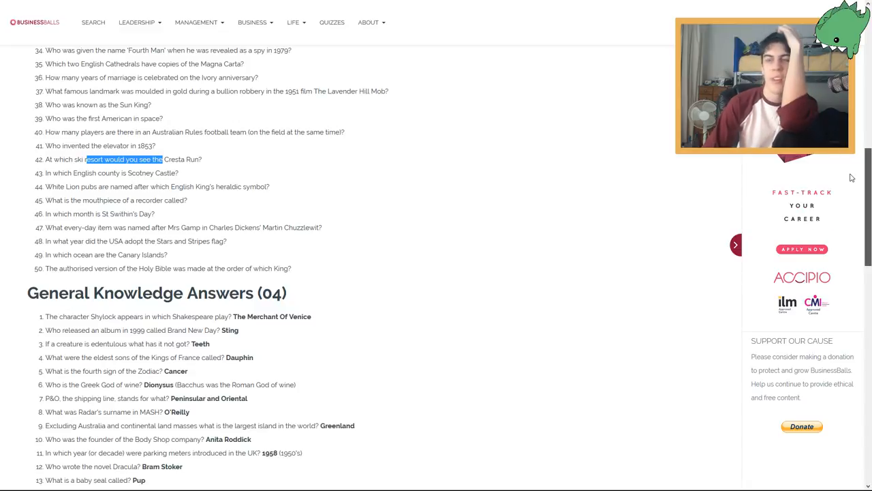
Read answers 42–44 (St Moritz, Kent, Edward the Fourth) and highlight the recorder mouthpiece question
{"action": "scroll", "scroll_direction": "down", "scroll_amount": 3}
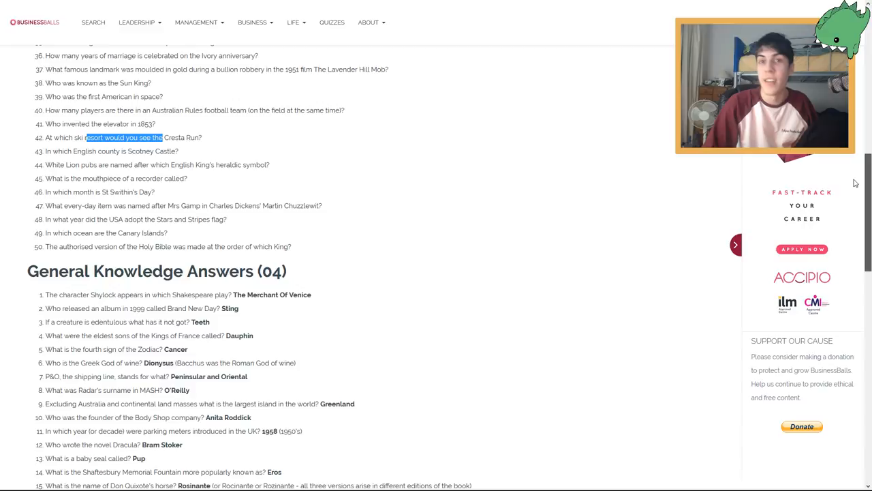
{"action": "scroll", "scroll_direction": "down", "scroll_amount": 3}
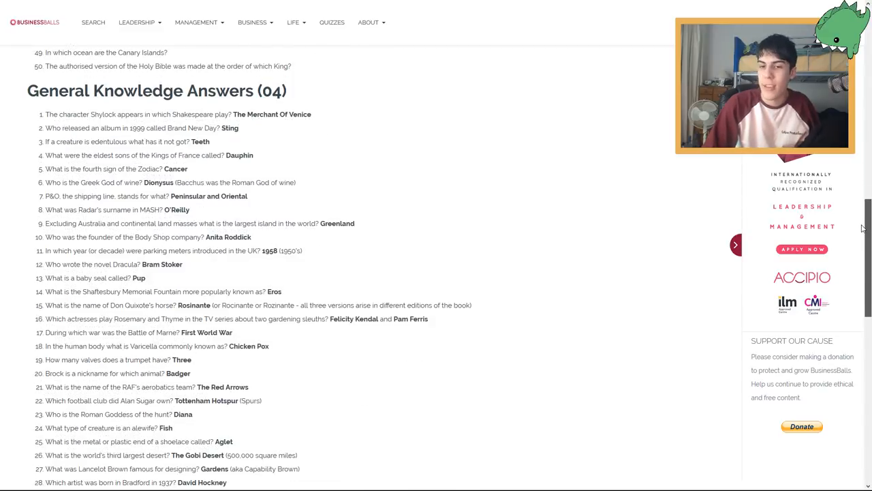
{"action": "scroll", "scroll_direction": "down", "scroll_amount": 3}
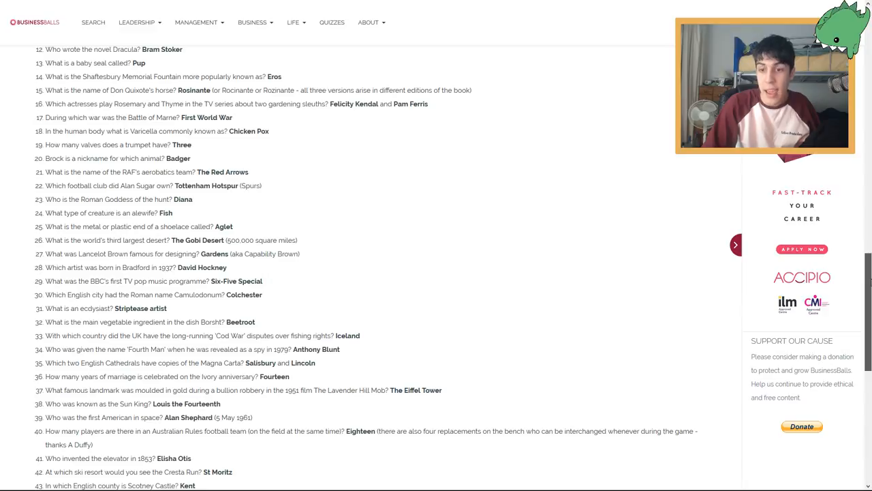
{"action": "scroll", "scroll_direction": "down", "scroll_amount": 3}
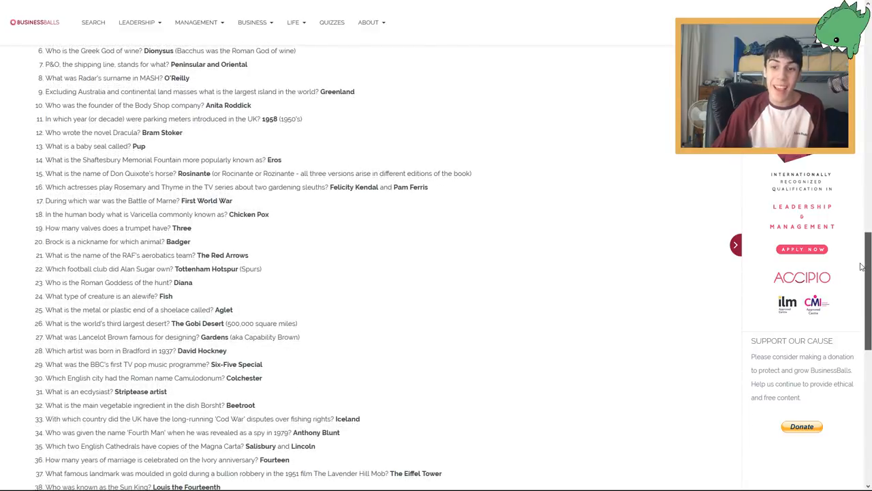
{"action": "scroll", "scroll_direction": "down", "scroll_amount": 3}
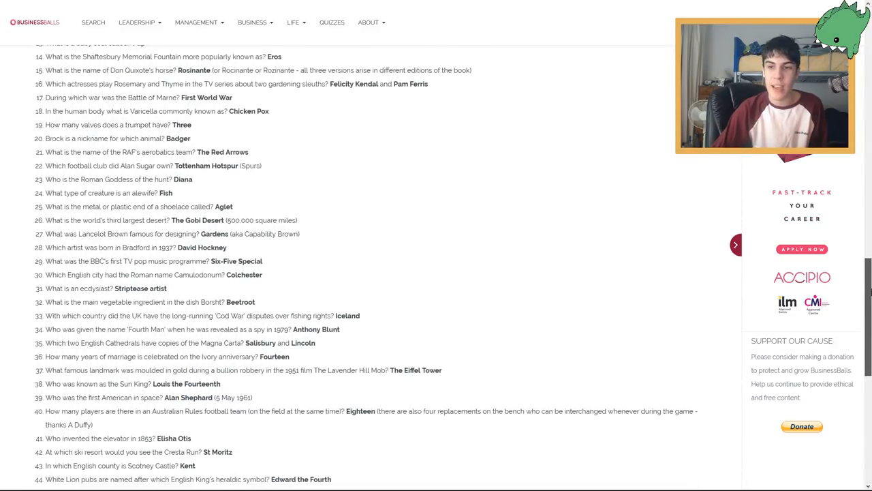
{"action": "scroll", "scroll_direction": "down", "scroll_amount": 3}
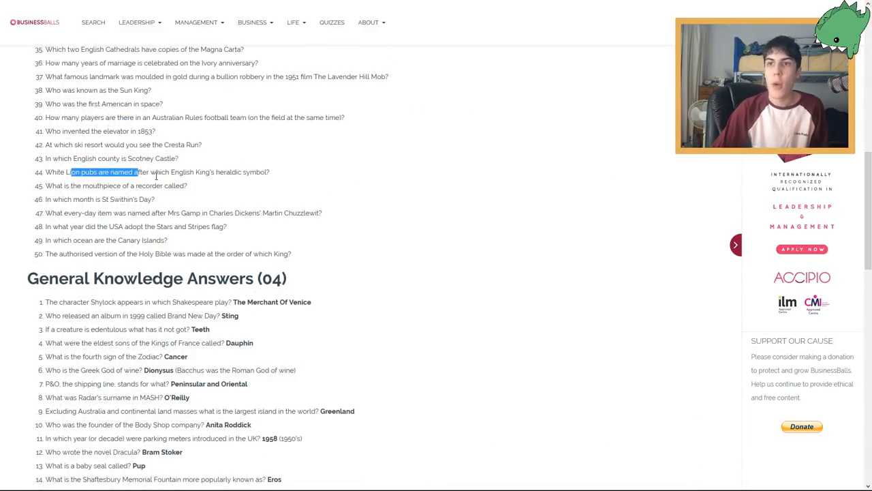
{"action": "double_click", "coordinate": [101, 186]}
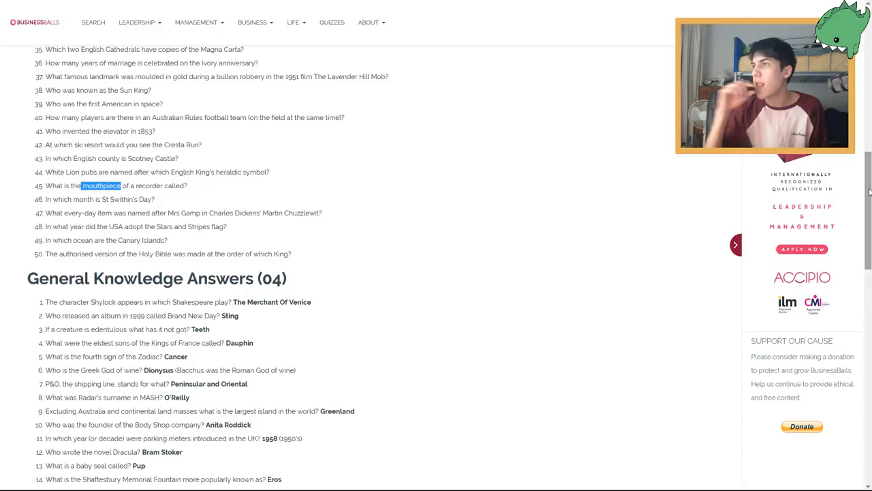
{"action": "scroll", "scroll_direction": "down", "scroll_amount": 3}
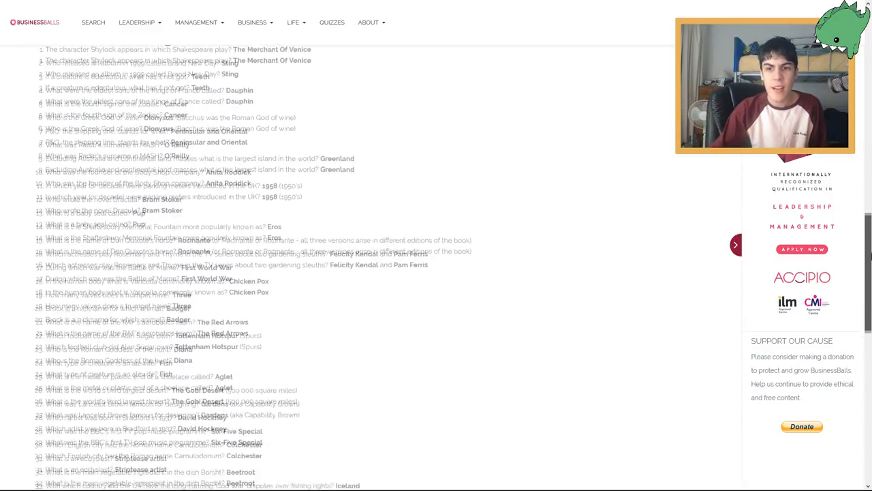
{"action": "scroll", "scroll_direction": "down", "scroll_amount": 3}
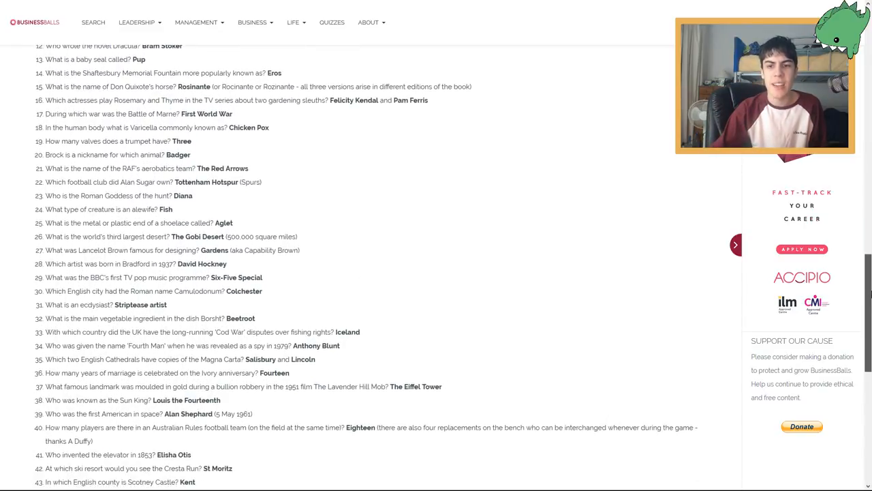
{"action": "scroll", "scroll_direction": "down", "scroll_amount": 3}
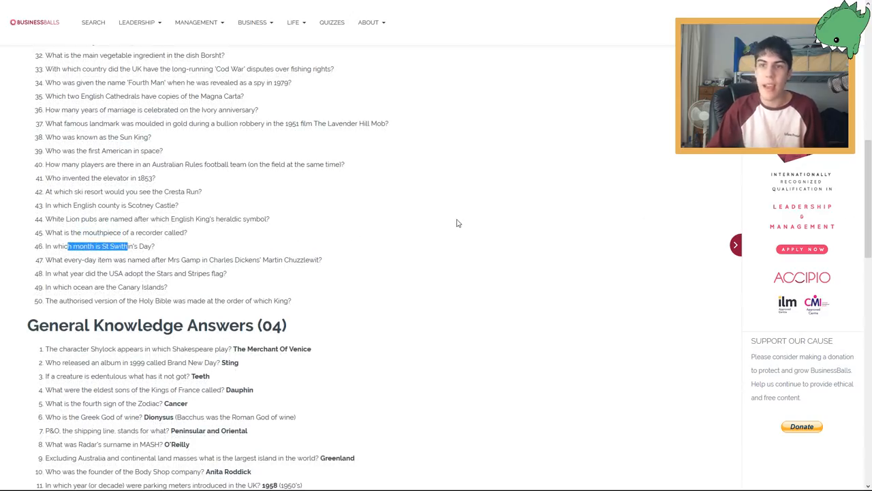
{"action": "mouse_move", "coordinate": [436, 196]}
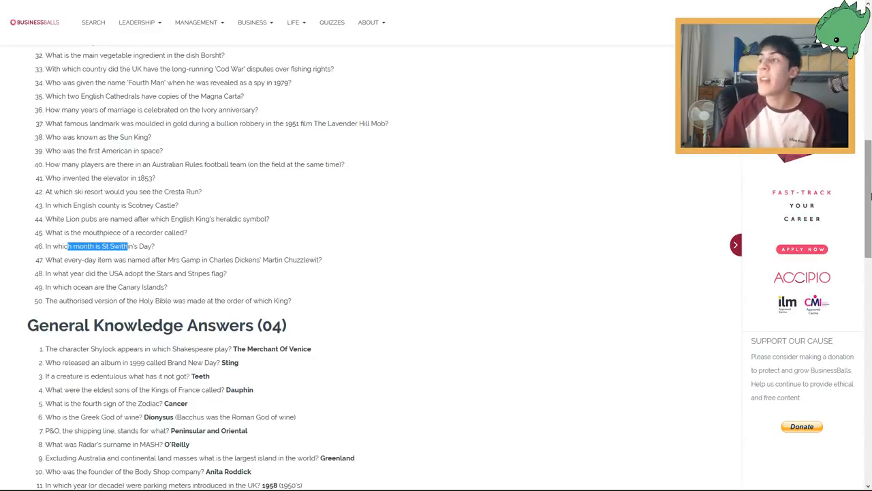
Highlight the Mrs Gamp question and read answers 45–48: Fipple, July, Umbrella, 1777
{"action": "scroll", "scroll_direction": "down", "scroll_amount": 3}
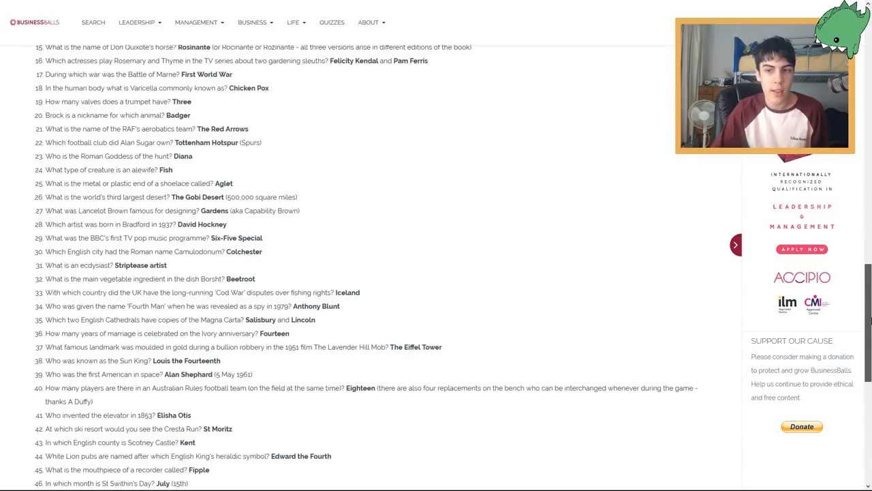
{"action": "scroll", "scroll_direction": "down", "scroll_amount": 3}
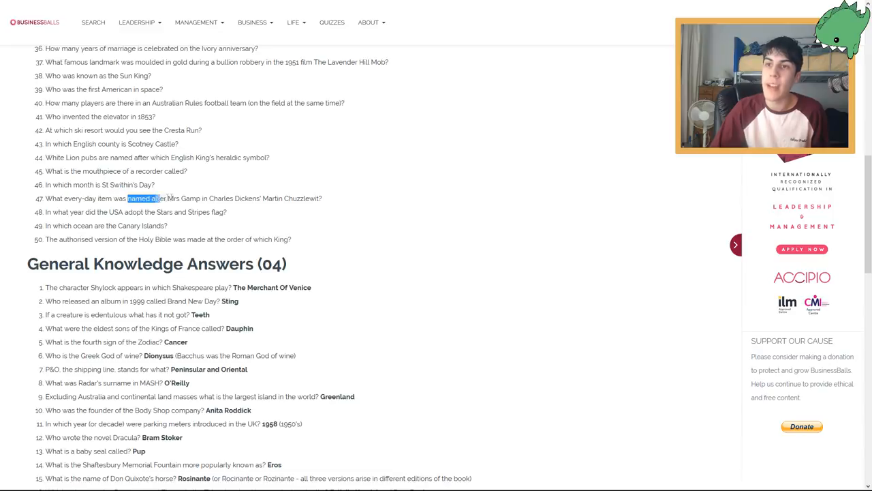
{"action": "left_click_drag", "start_coordinate": [128, 198], "coordinate": [223, 198]}
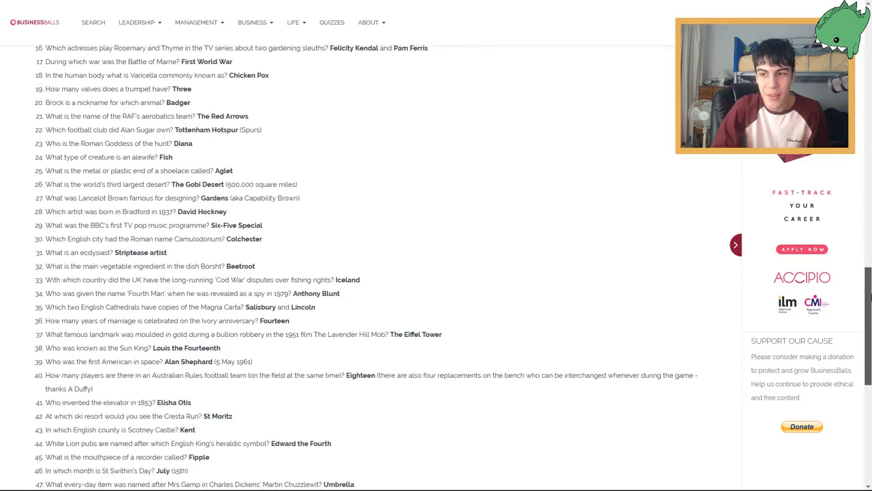
{"action": "scroll", "scroll_direction": "down", "scroll_amount": 3}
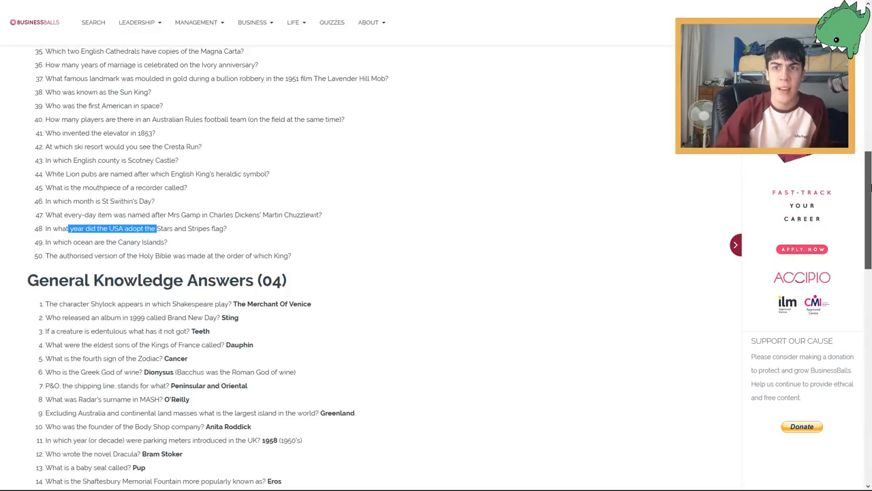
{"action": "scroll", "scroll_direction": "down", "scroll_amount": 3}
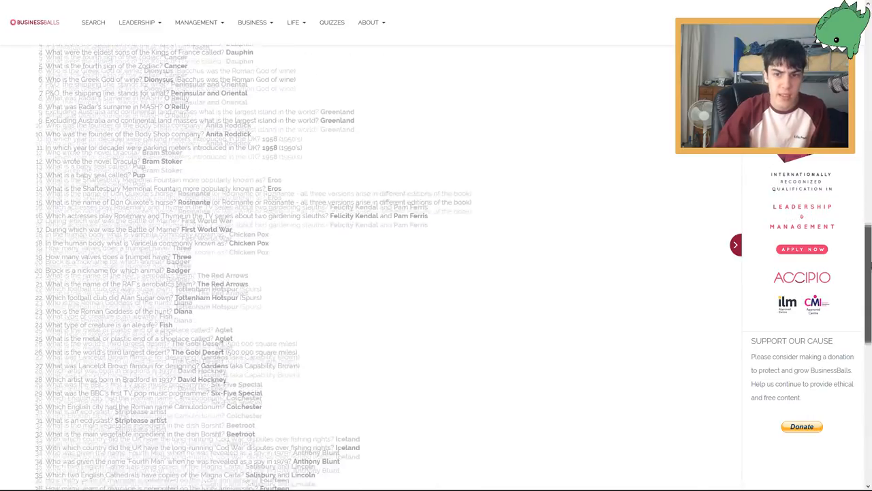
{"action": "scroll", "scroll_direction": "down", "scroll_amount": 3}
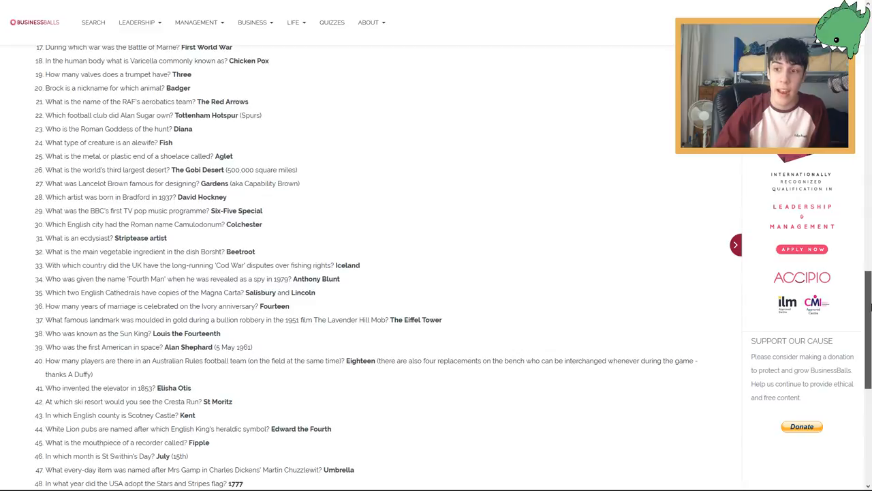
{"action": "scroll", "scroll_direction": "down", "scroll_amount": 3}
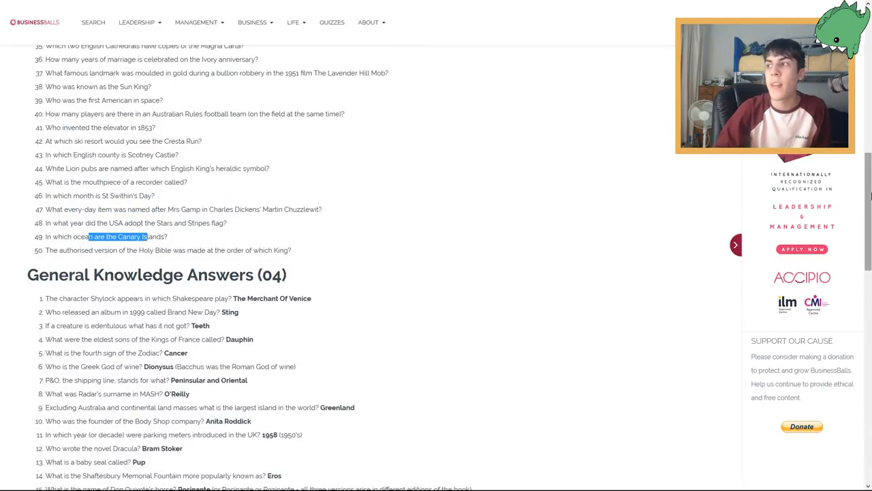
Scroll to the end of the answers to see Atlantic and James the First
{"action": "scroll", "scroll_direction": "down", "scroll_amount": 3}
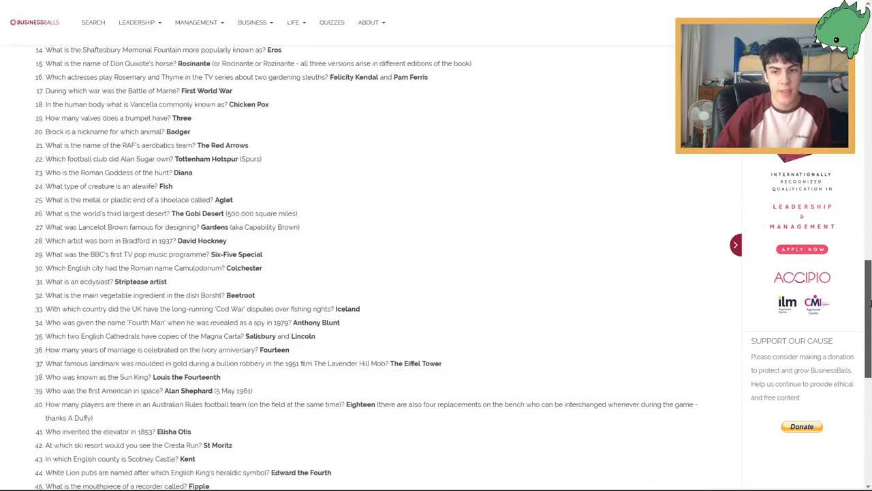
{"action": "scroll", "scroll_direction": "down", "scroll_amount": 3}
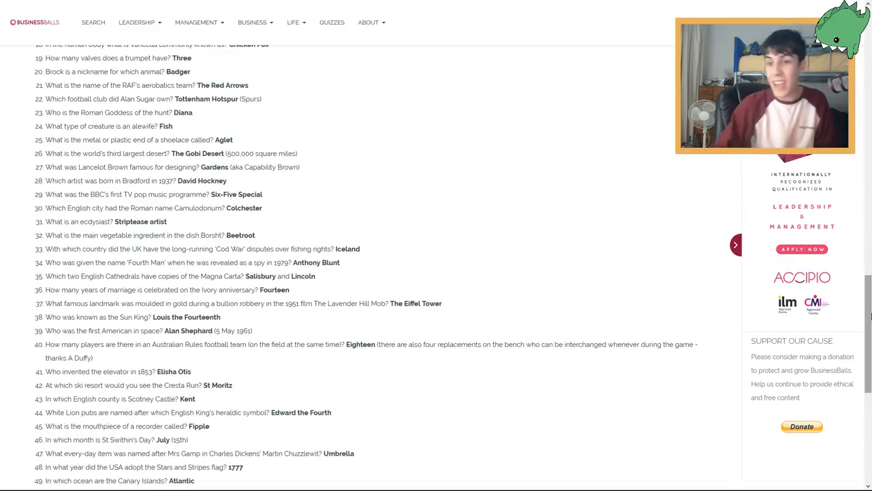
{"action": "scroll", "scroll_direction": "down", "scroll_amount": 3}
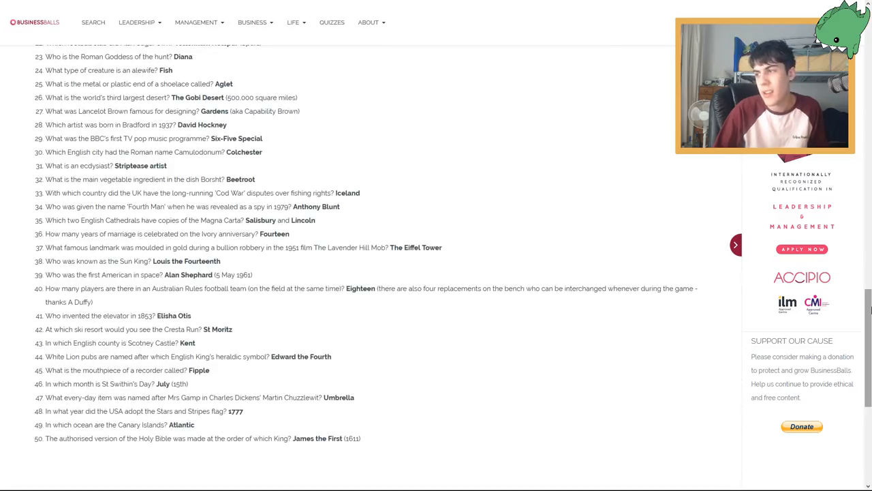
{"action": "scroll", "scroll_direction": "down", "scroll_amount": 3}
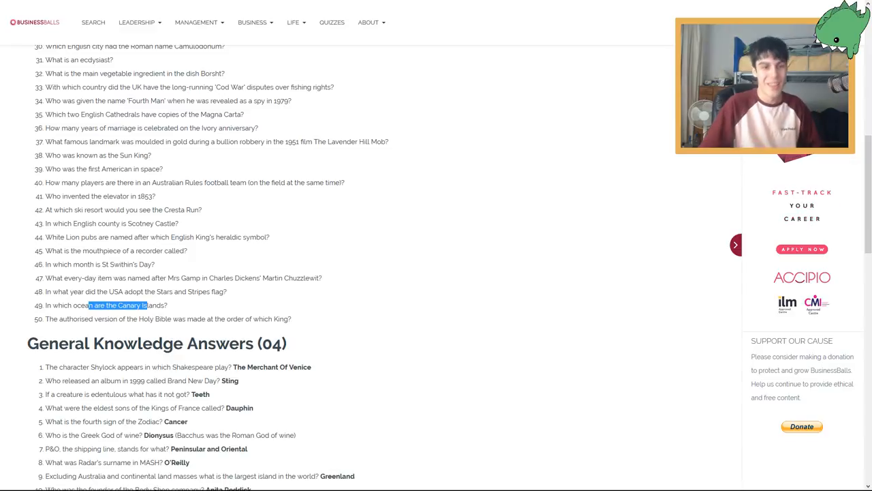